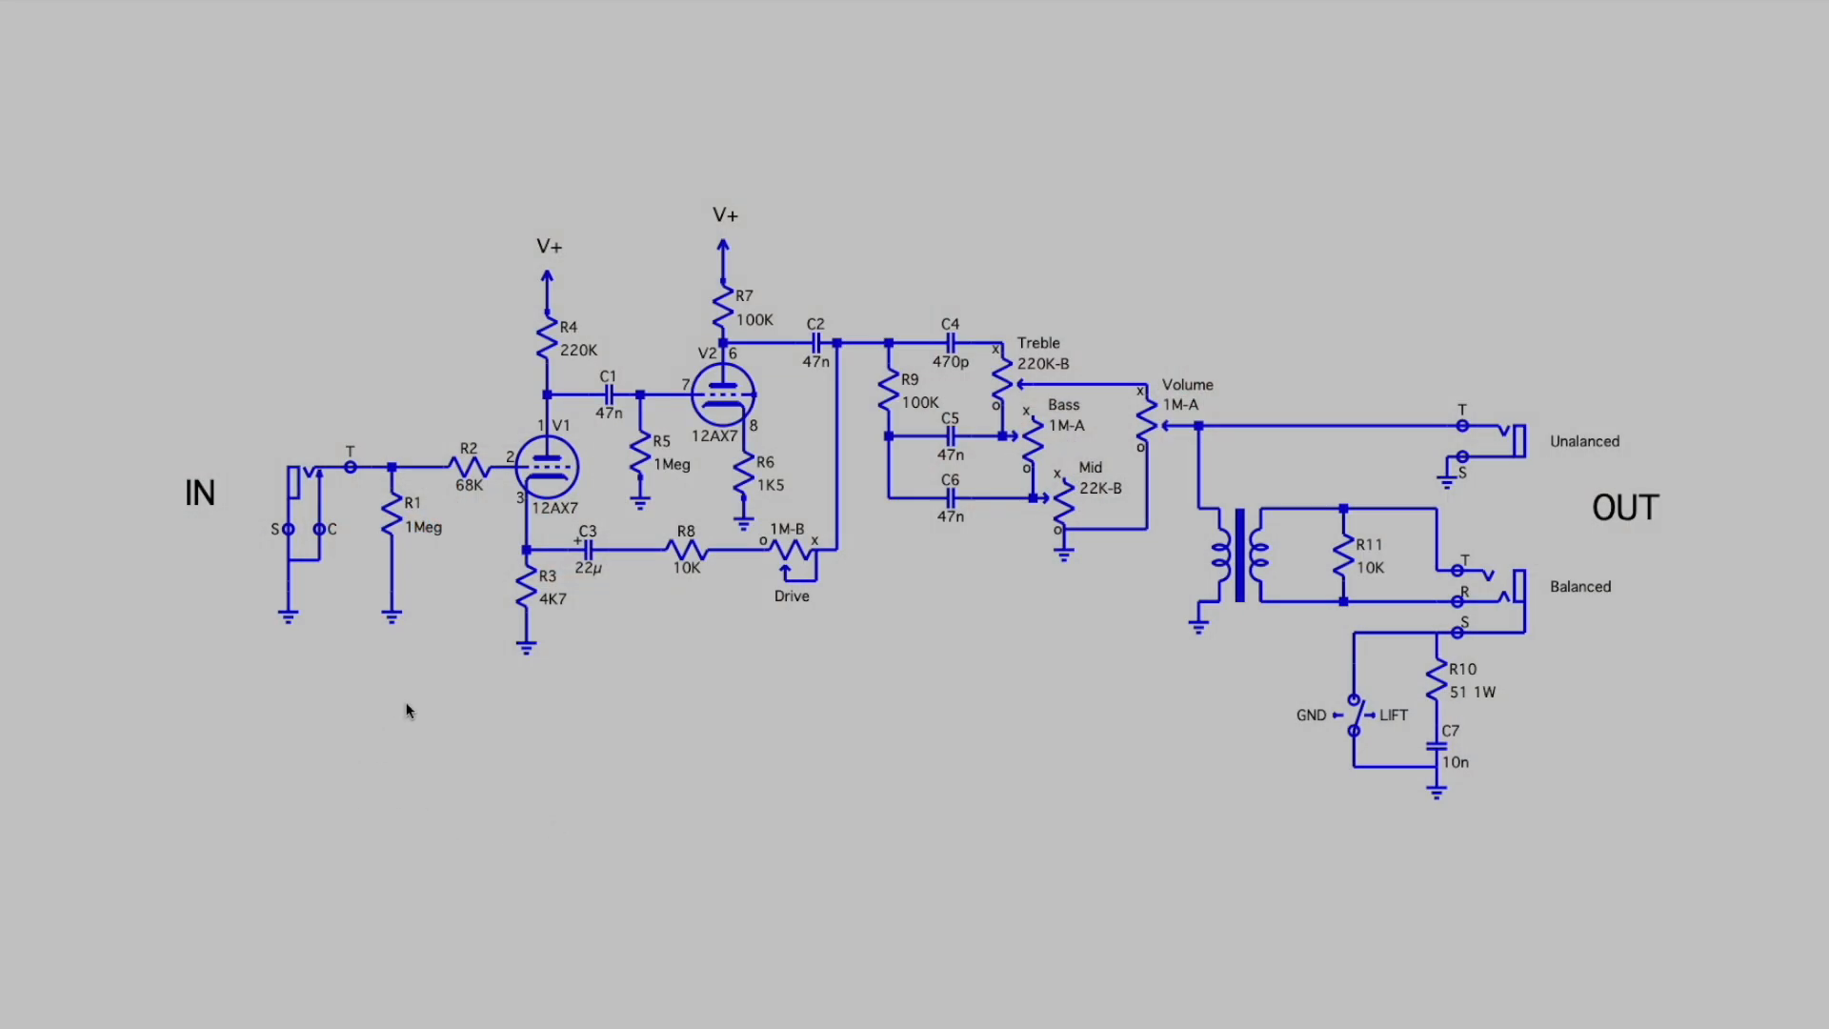
mouse_move(131, 223)
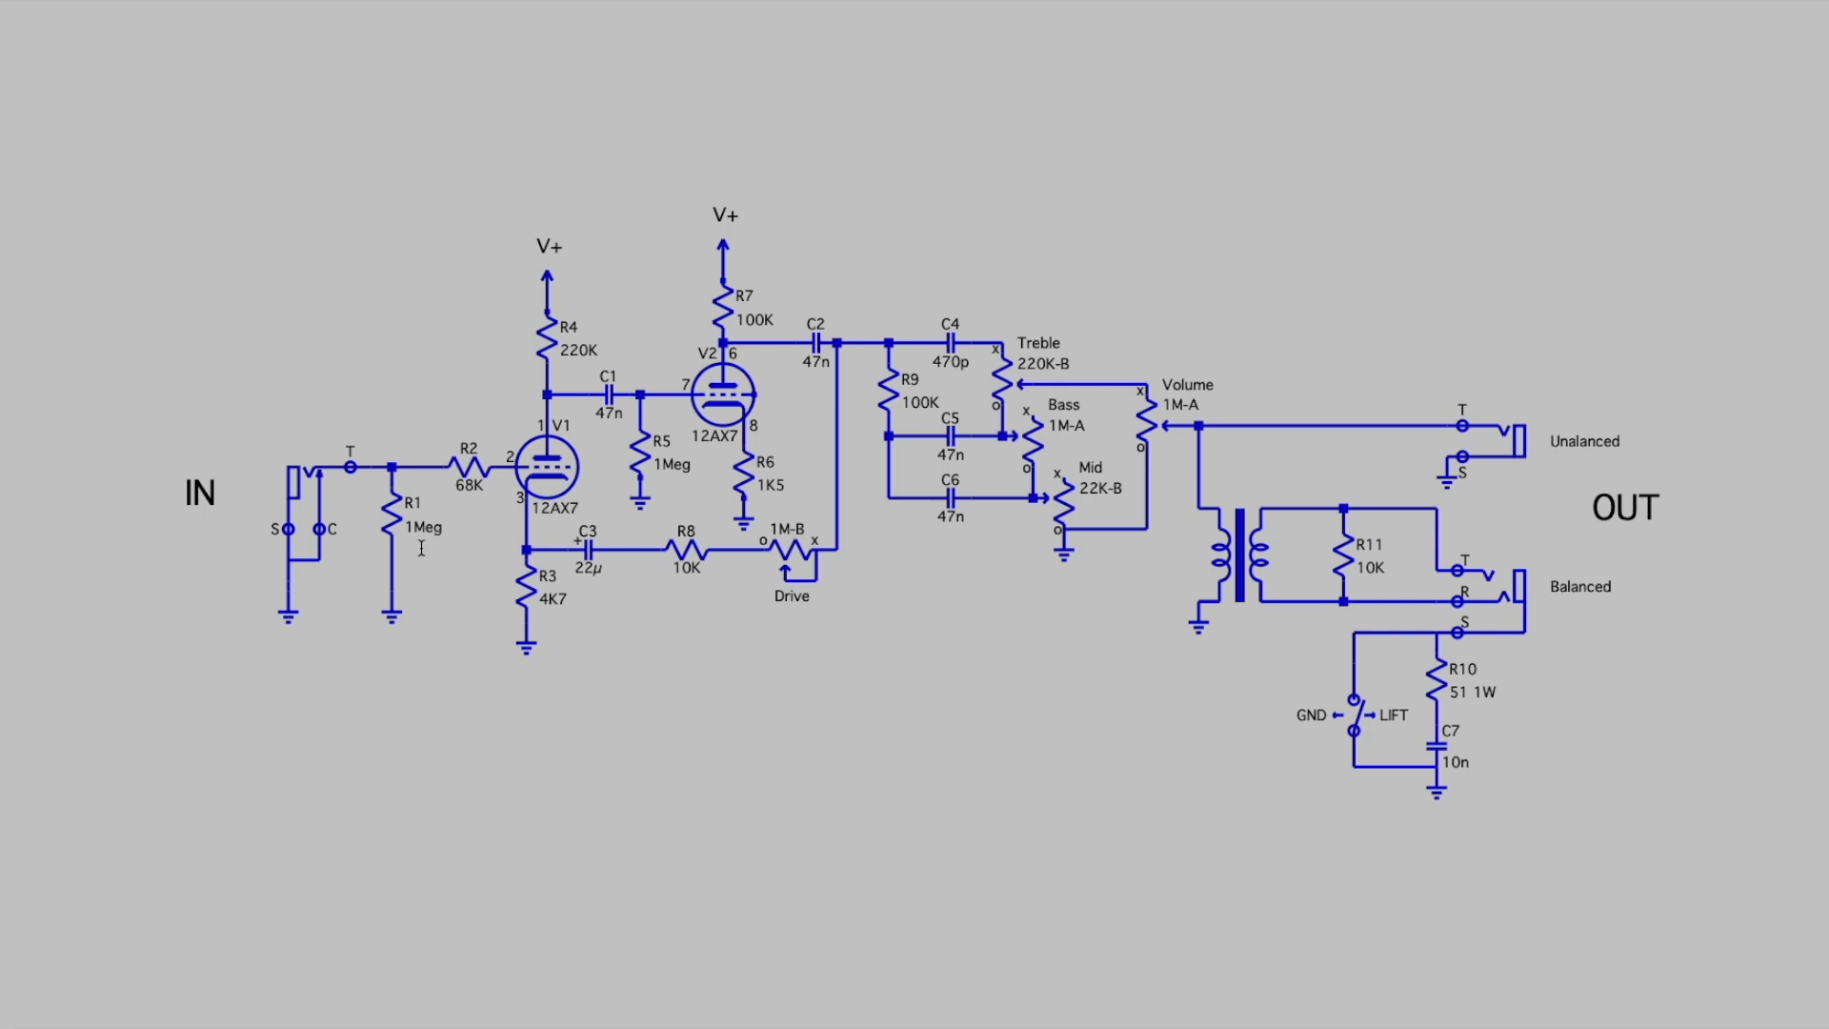
scroll("down", 3)
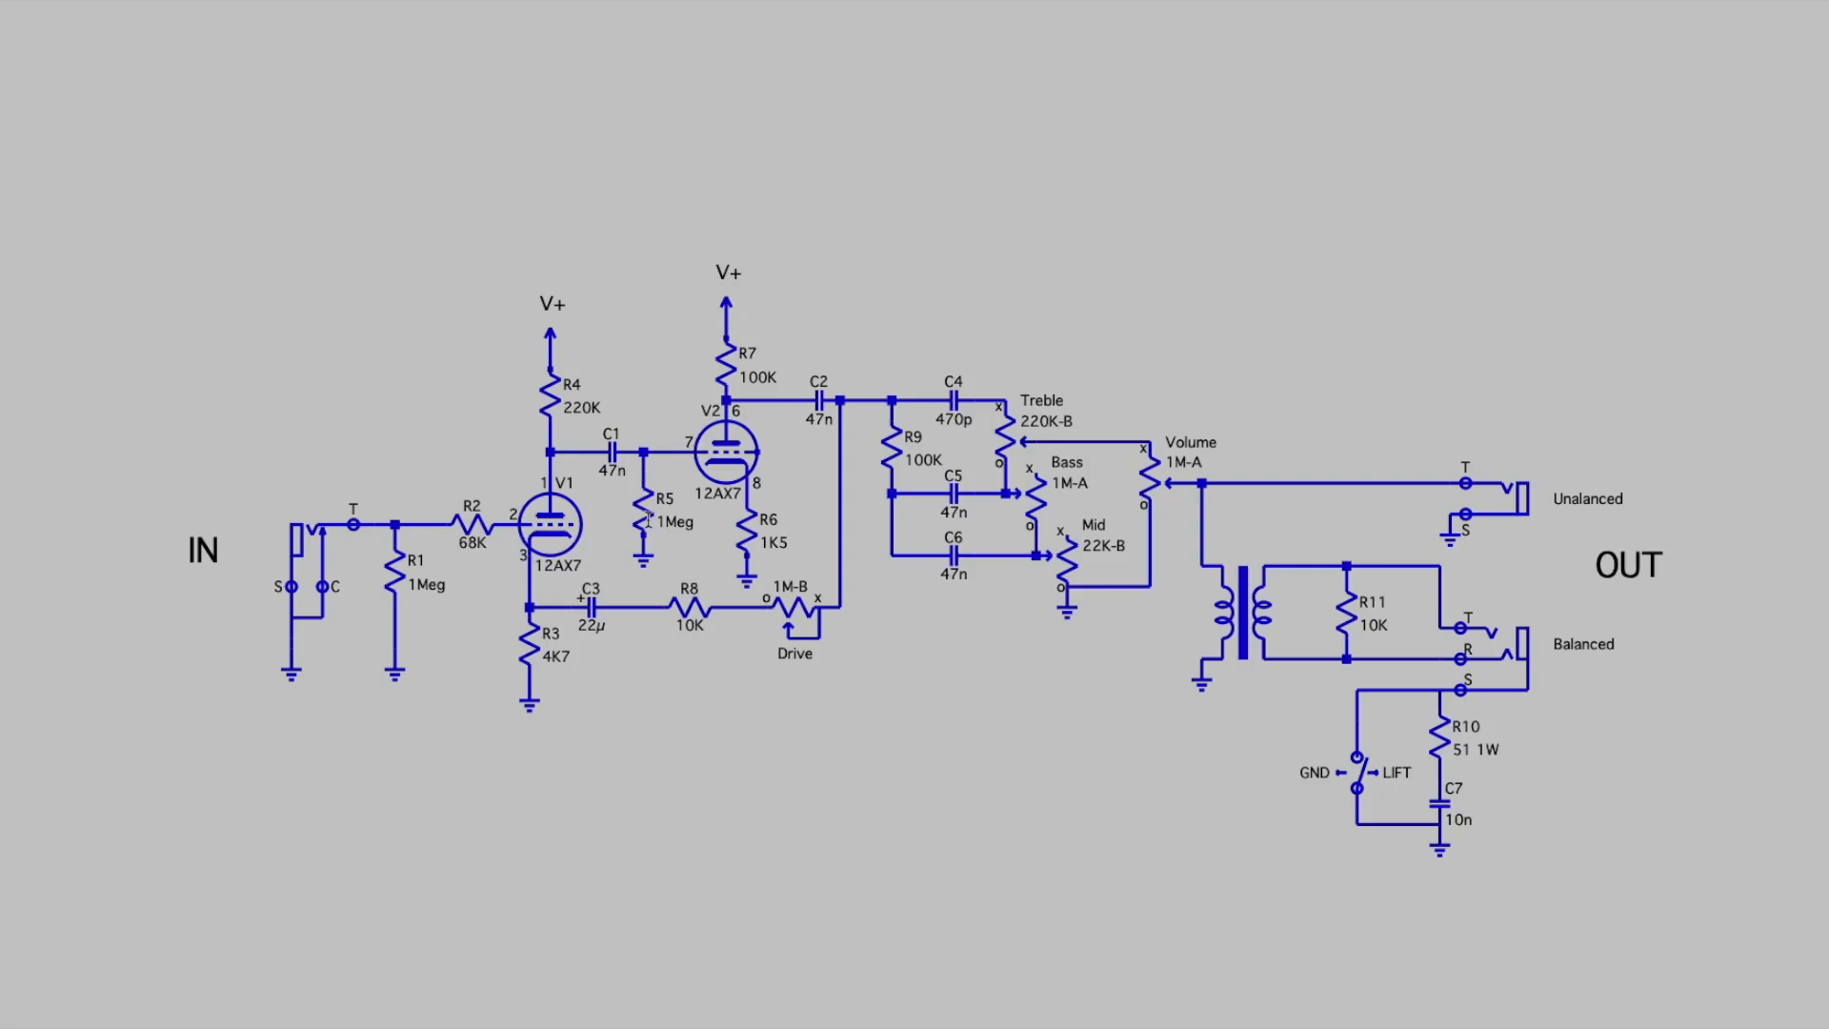
mouse_move(782, 356)
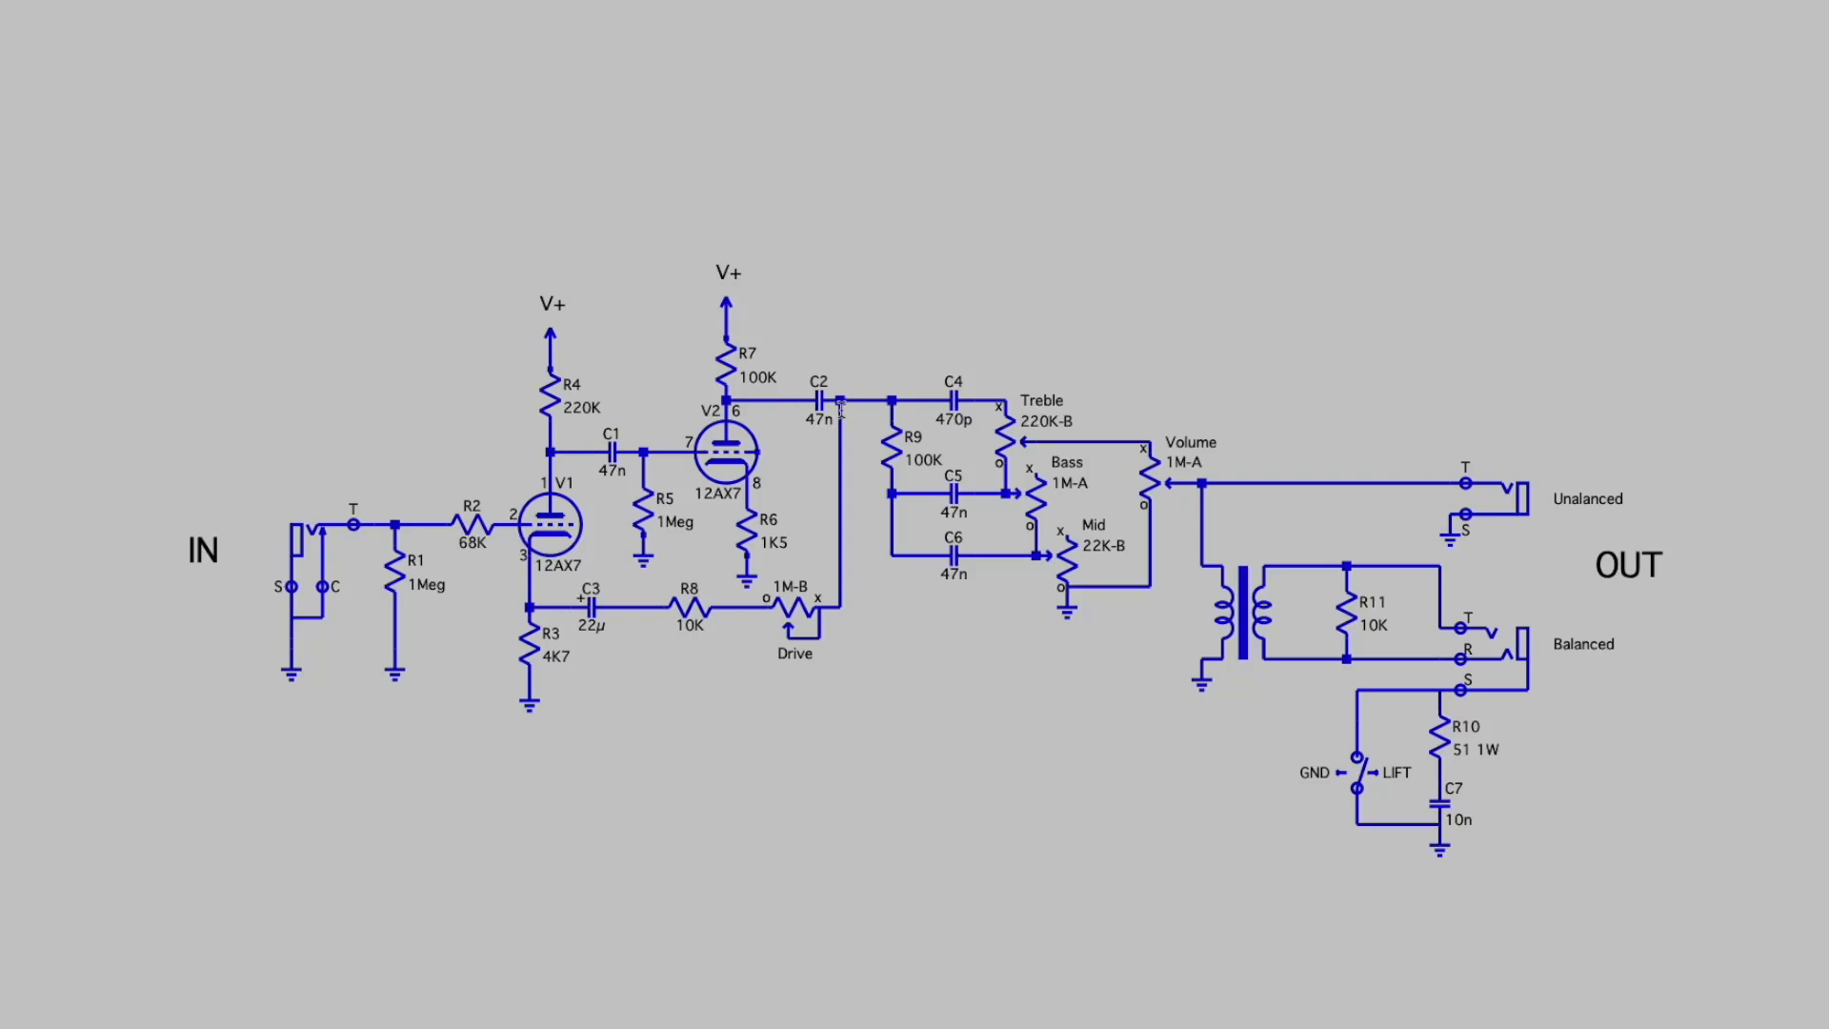
mouse_move(829, 528)
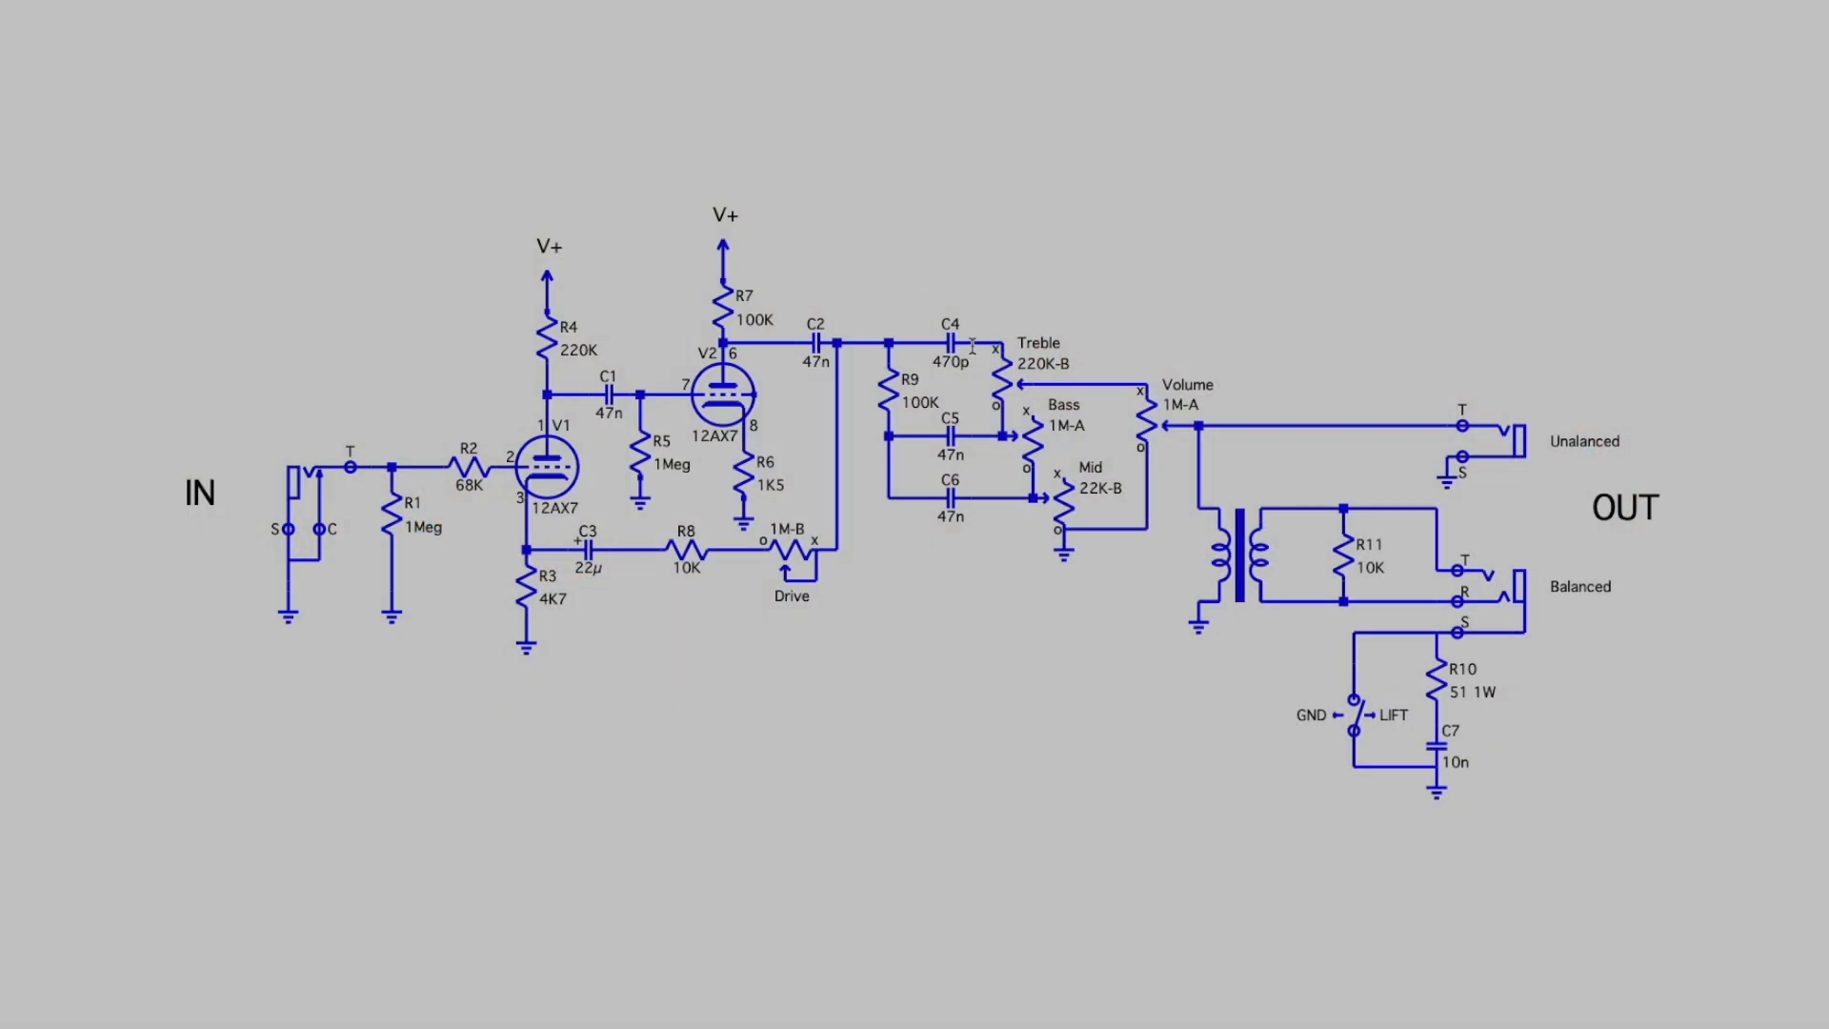
mouse_move(957, 549)
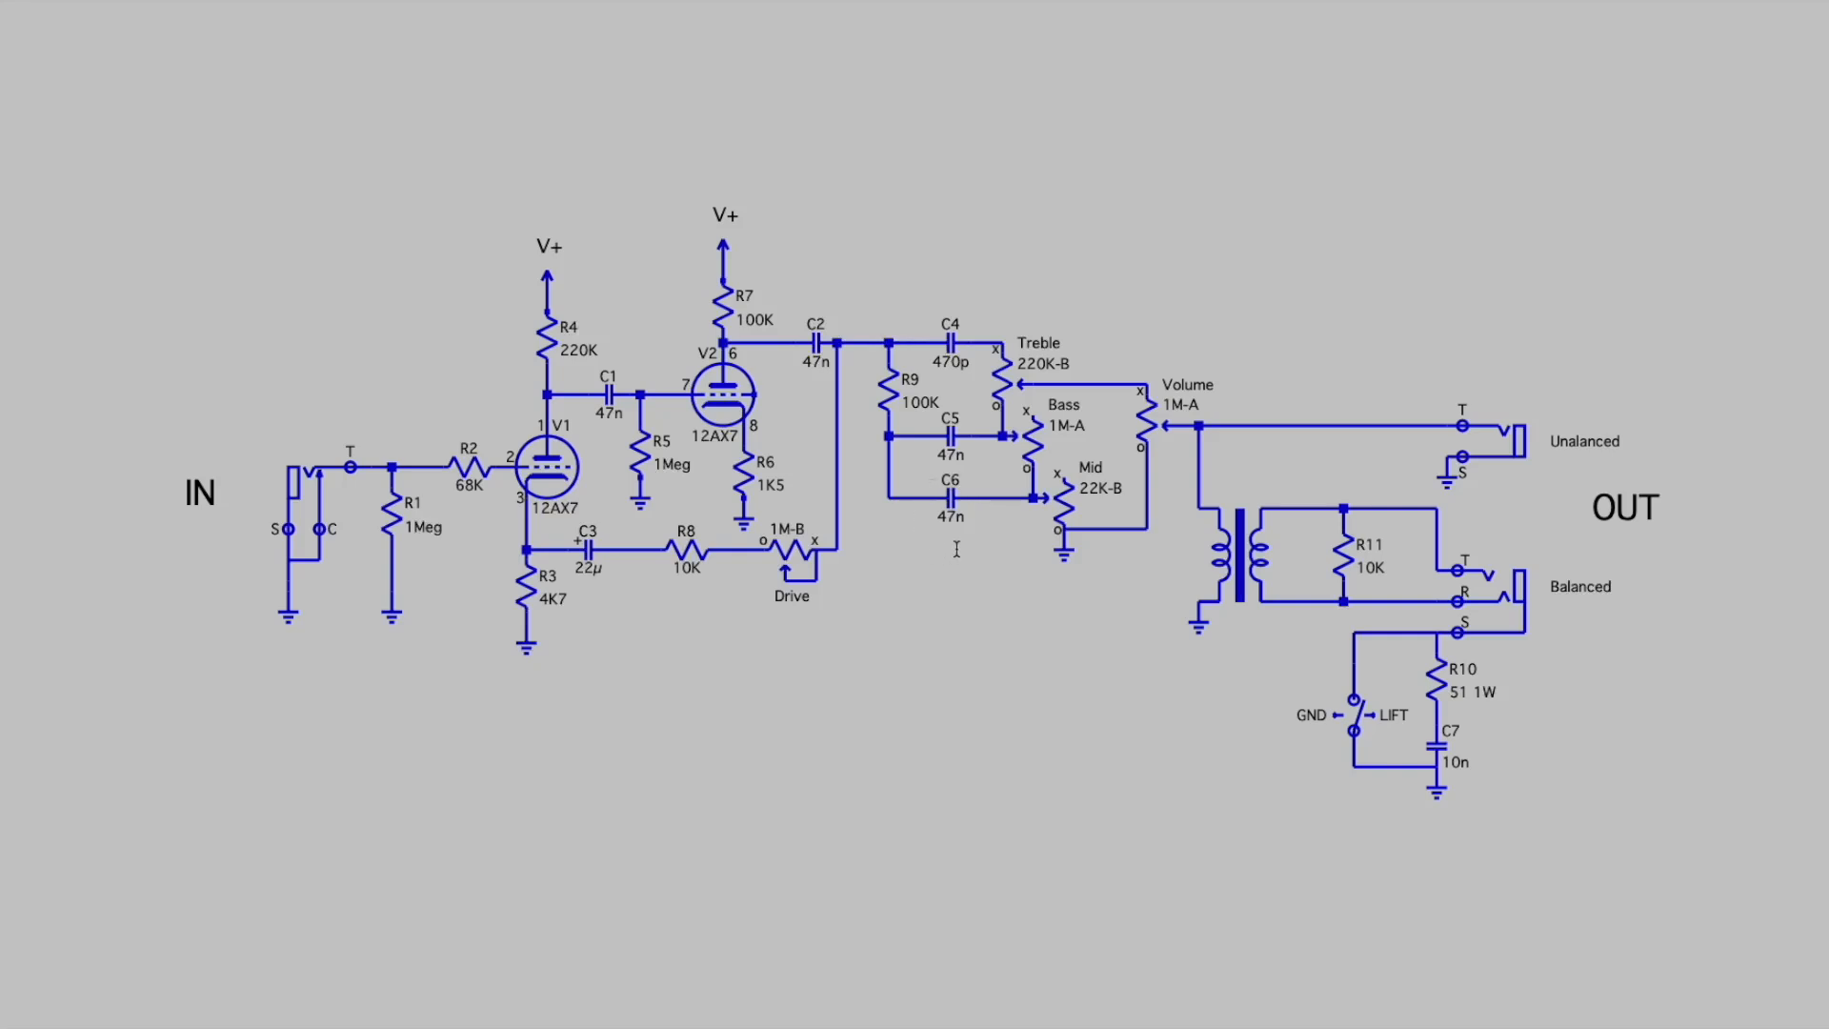
mouse_move(1033, 371)
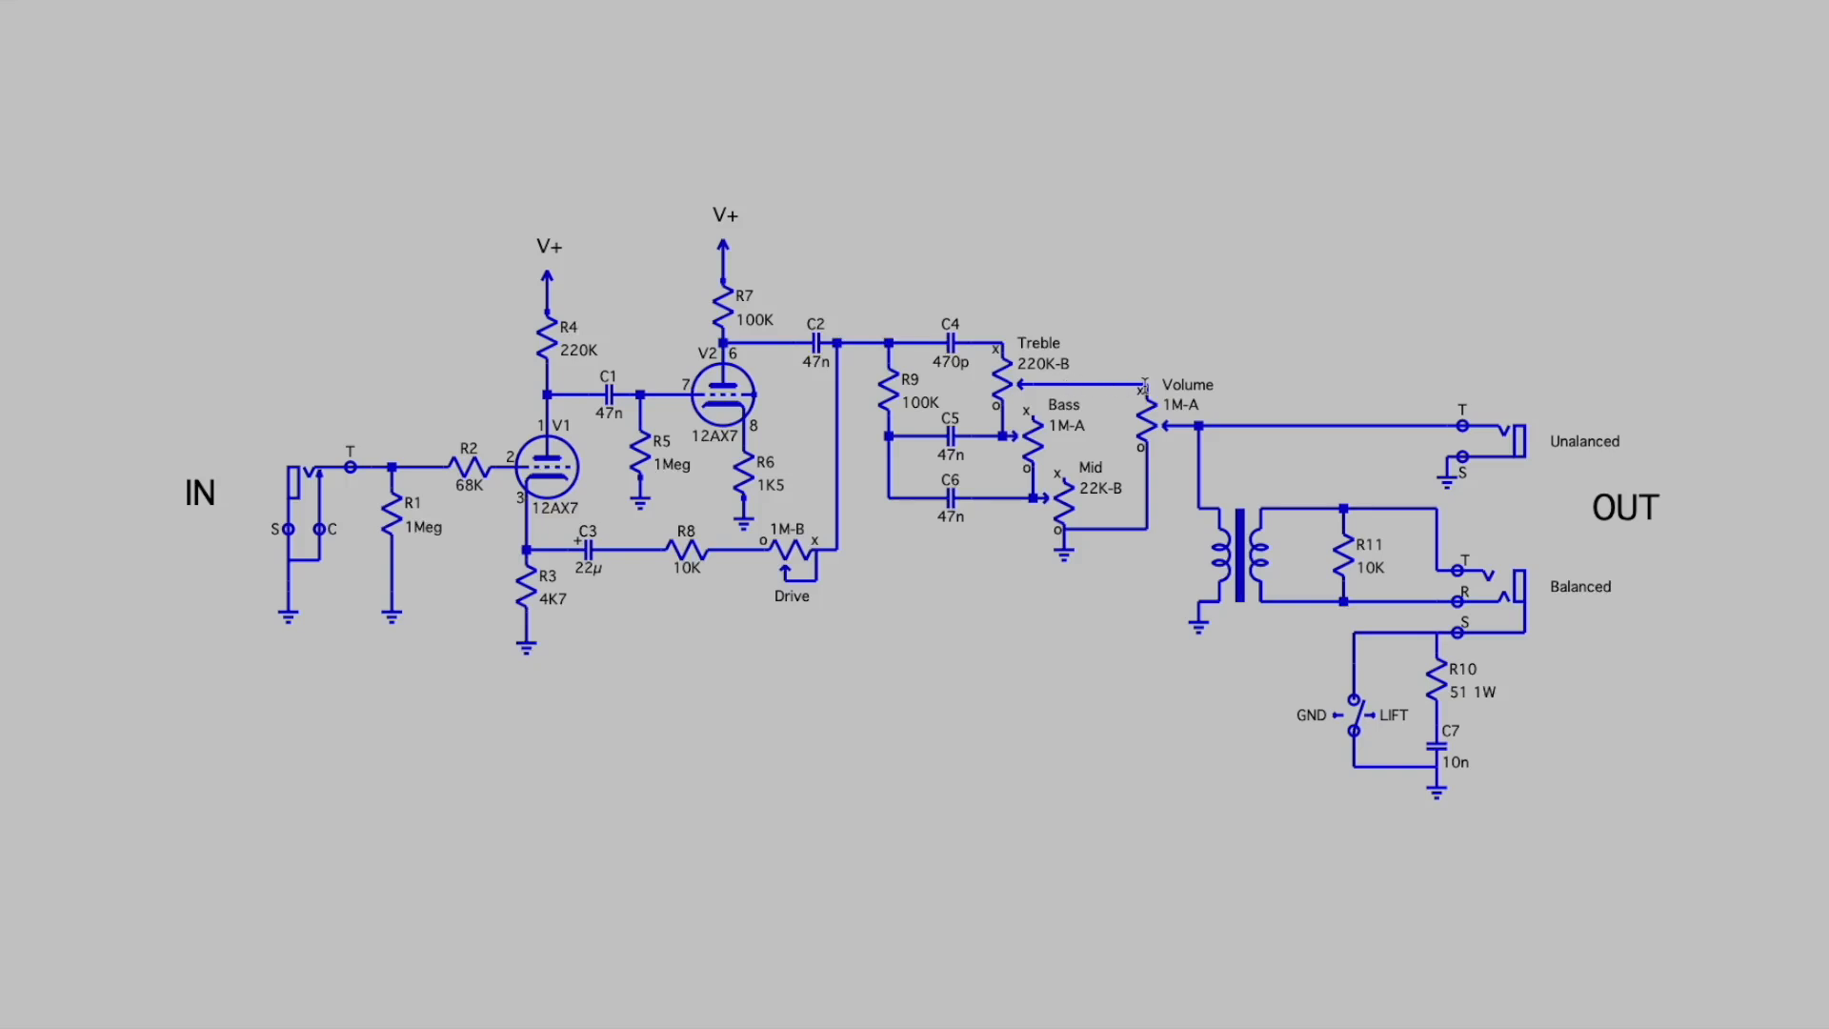
mouse_move(1265, 550)
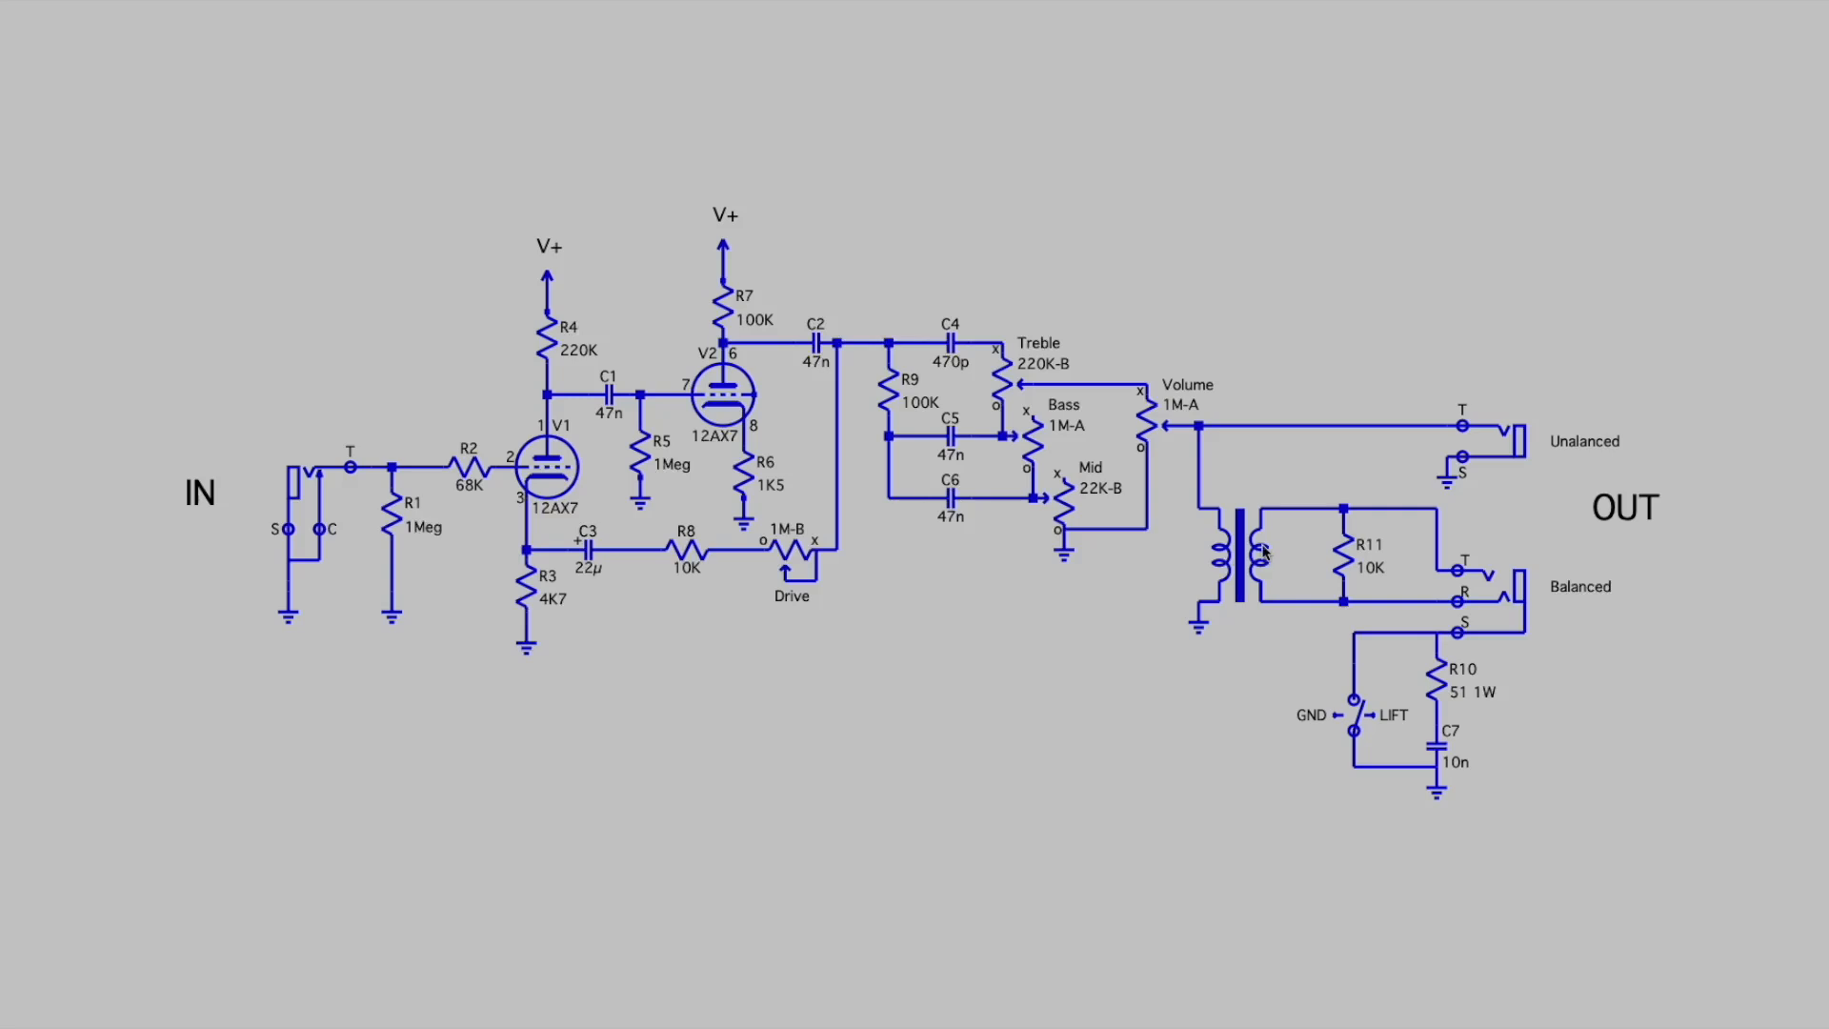
mouse_move(1193, 574)
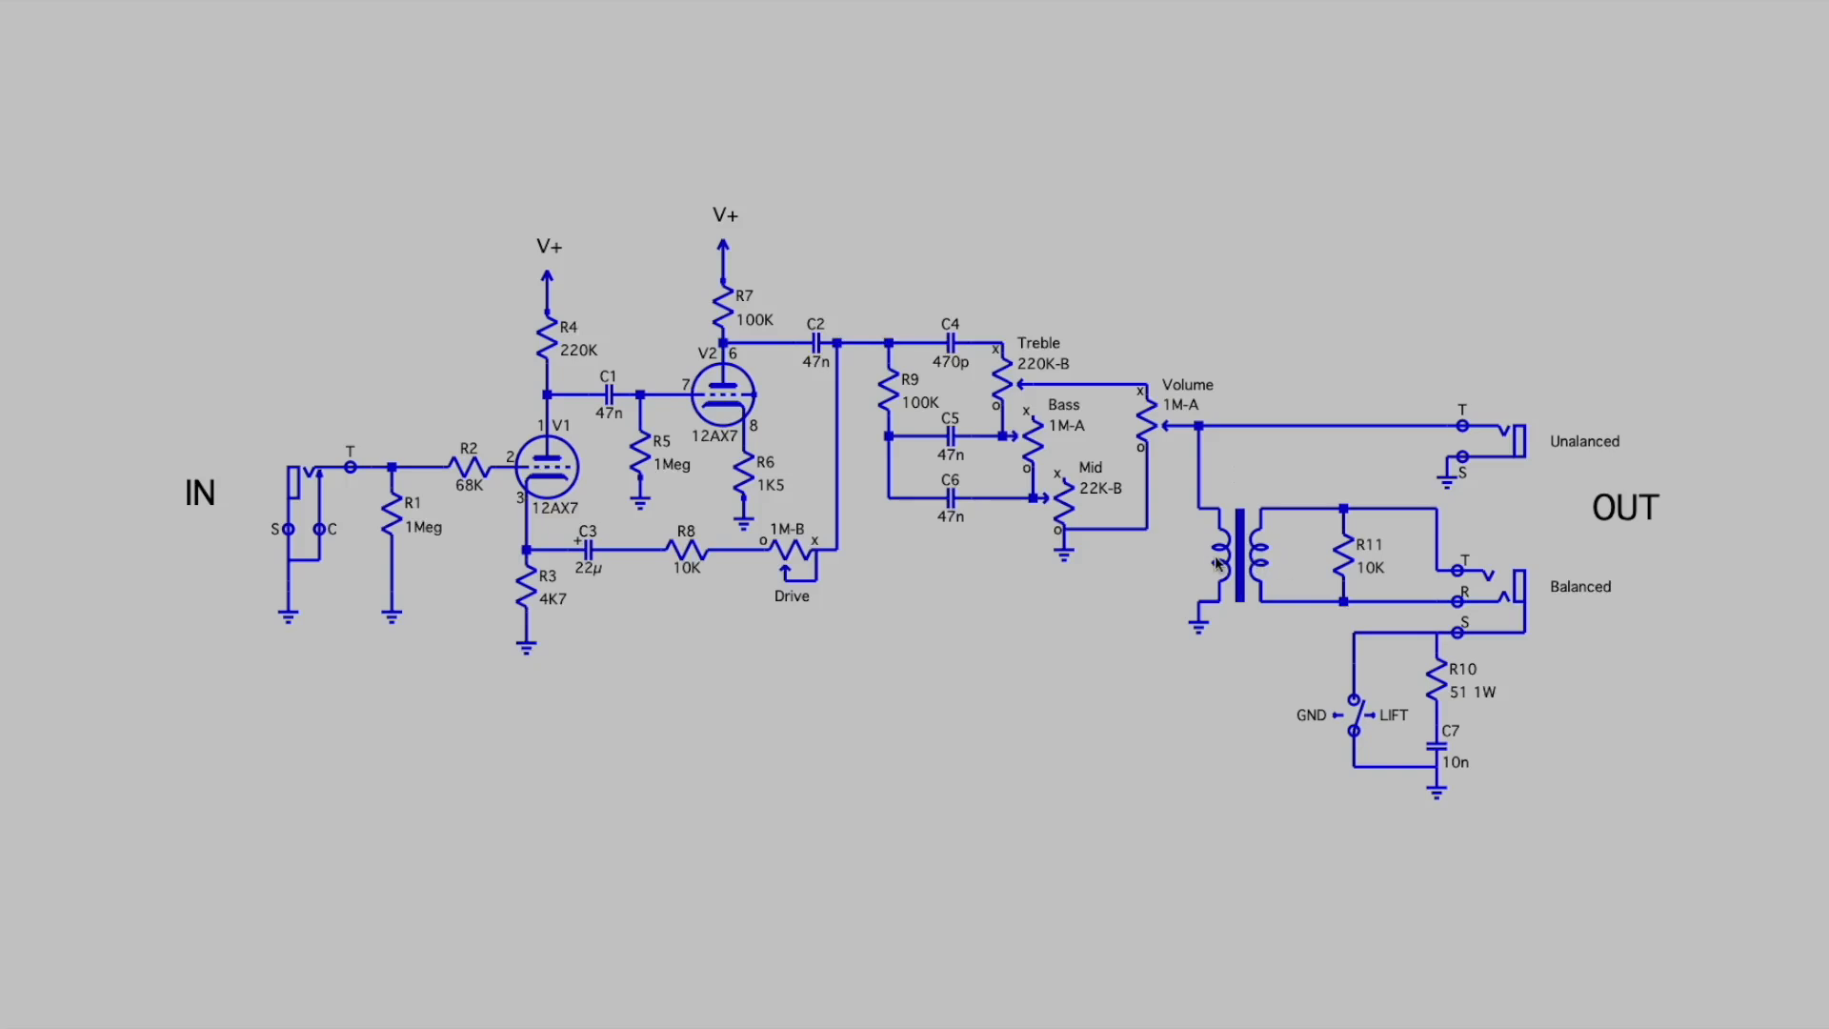
mouse_move(1617, 731)
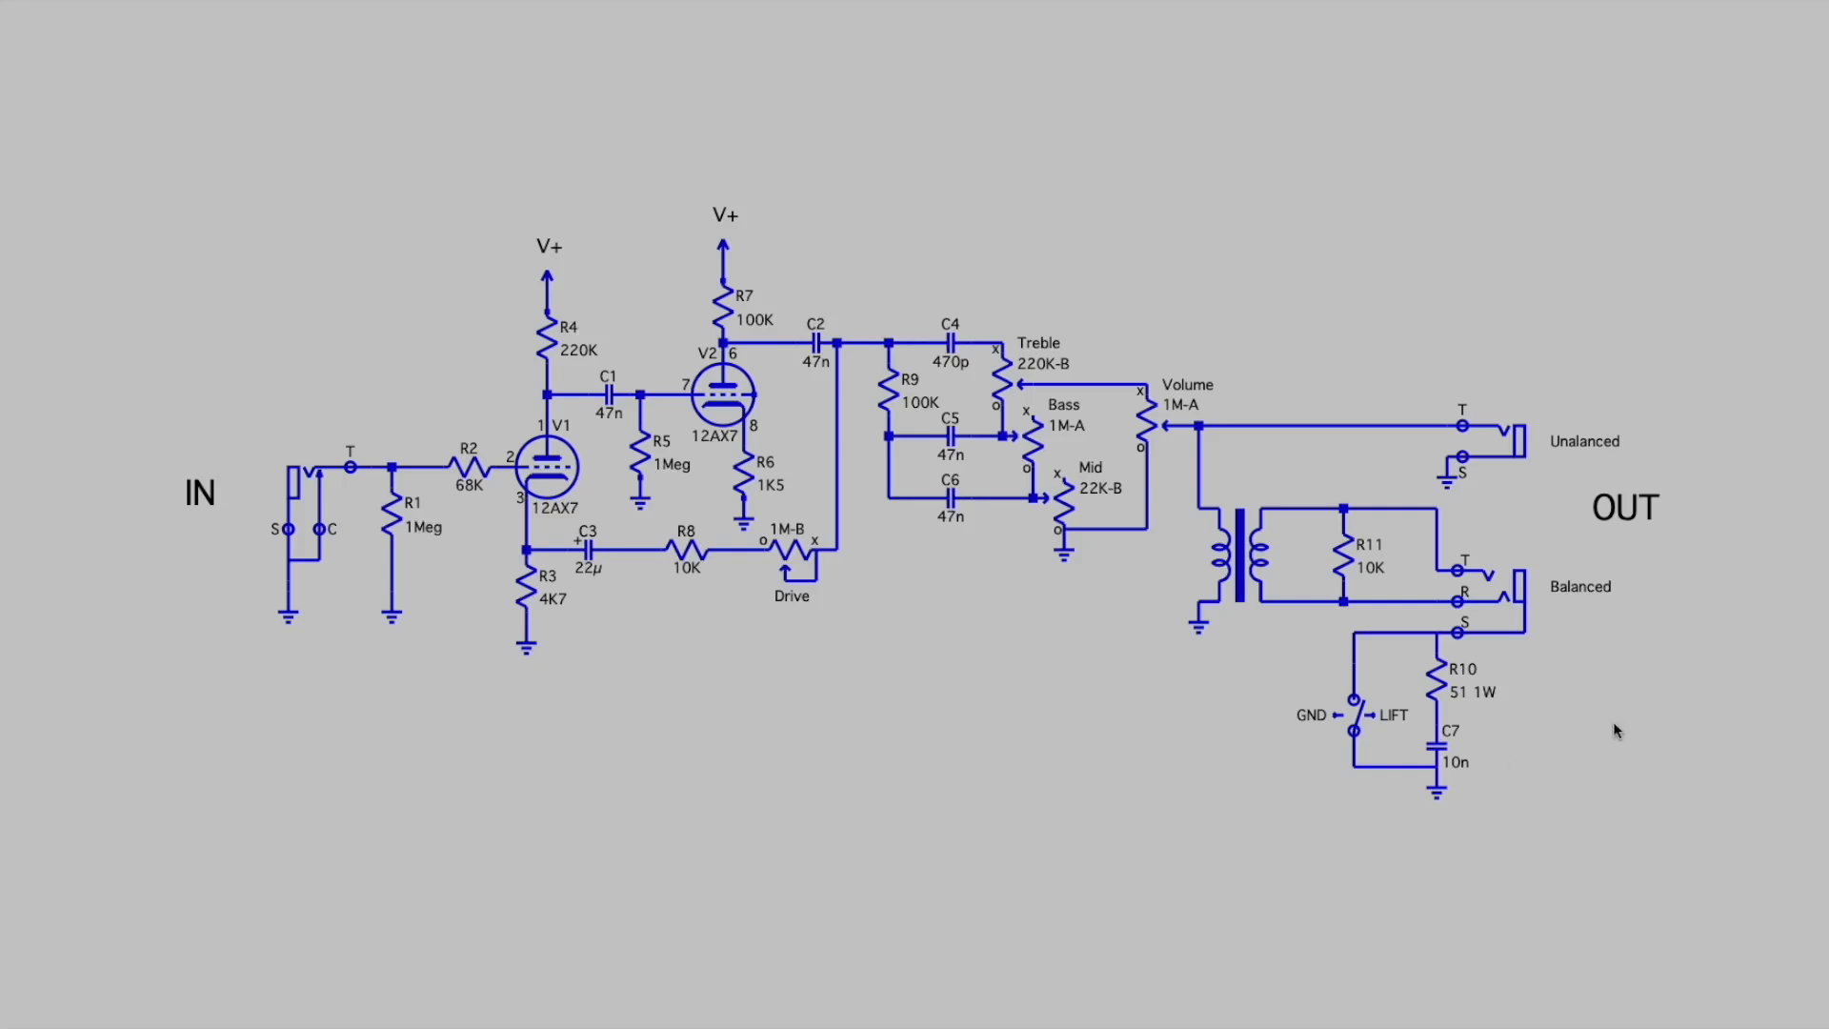
mouse_move(1115, 622)
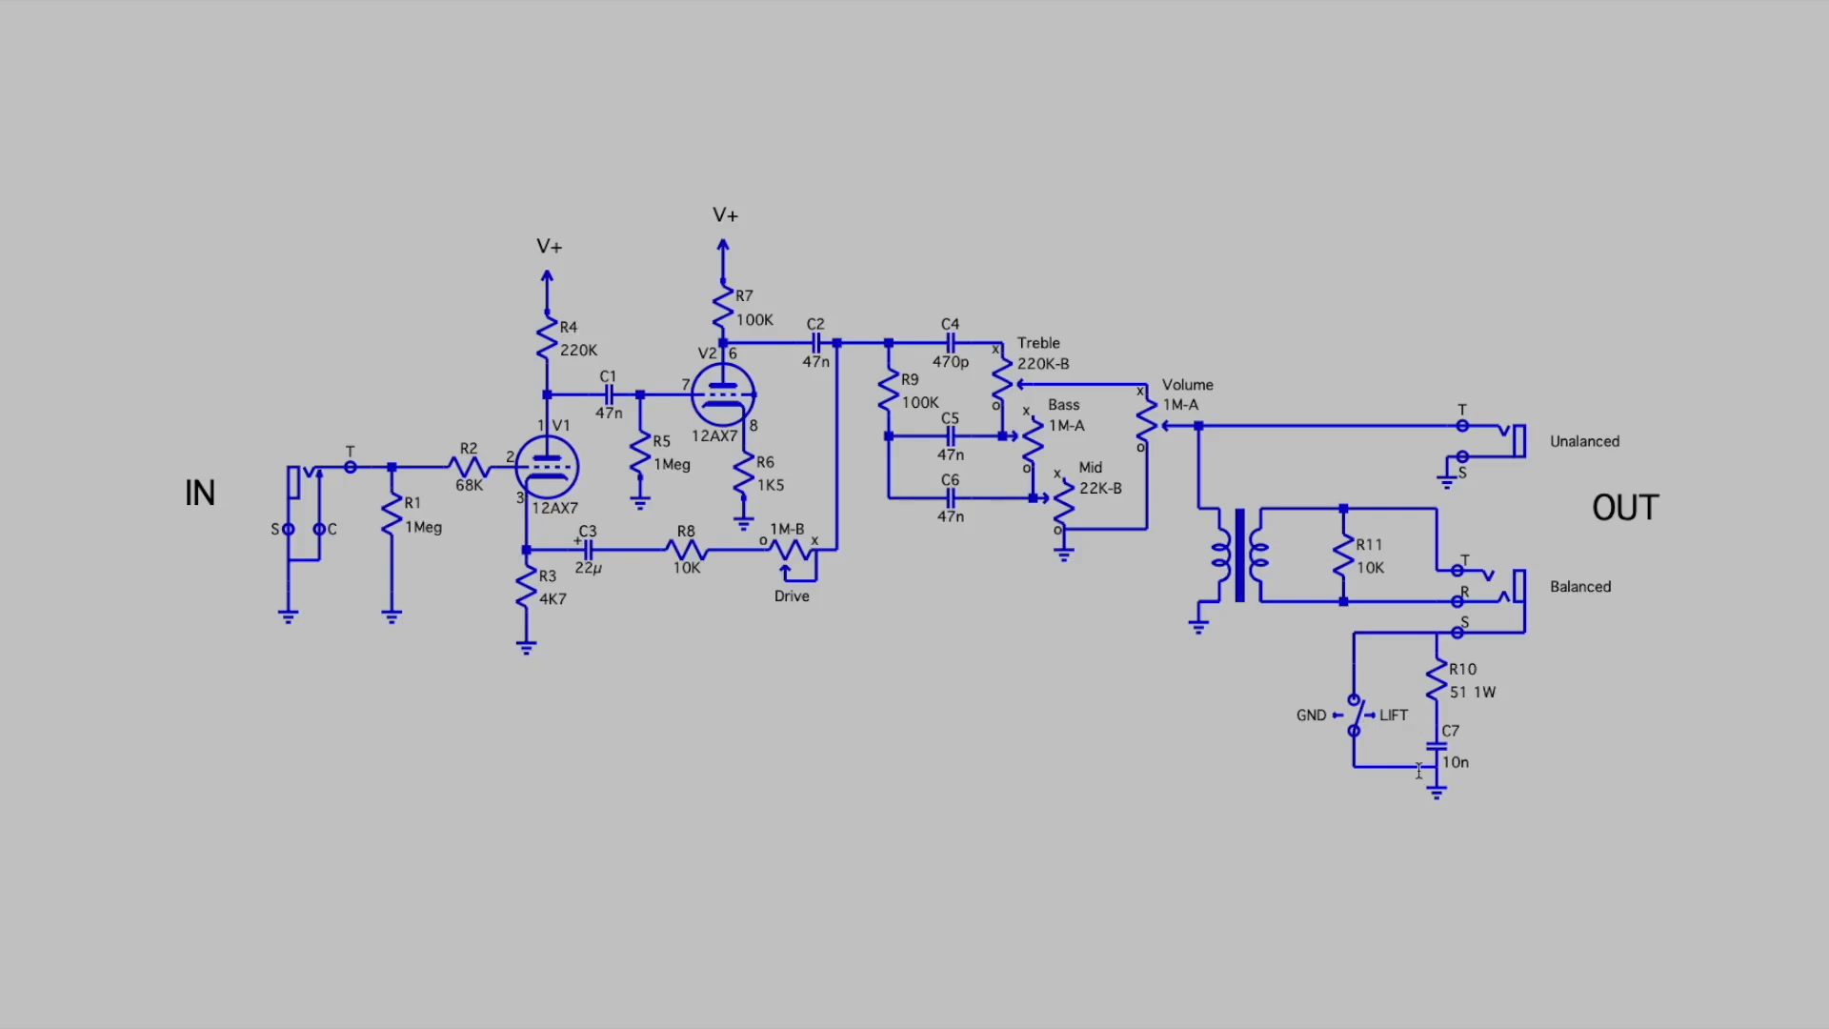
mouse_move(1494, 781)
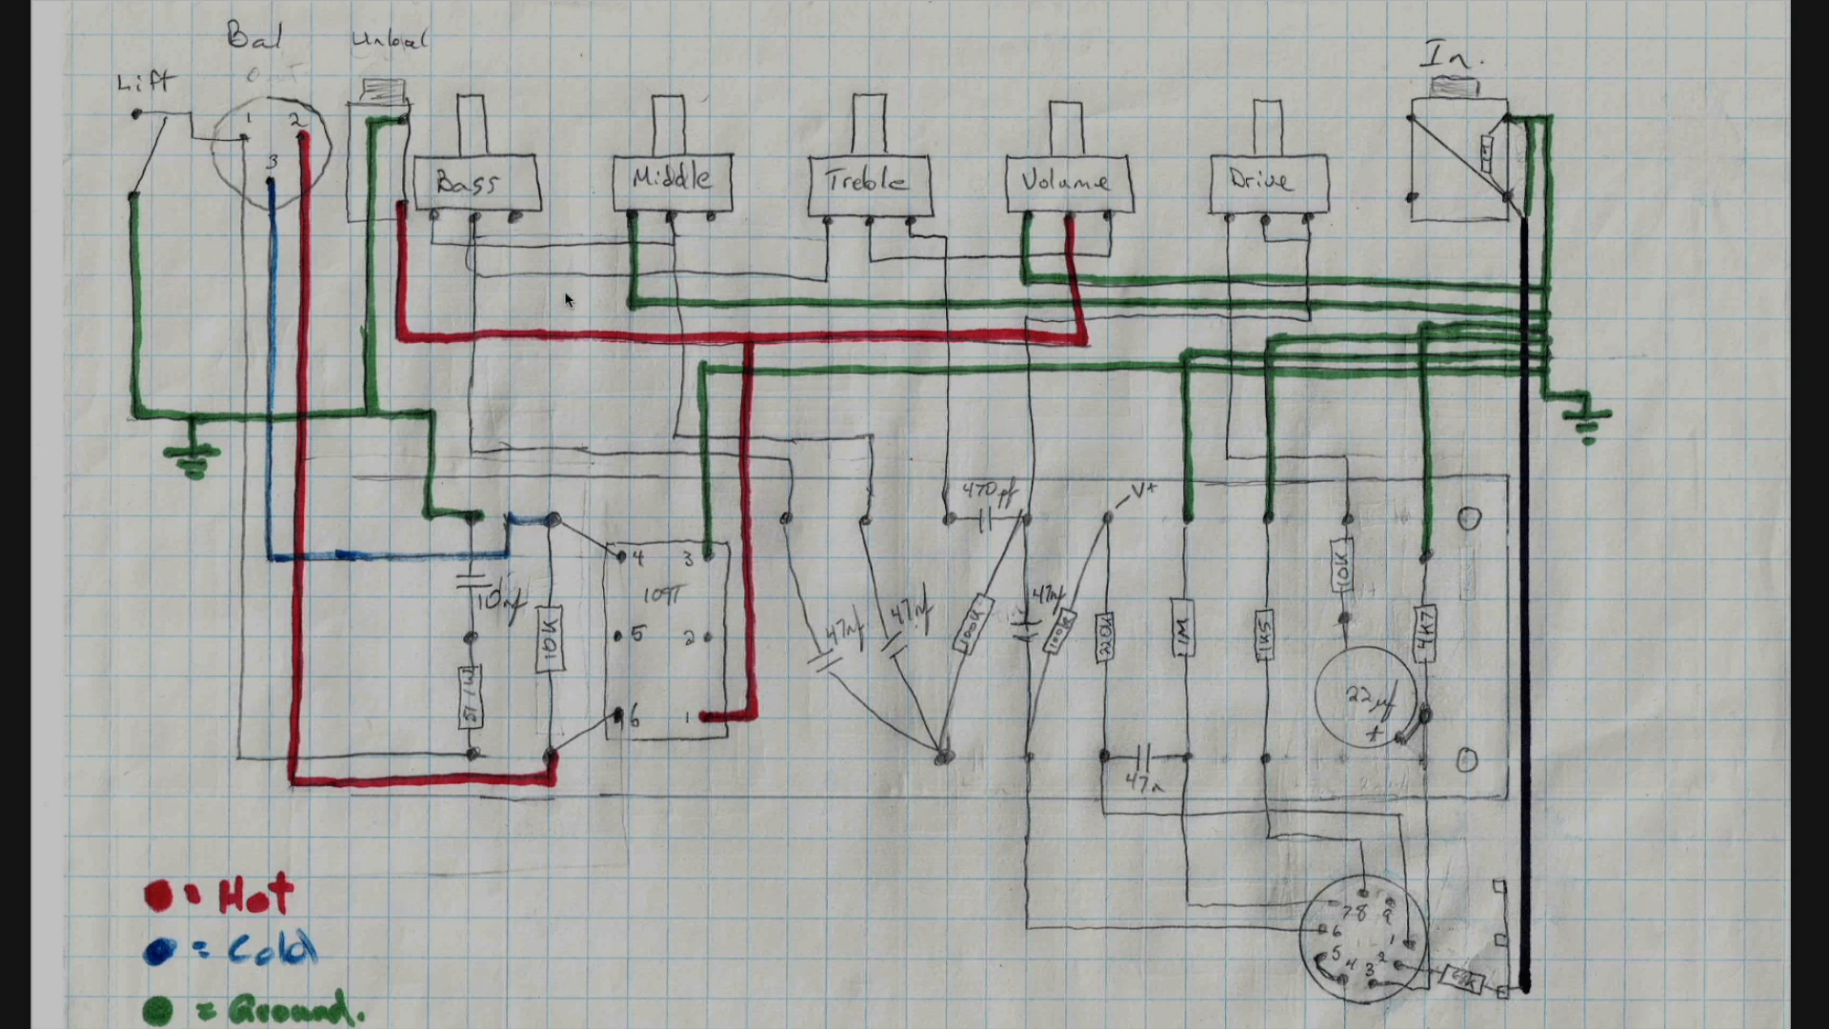
mouse_move(1048, 307)
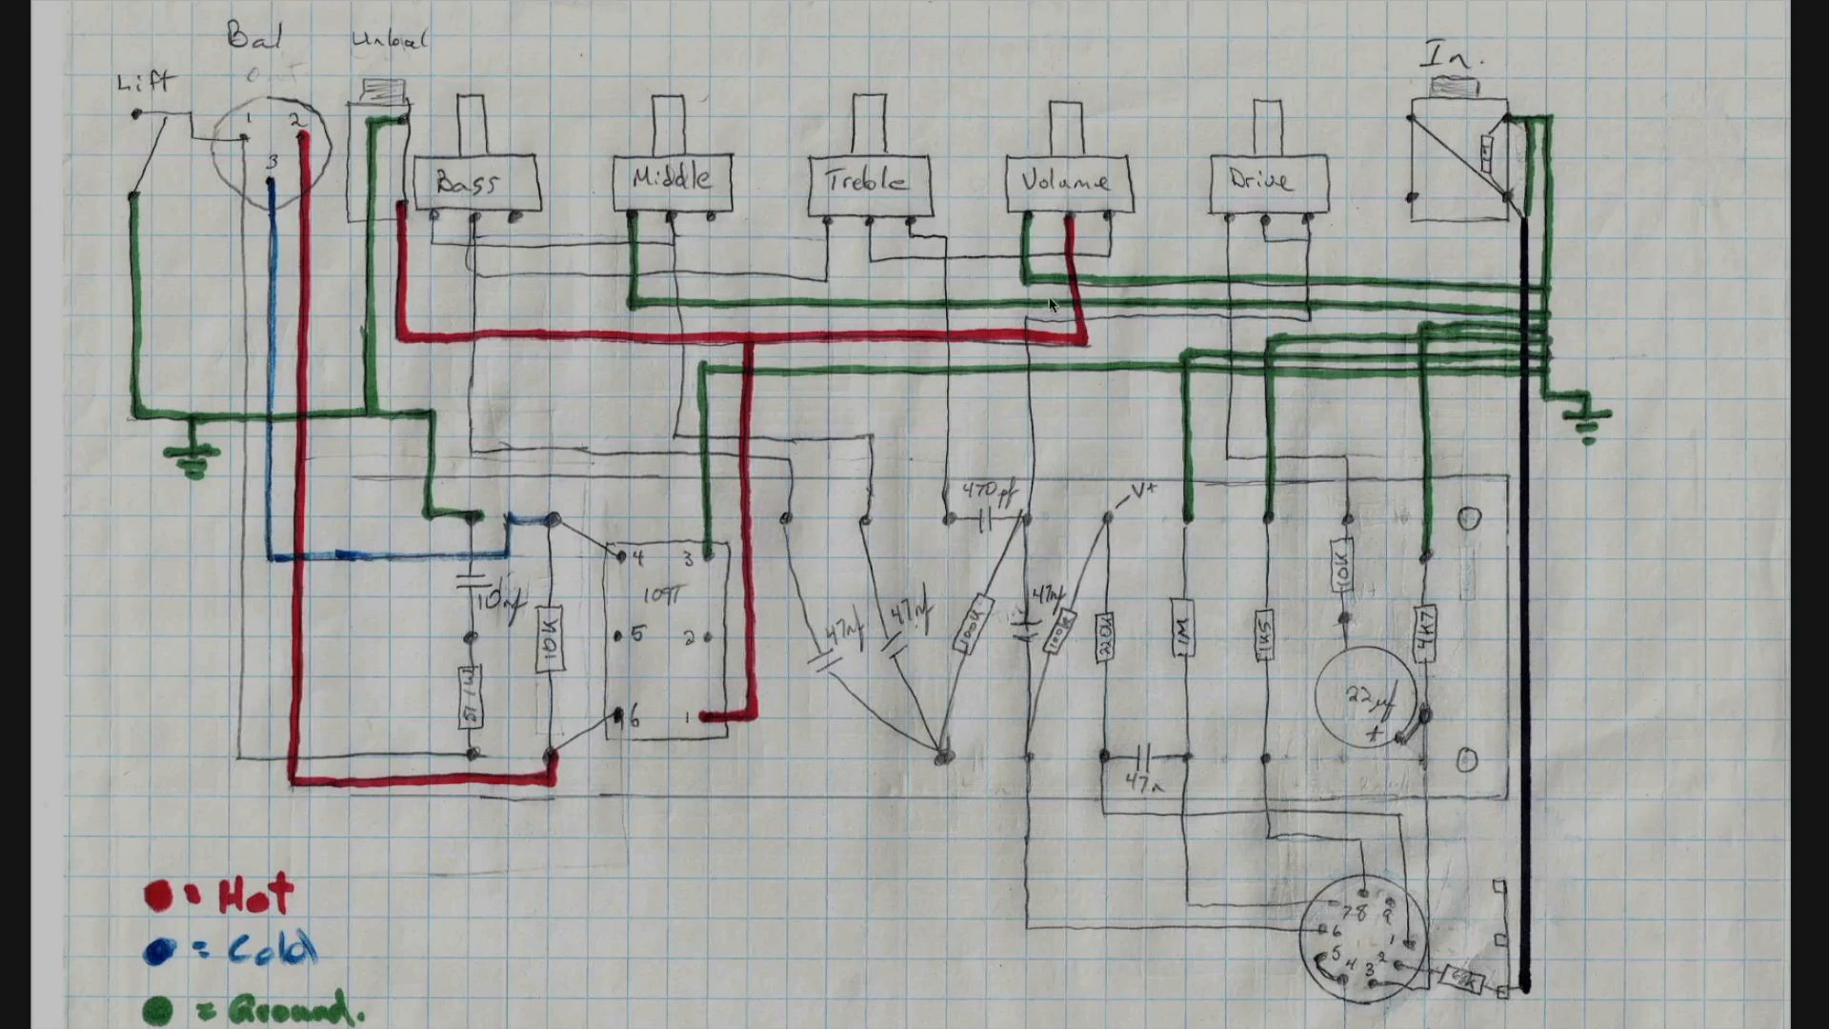
mouse_move(1501, 358)
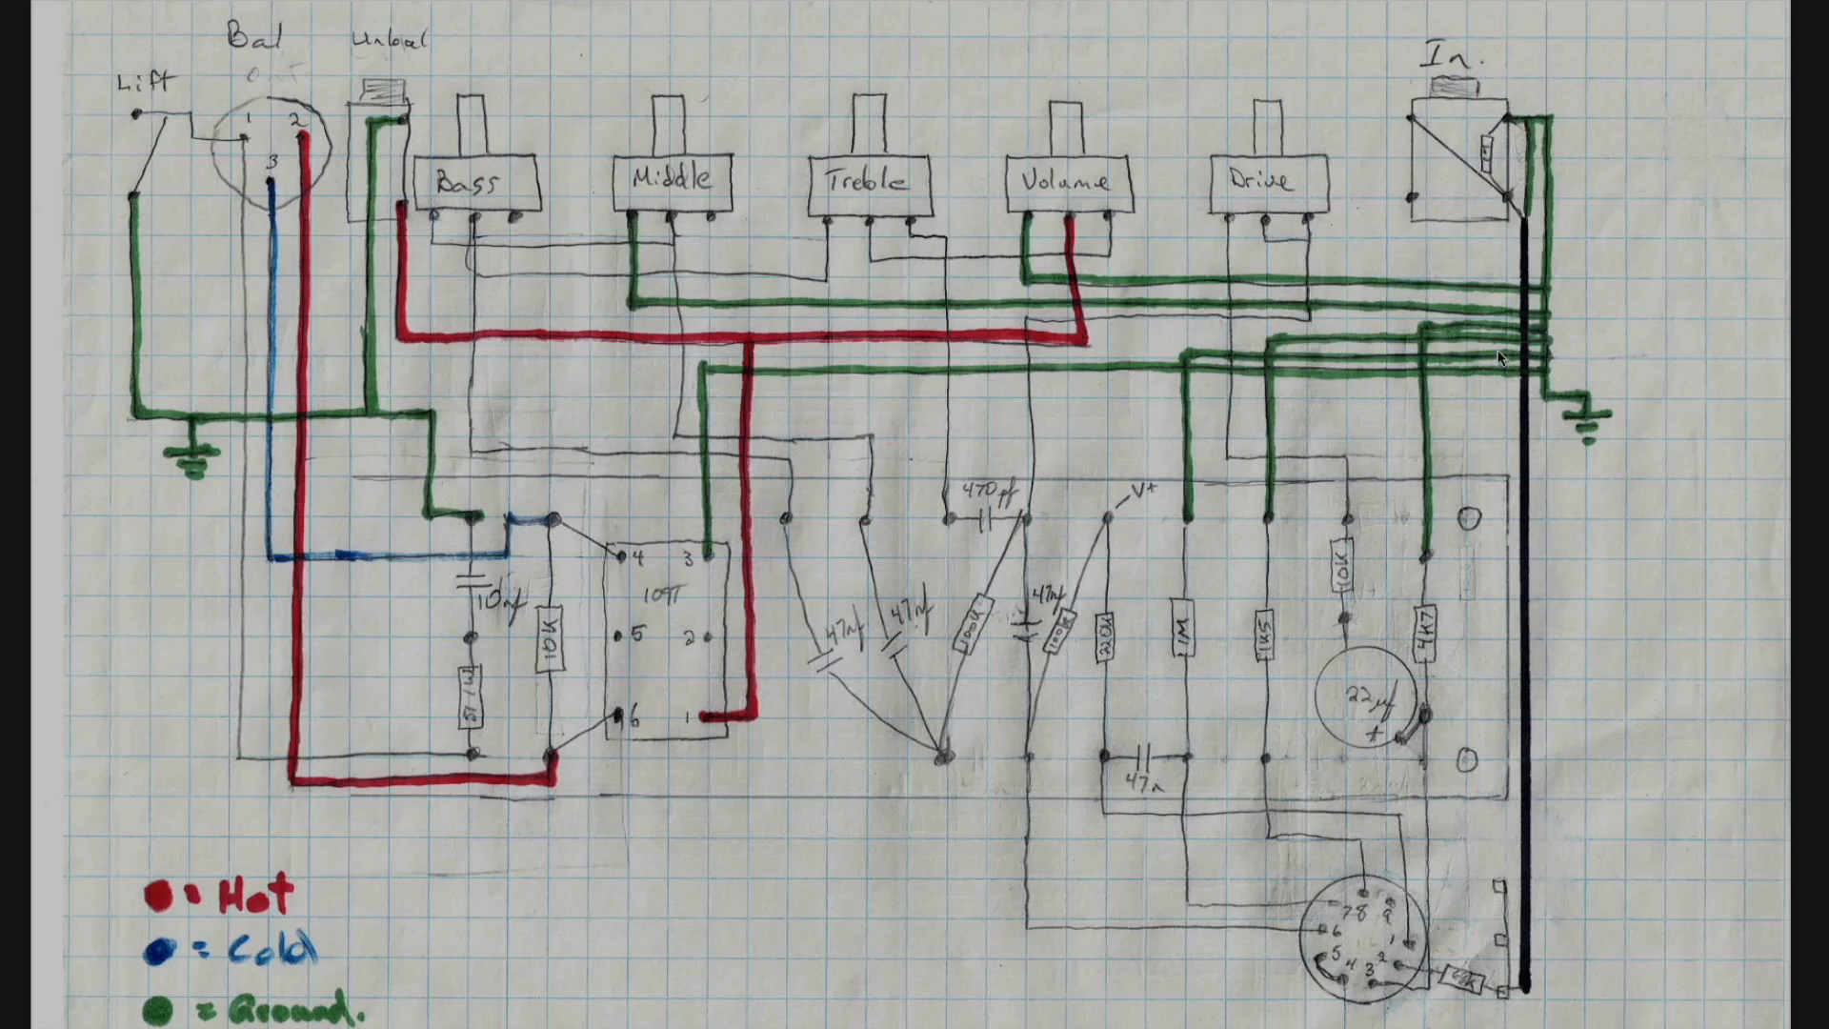
mouse_move(1444, 307)
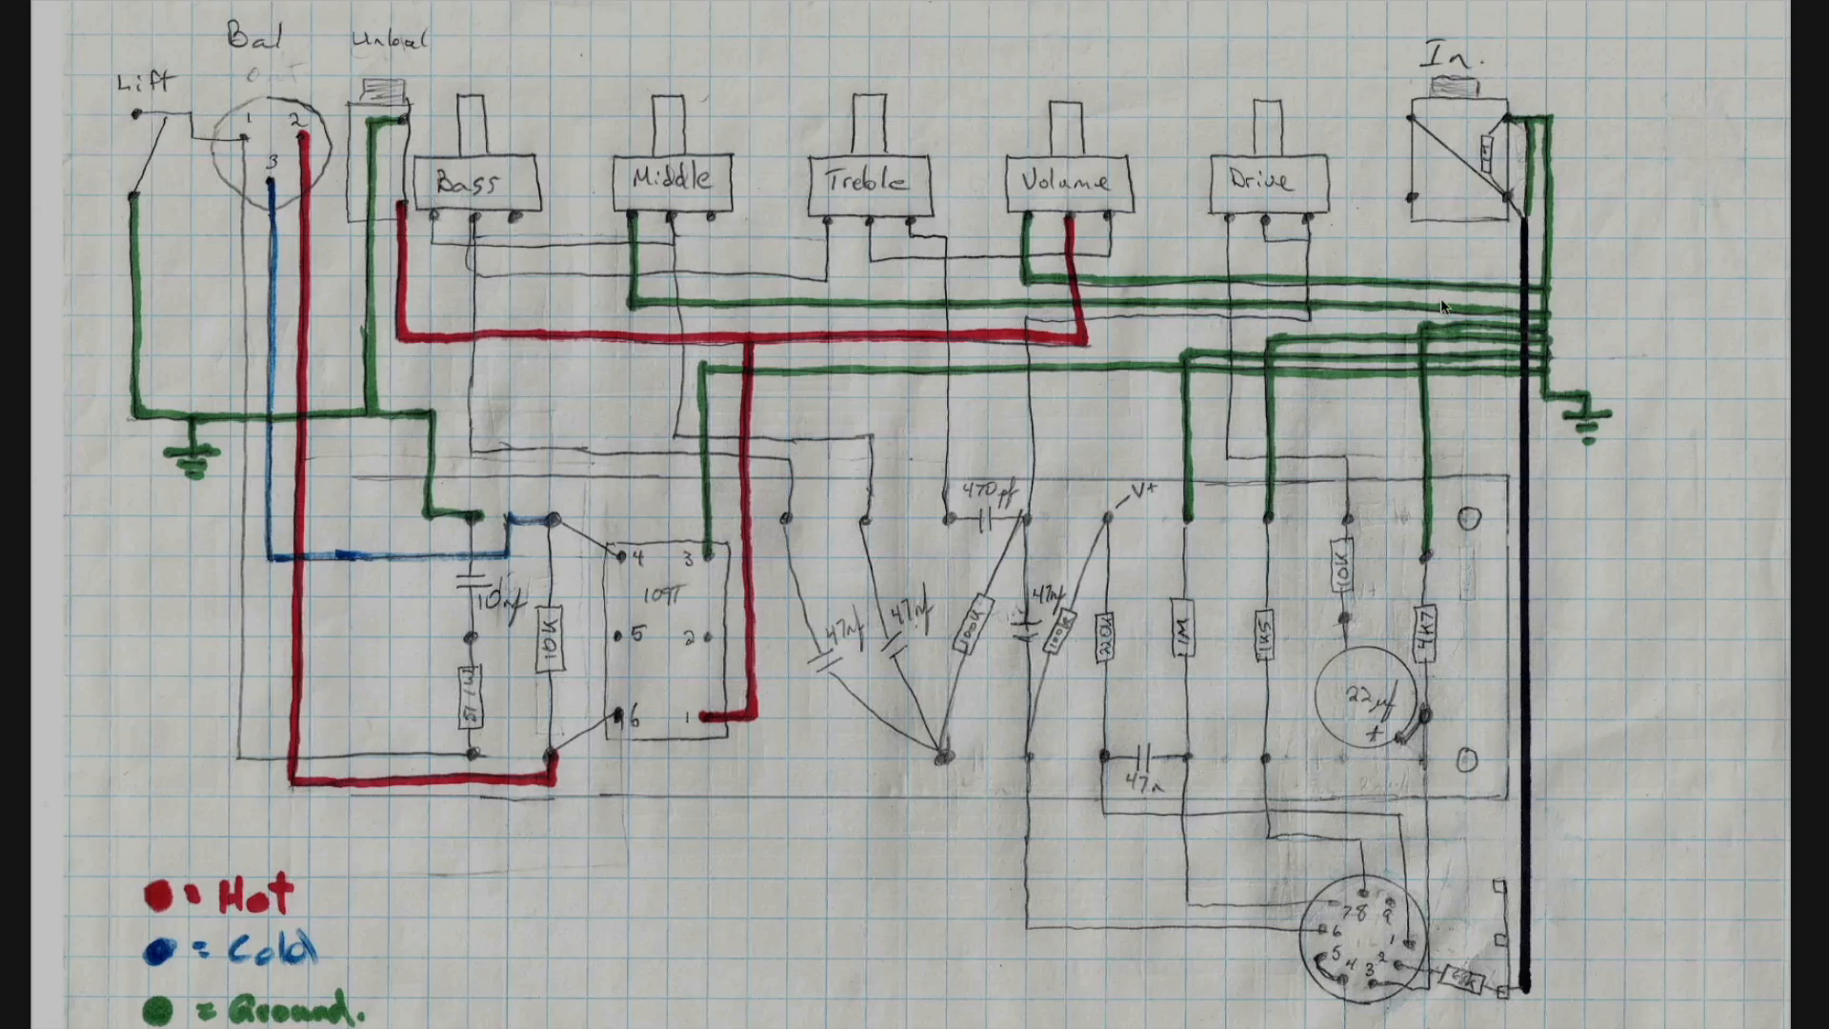
mouse_move(1006, 309)
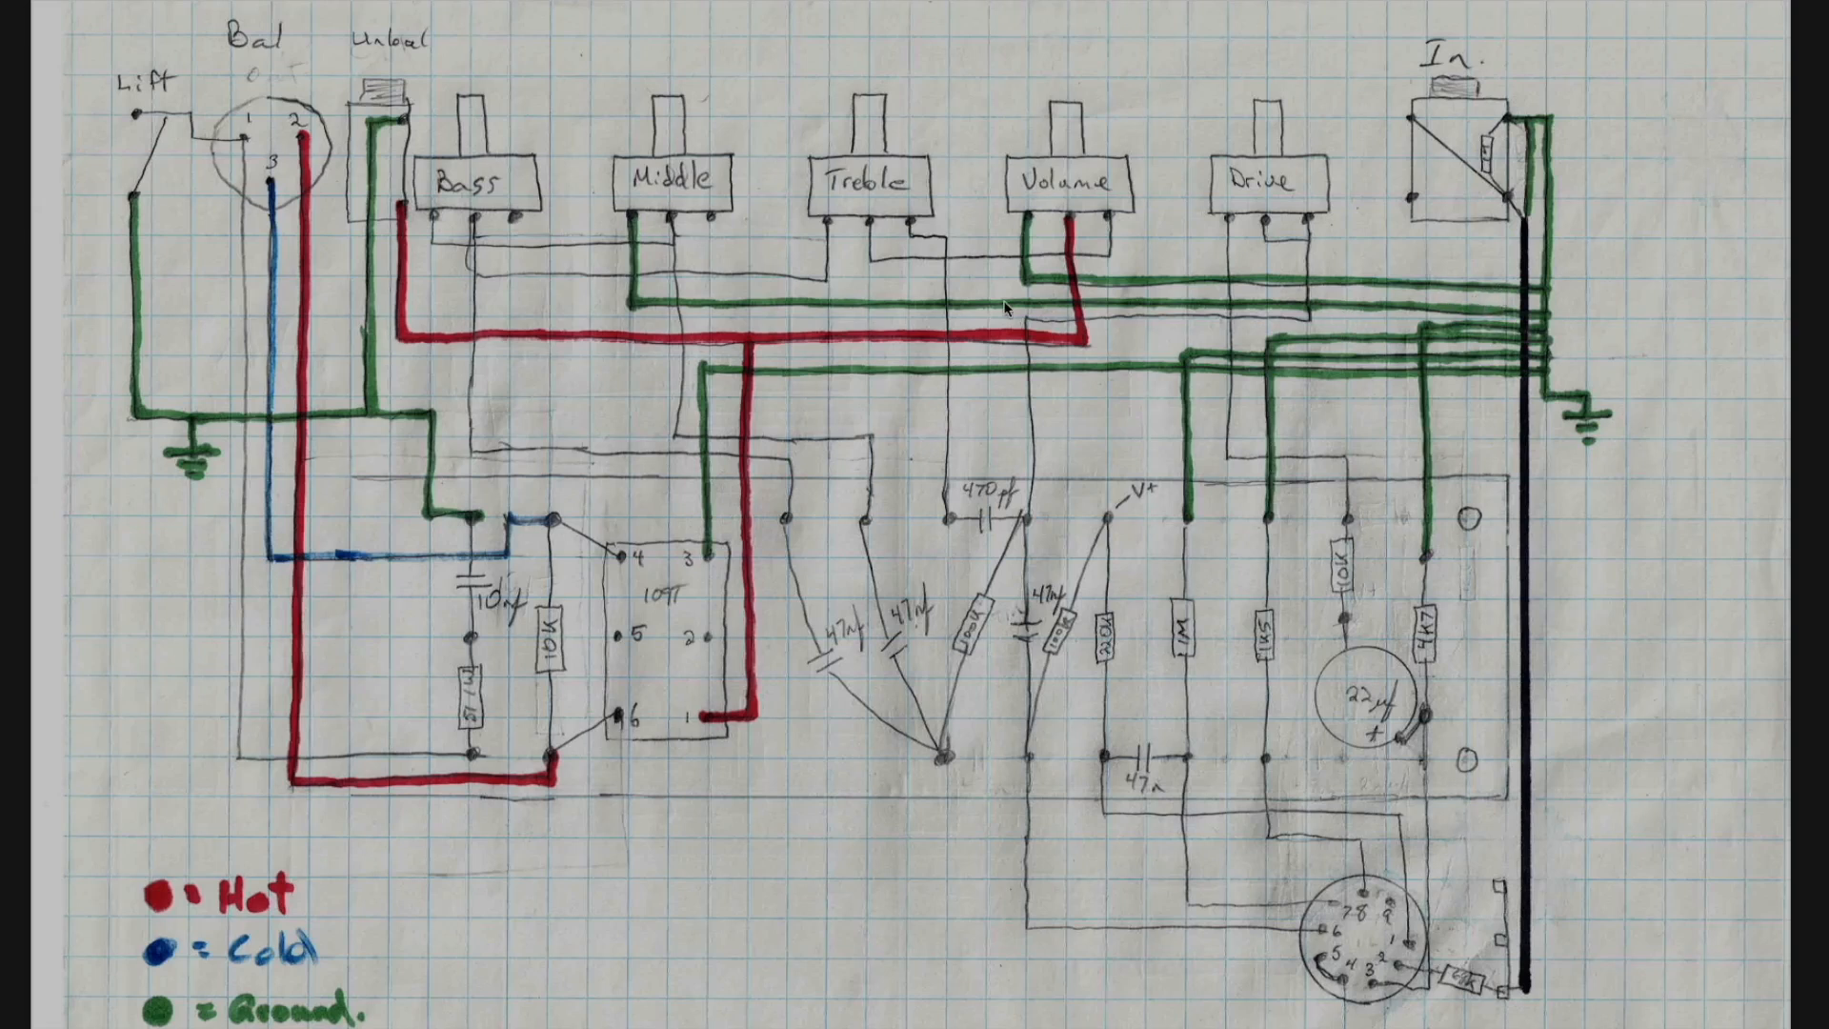
mouse_move(549, 313)
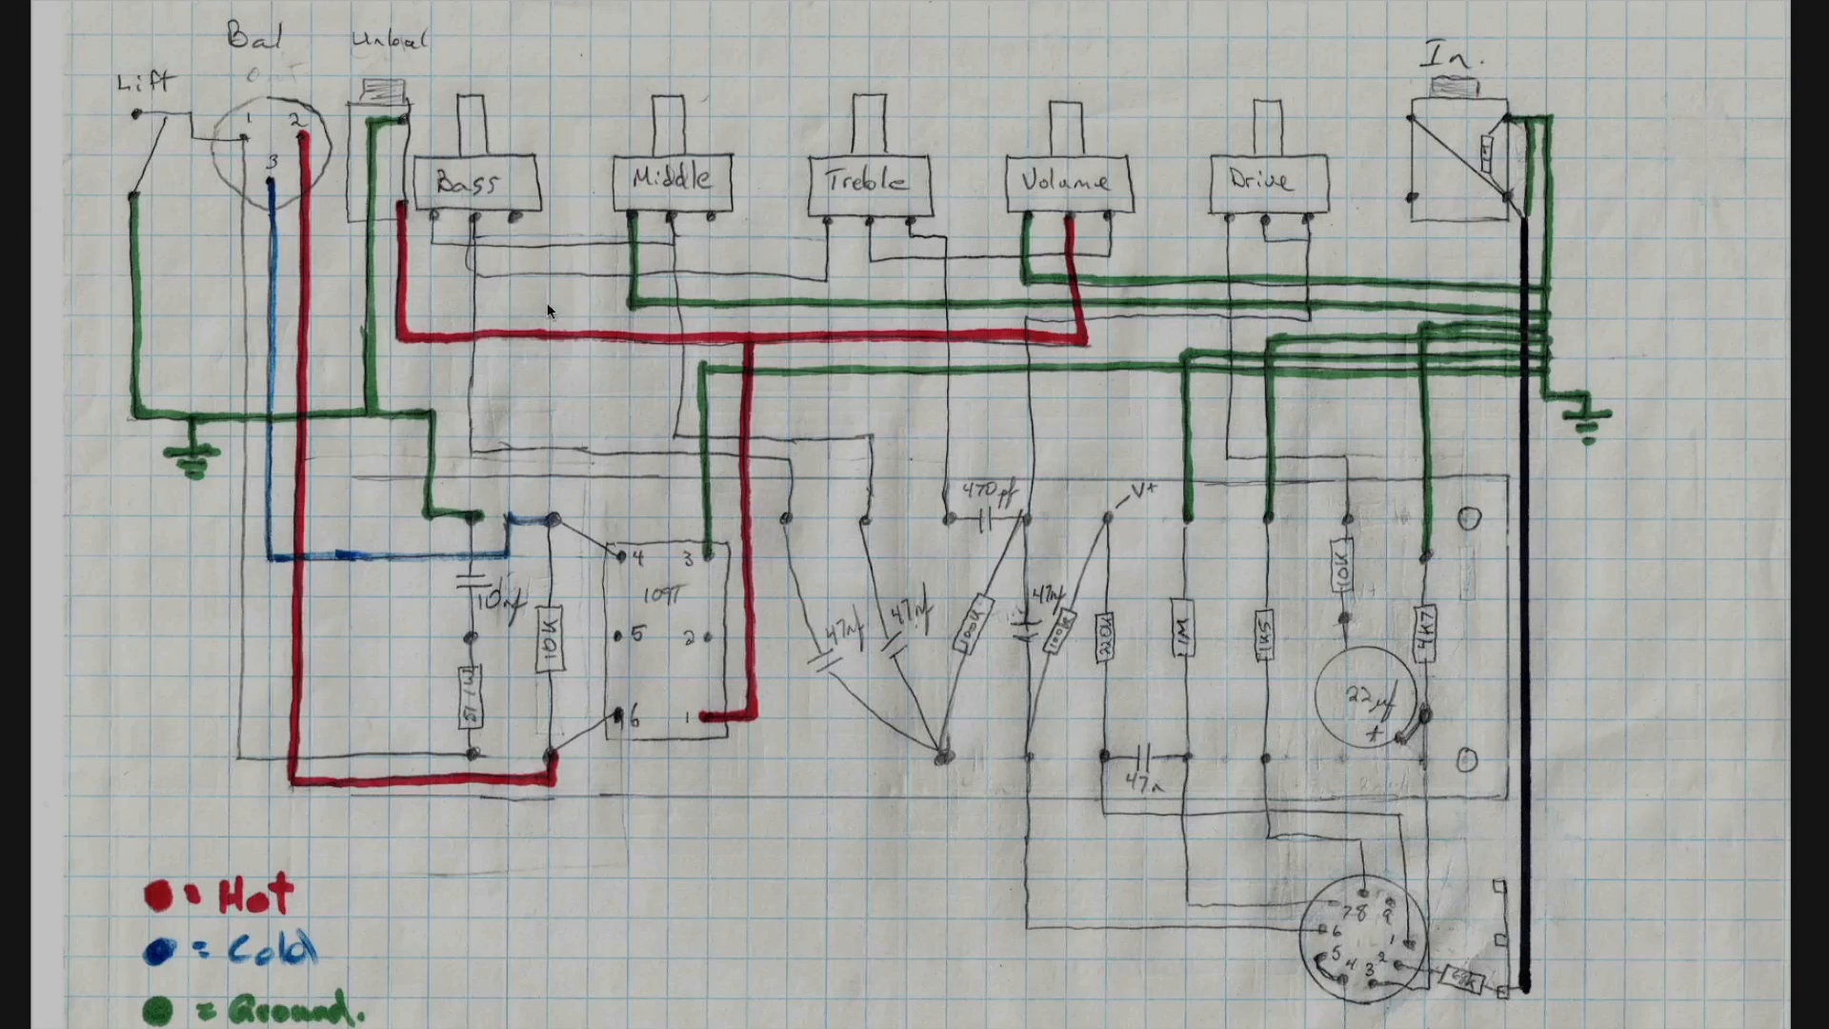
mouse_move(391, 553)
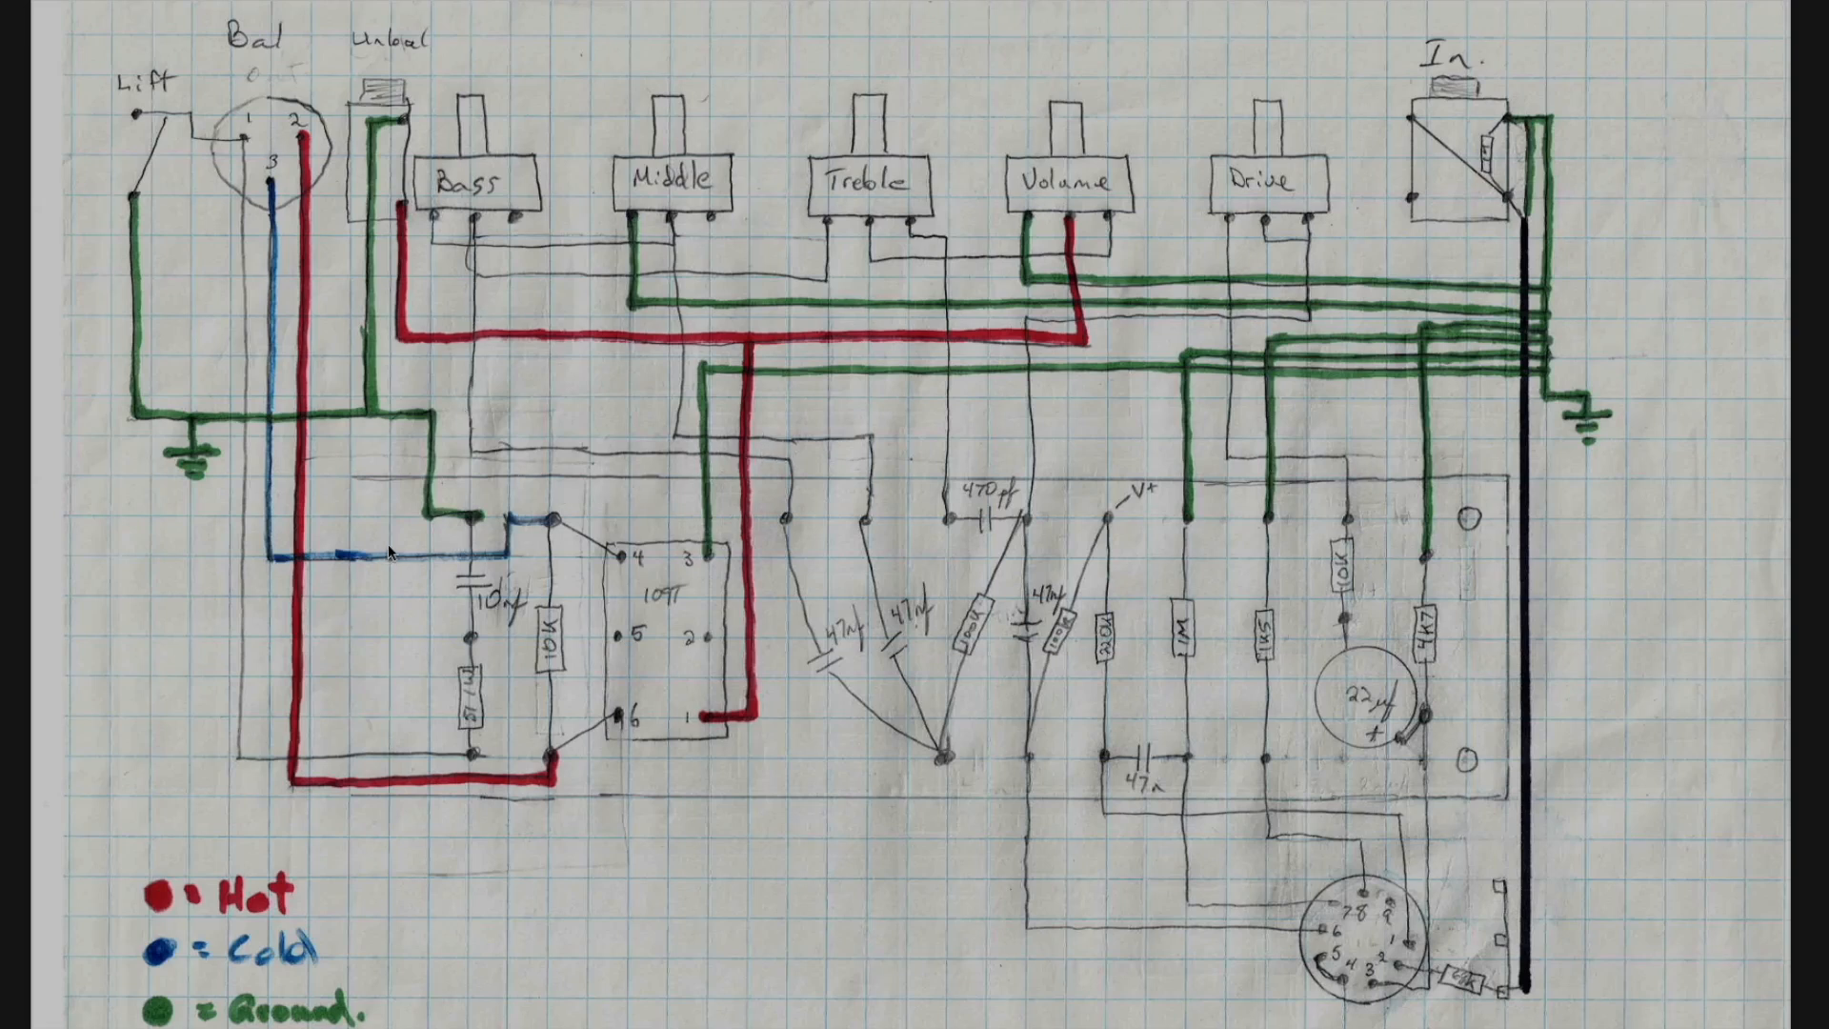
mouse_move(490, 377)
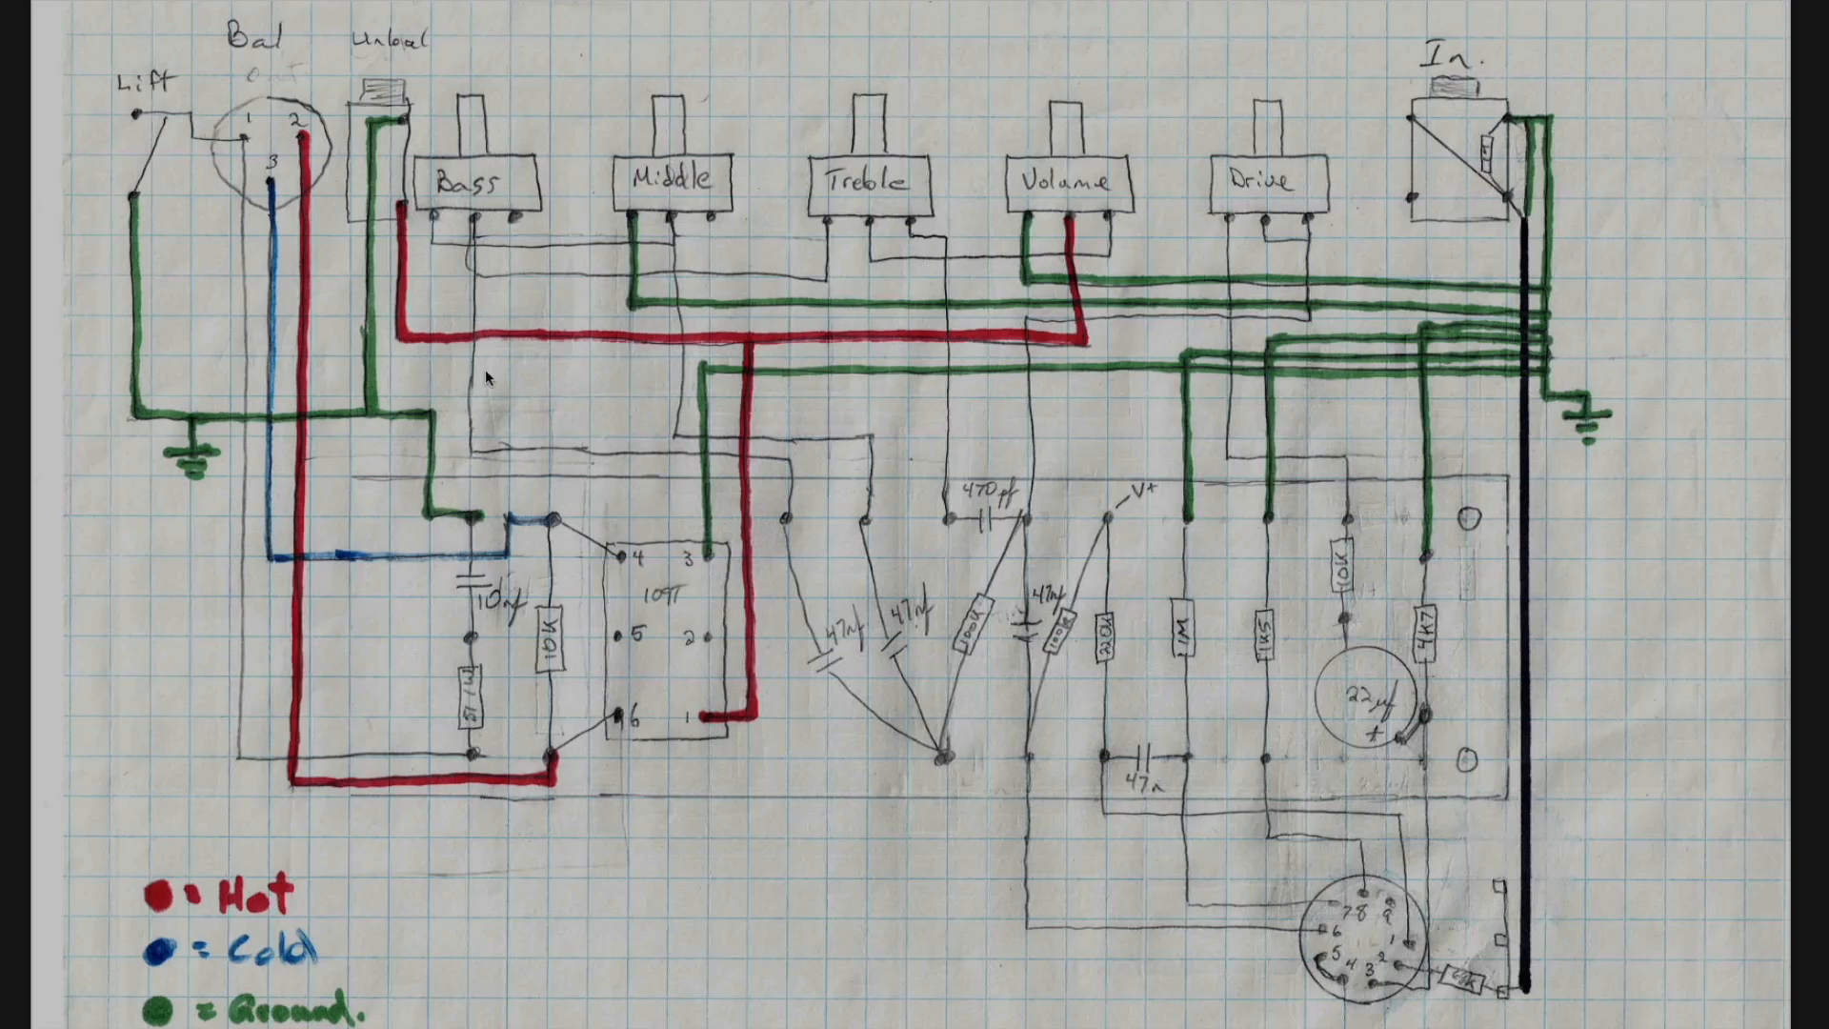
mouse_move(930, 314)
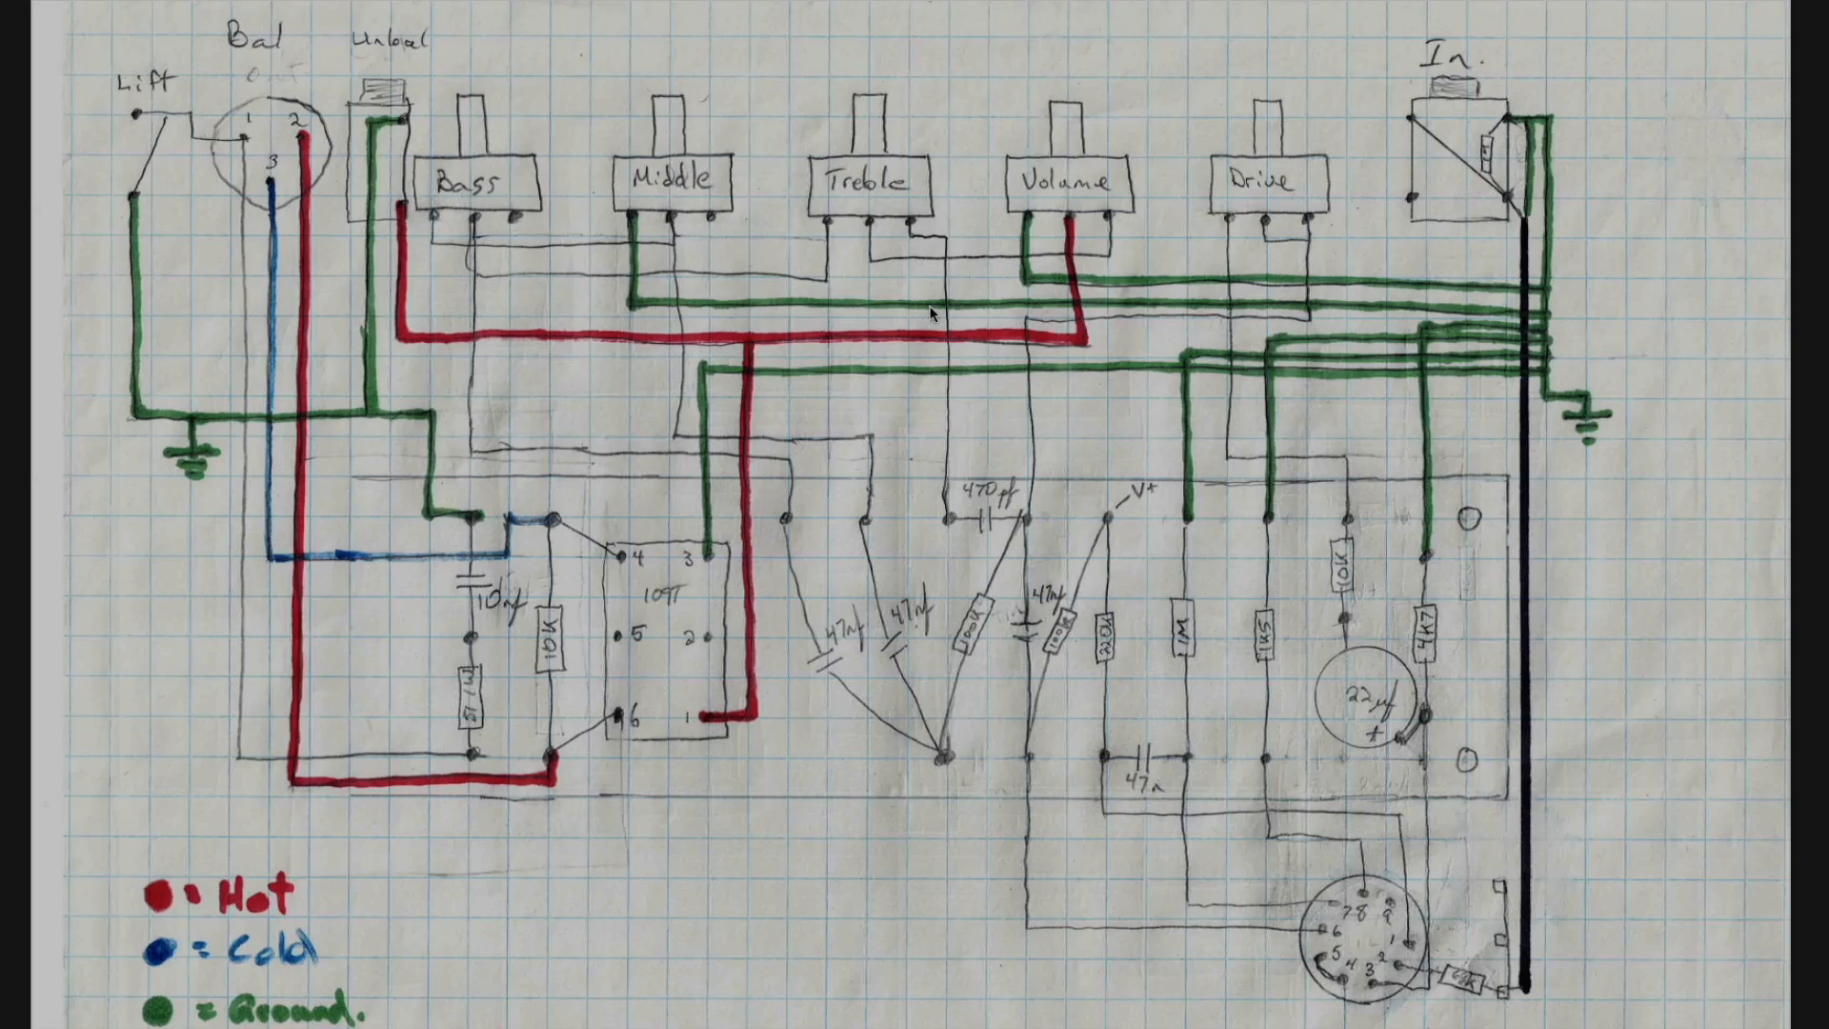
mouse_move(450, 705)
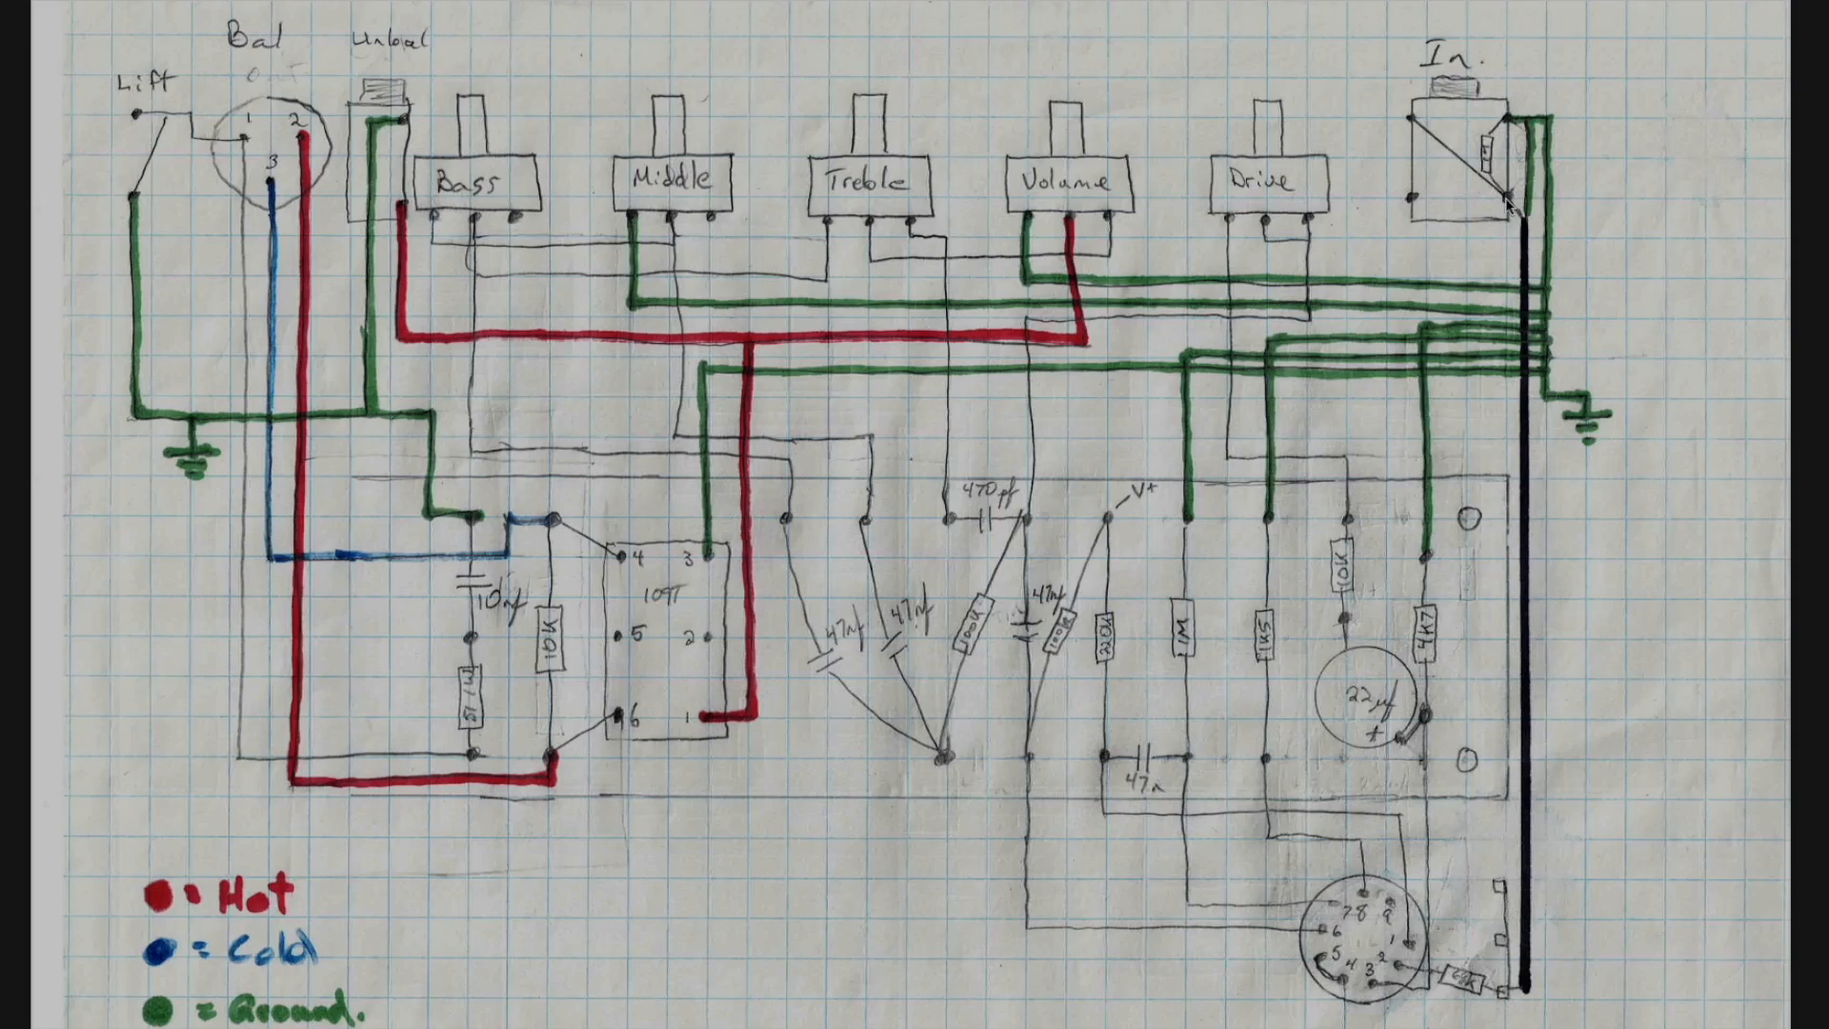
mouse_move(1421, 131)
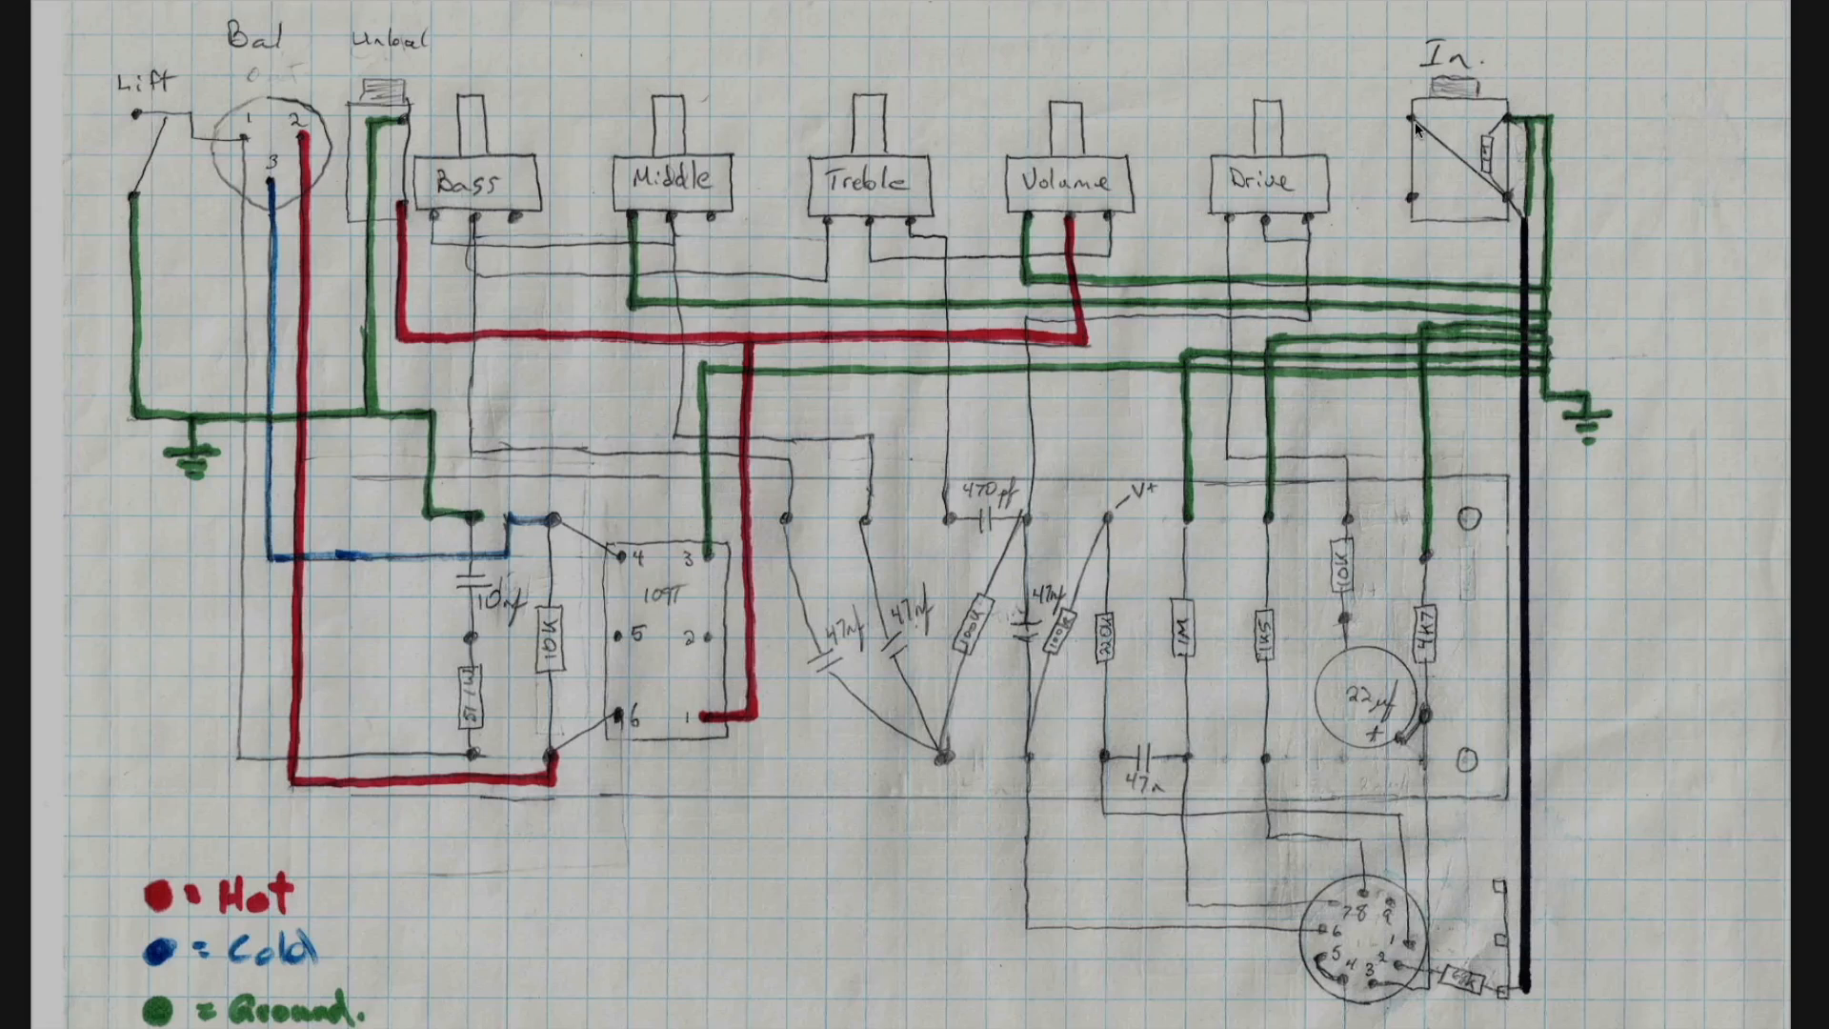
mouse_move(1425, 217)
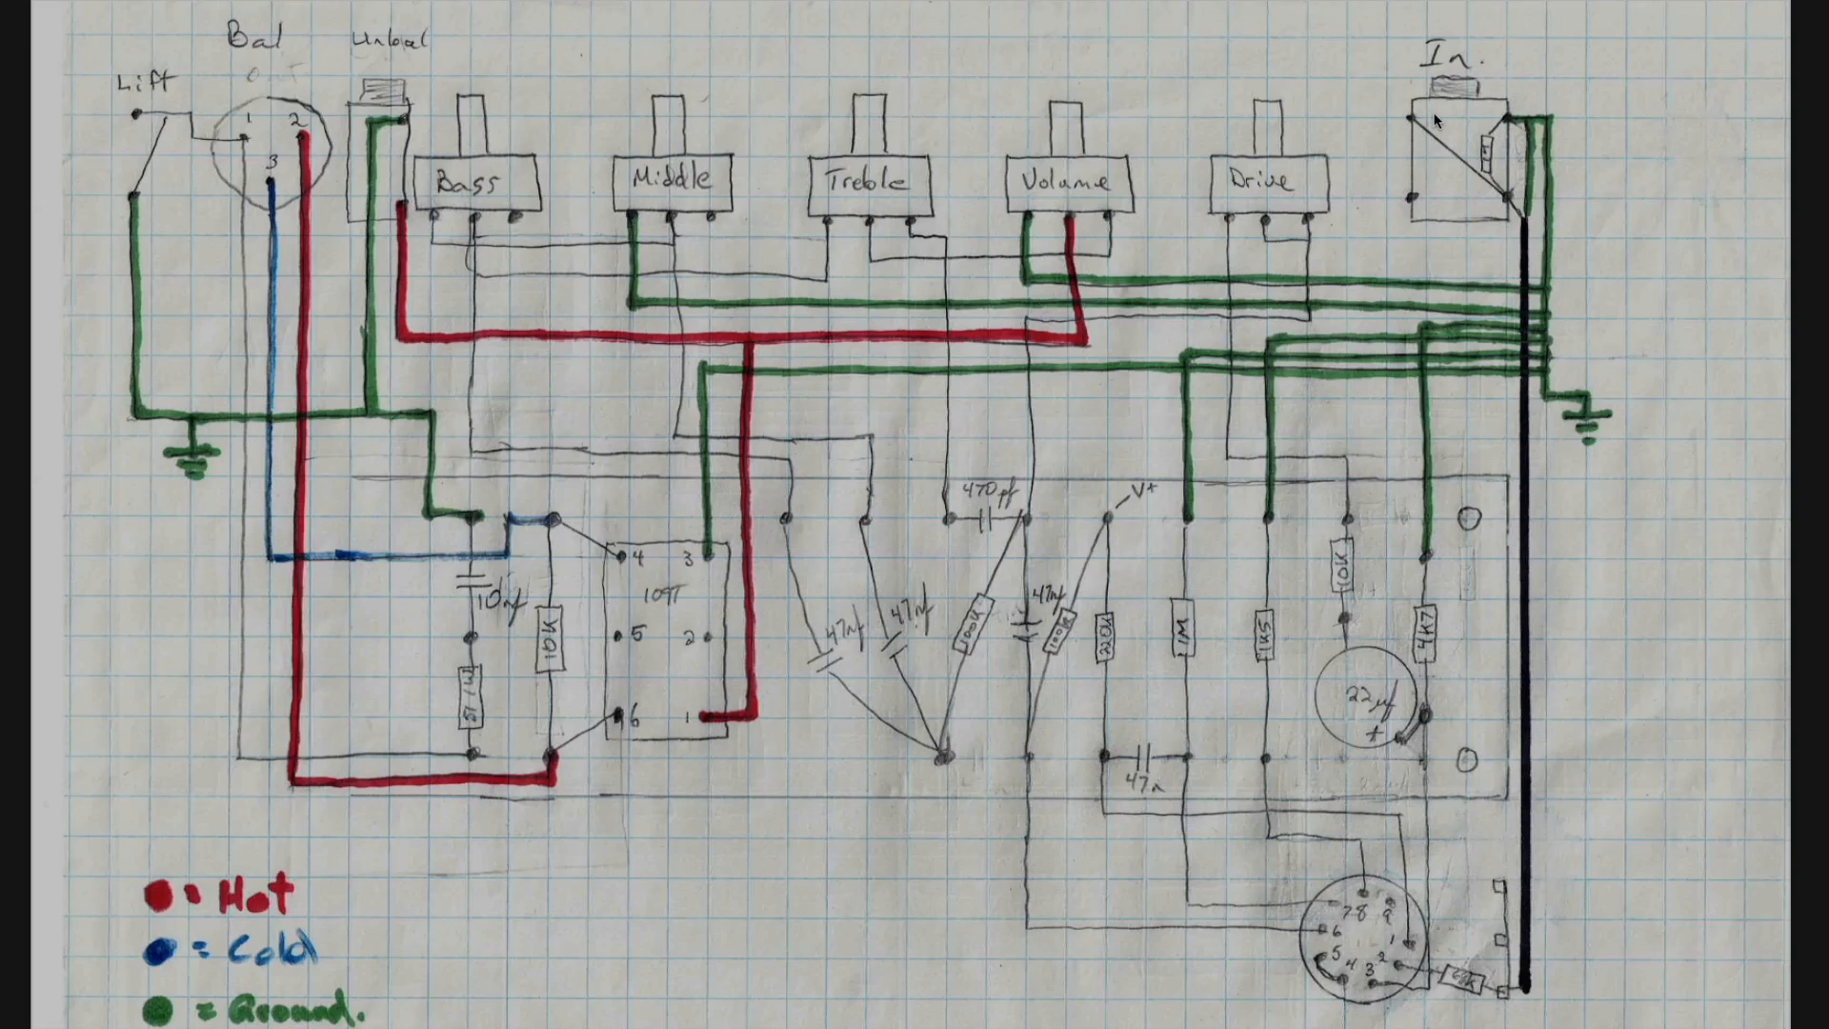
mouse_move(1433, 122)
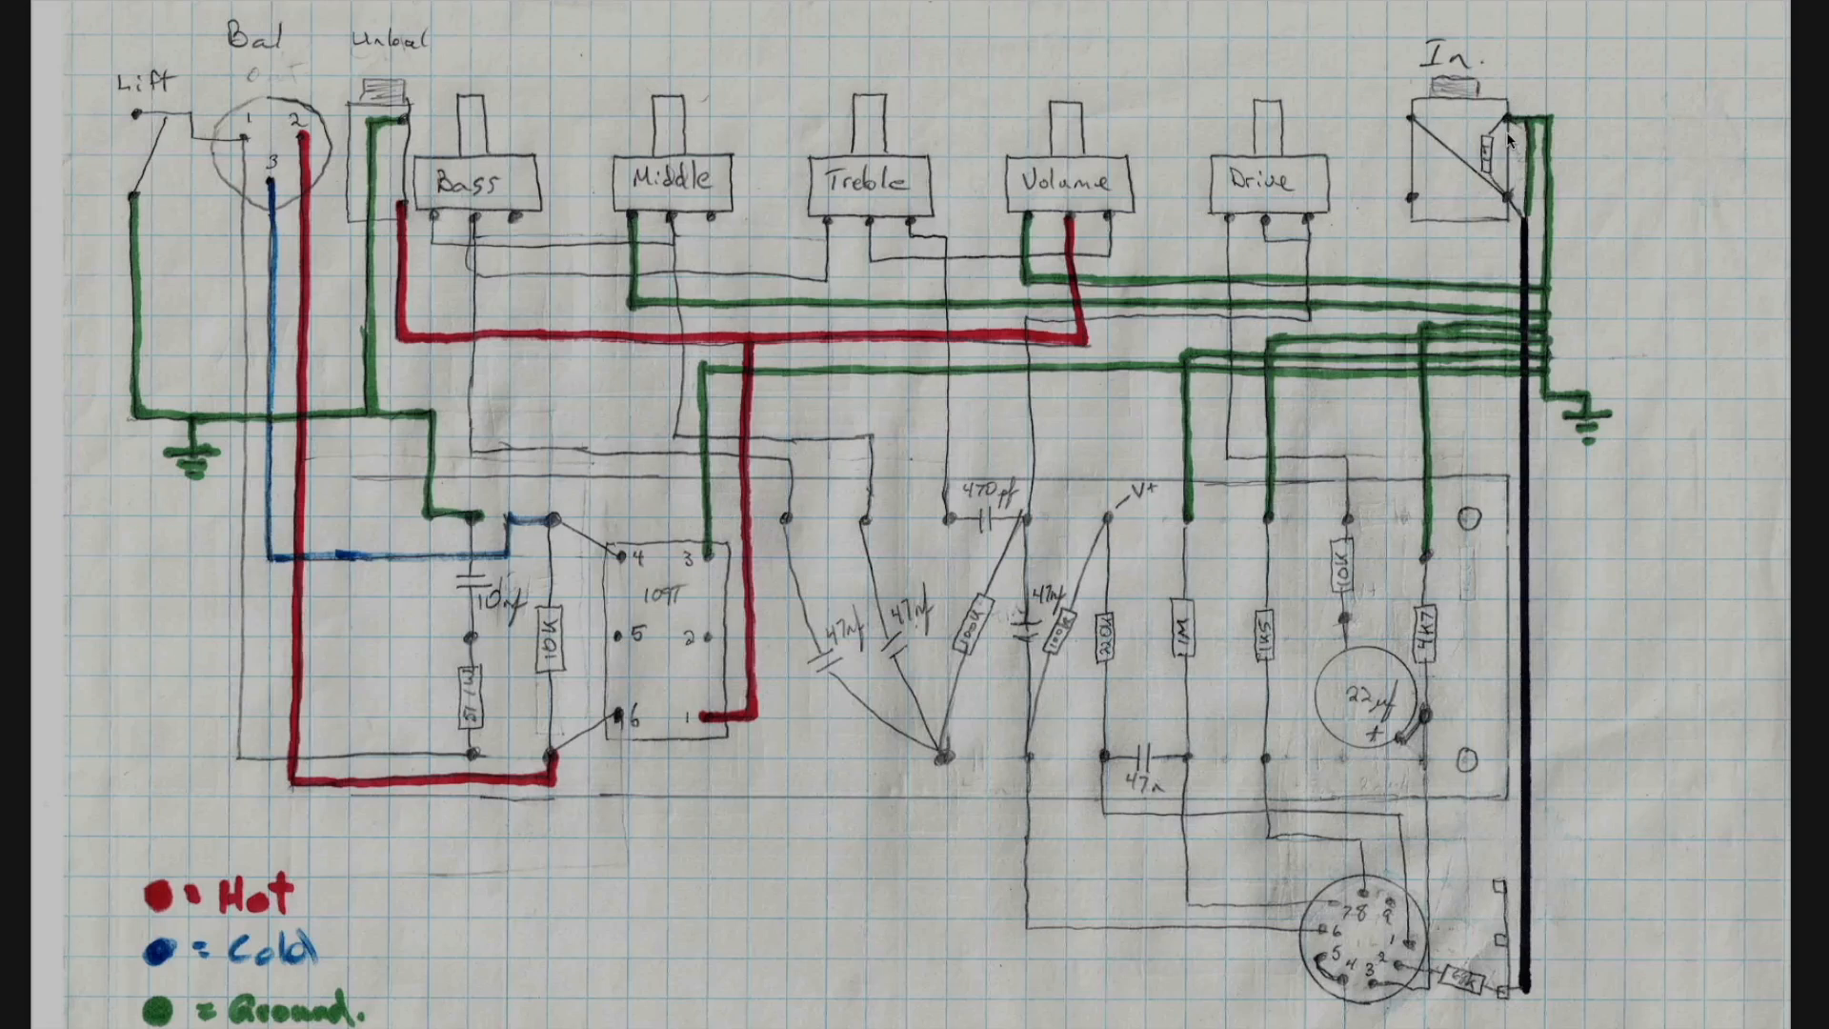
mouse_move(1441, 147)
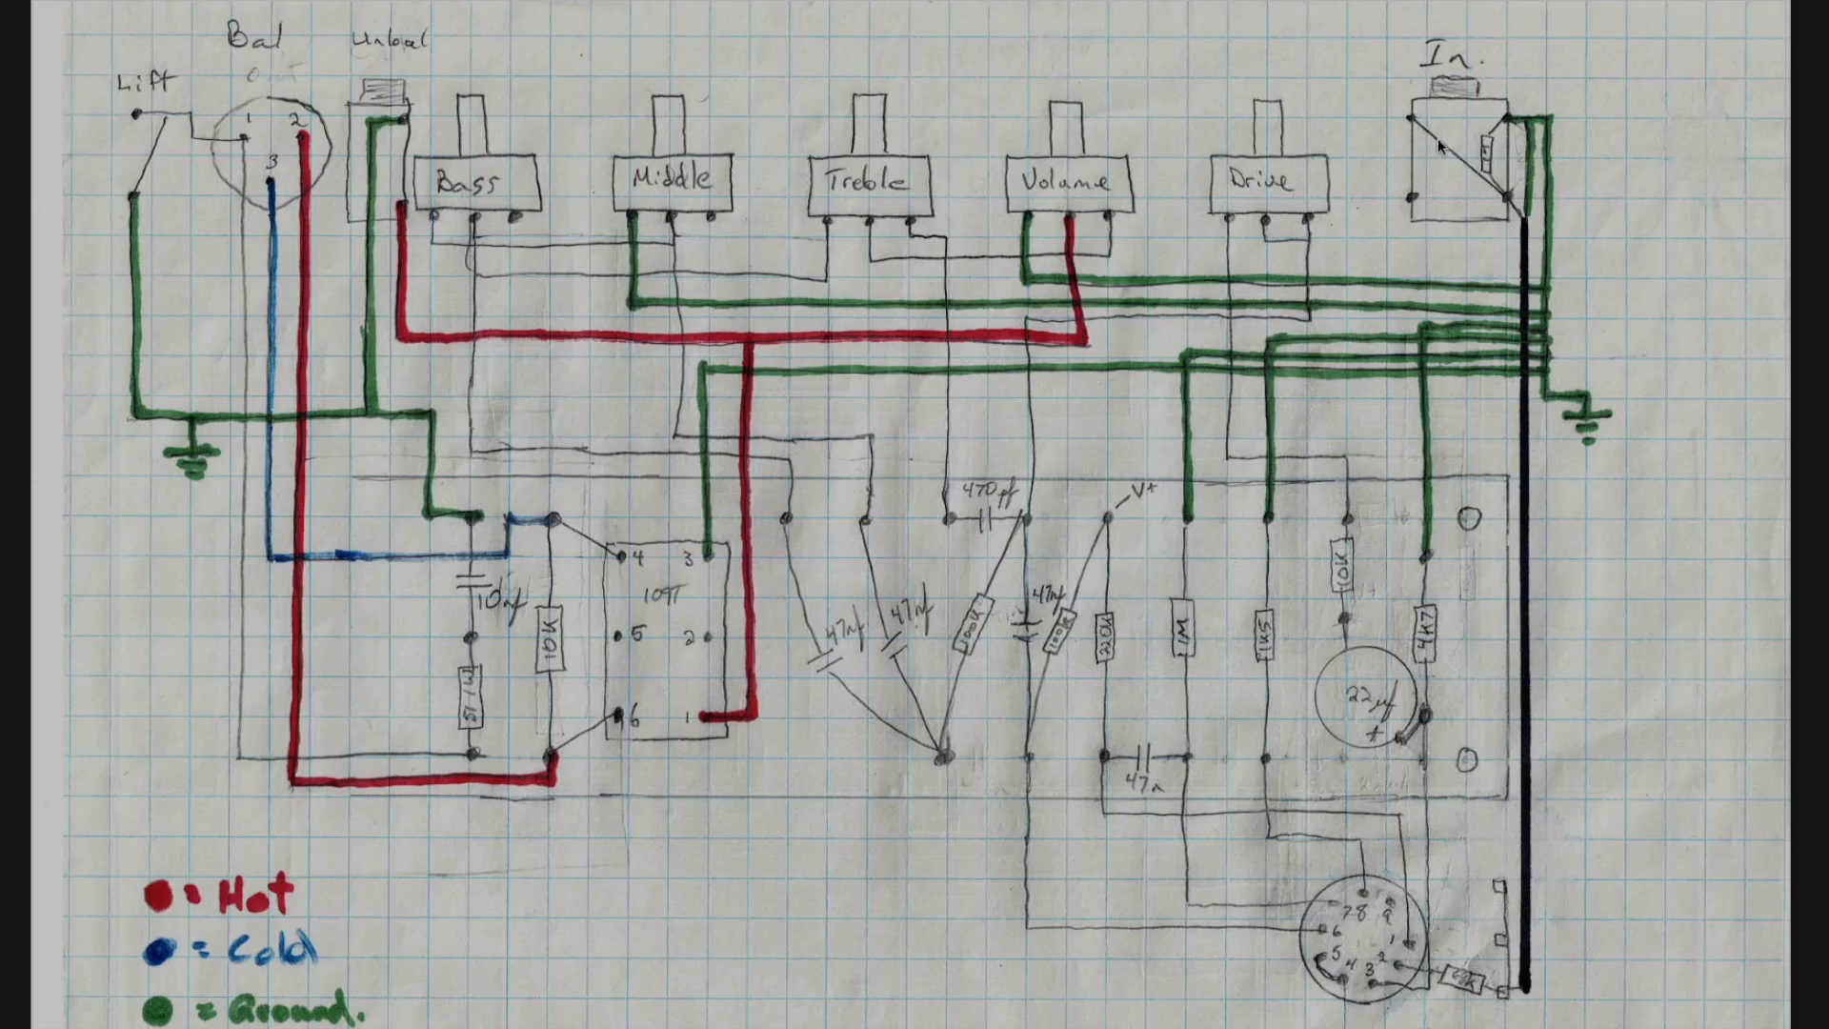
mouse_move(1509, 127)
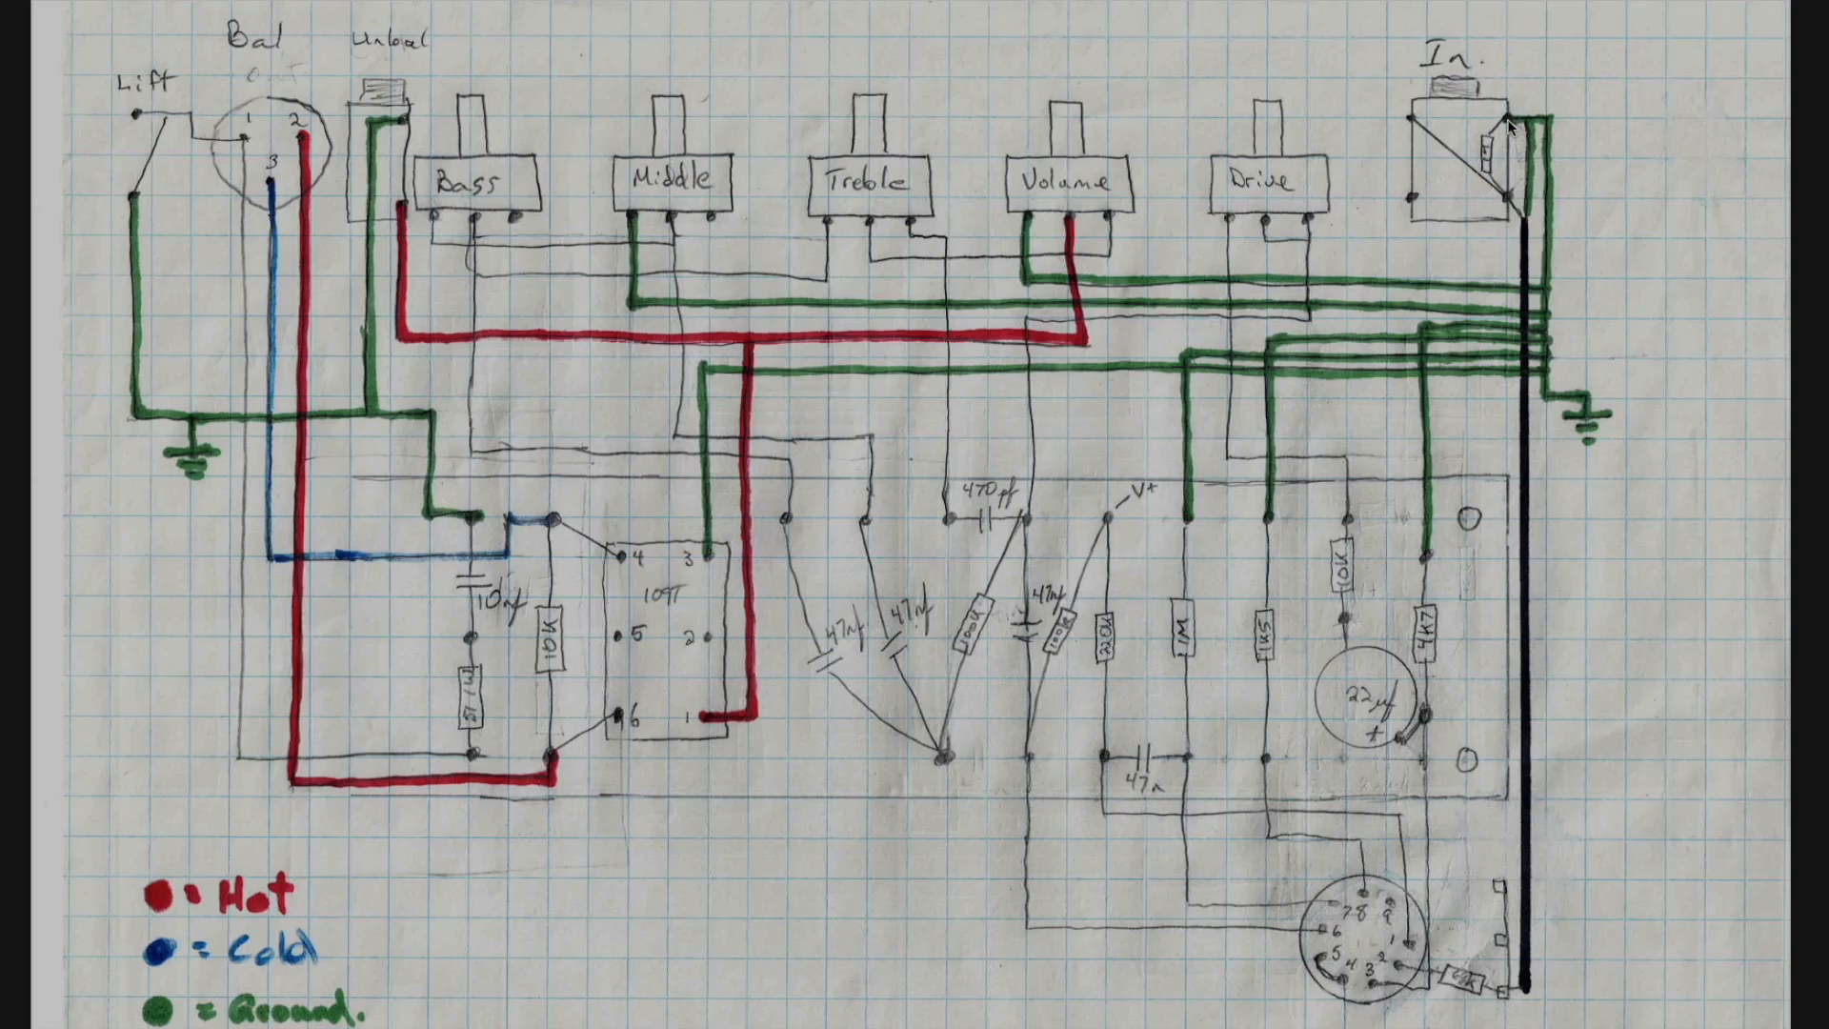
mouse_move(1448, 938)
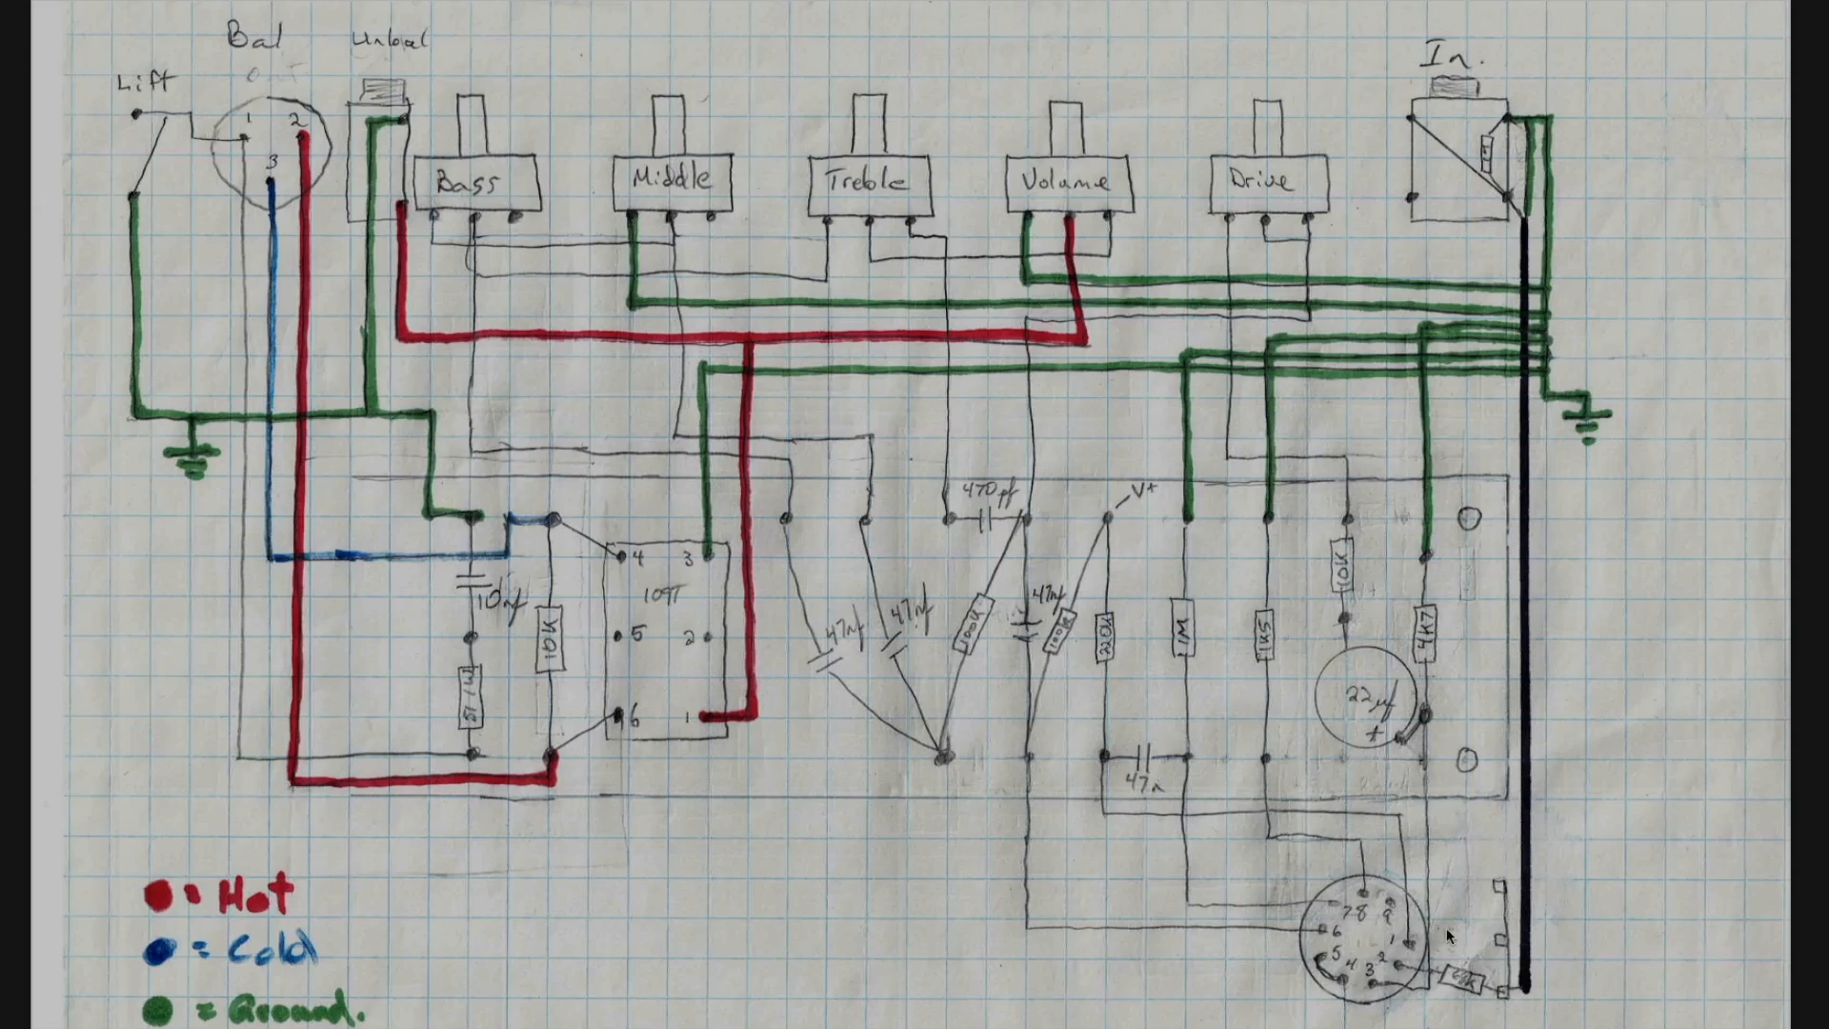
mouse_move(1432, 724)
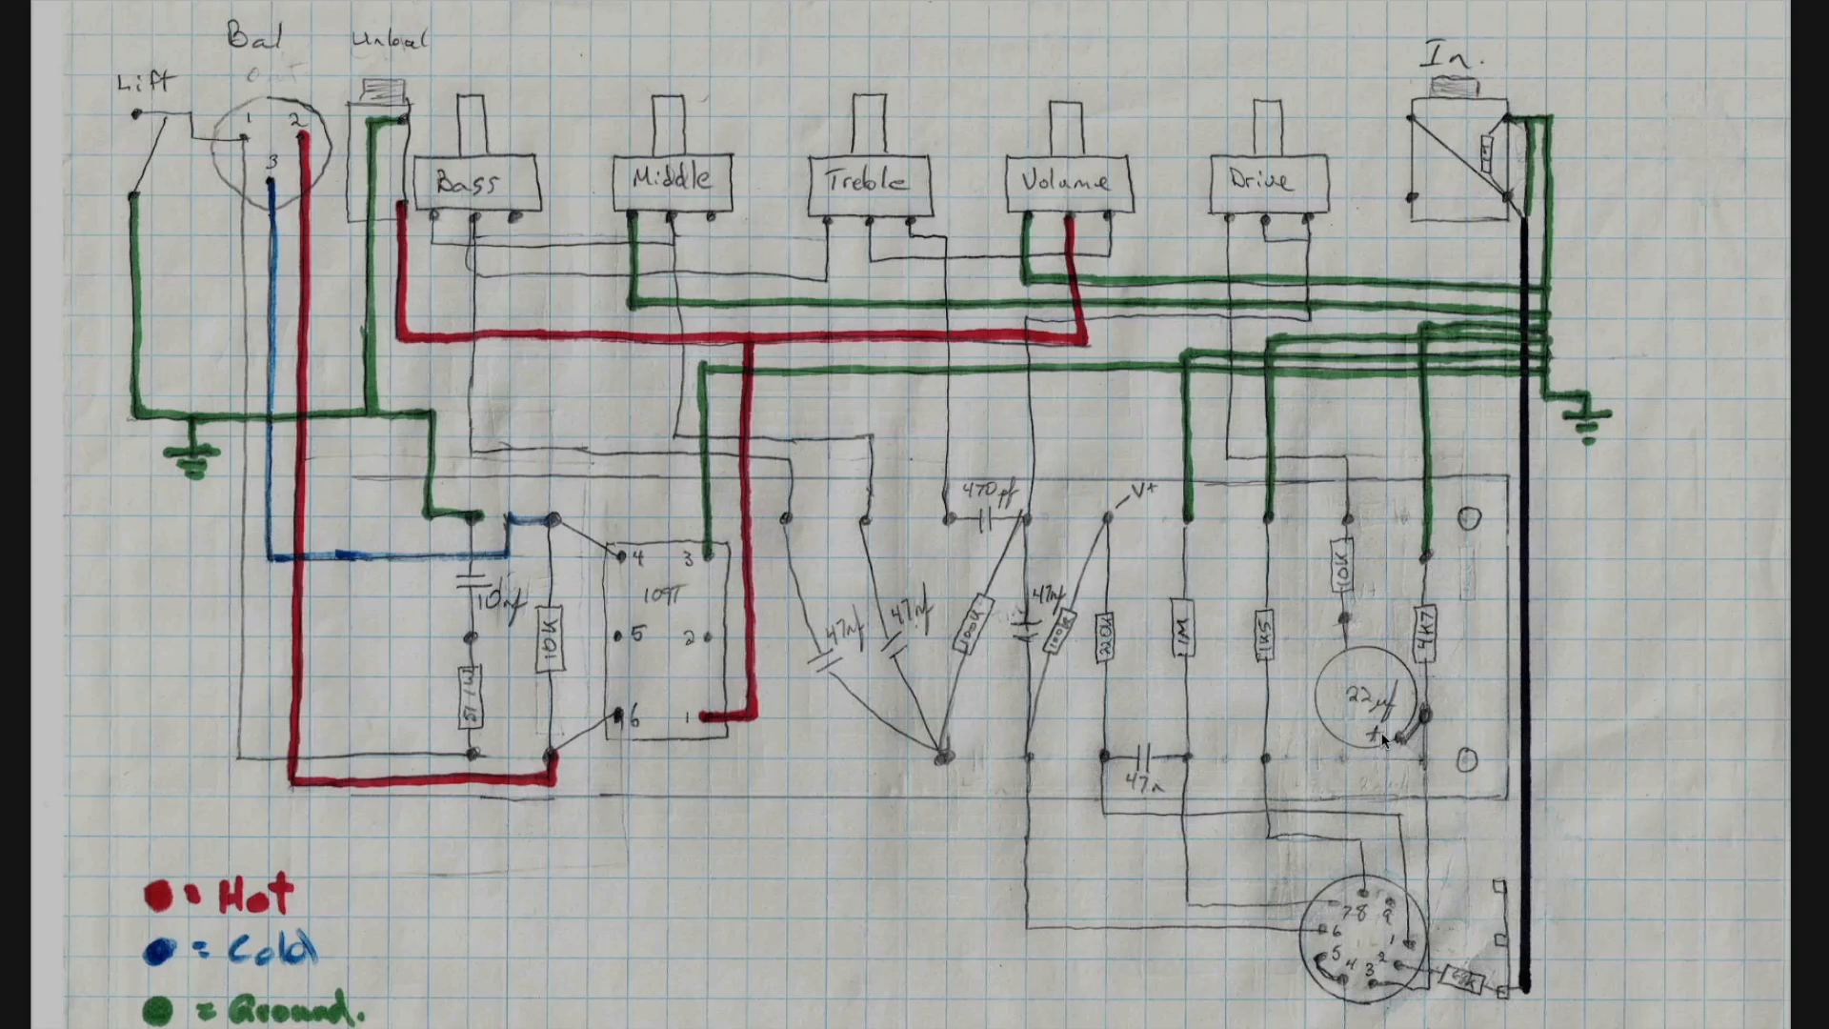
mouse_move(1353, 709)
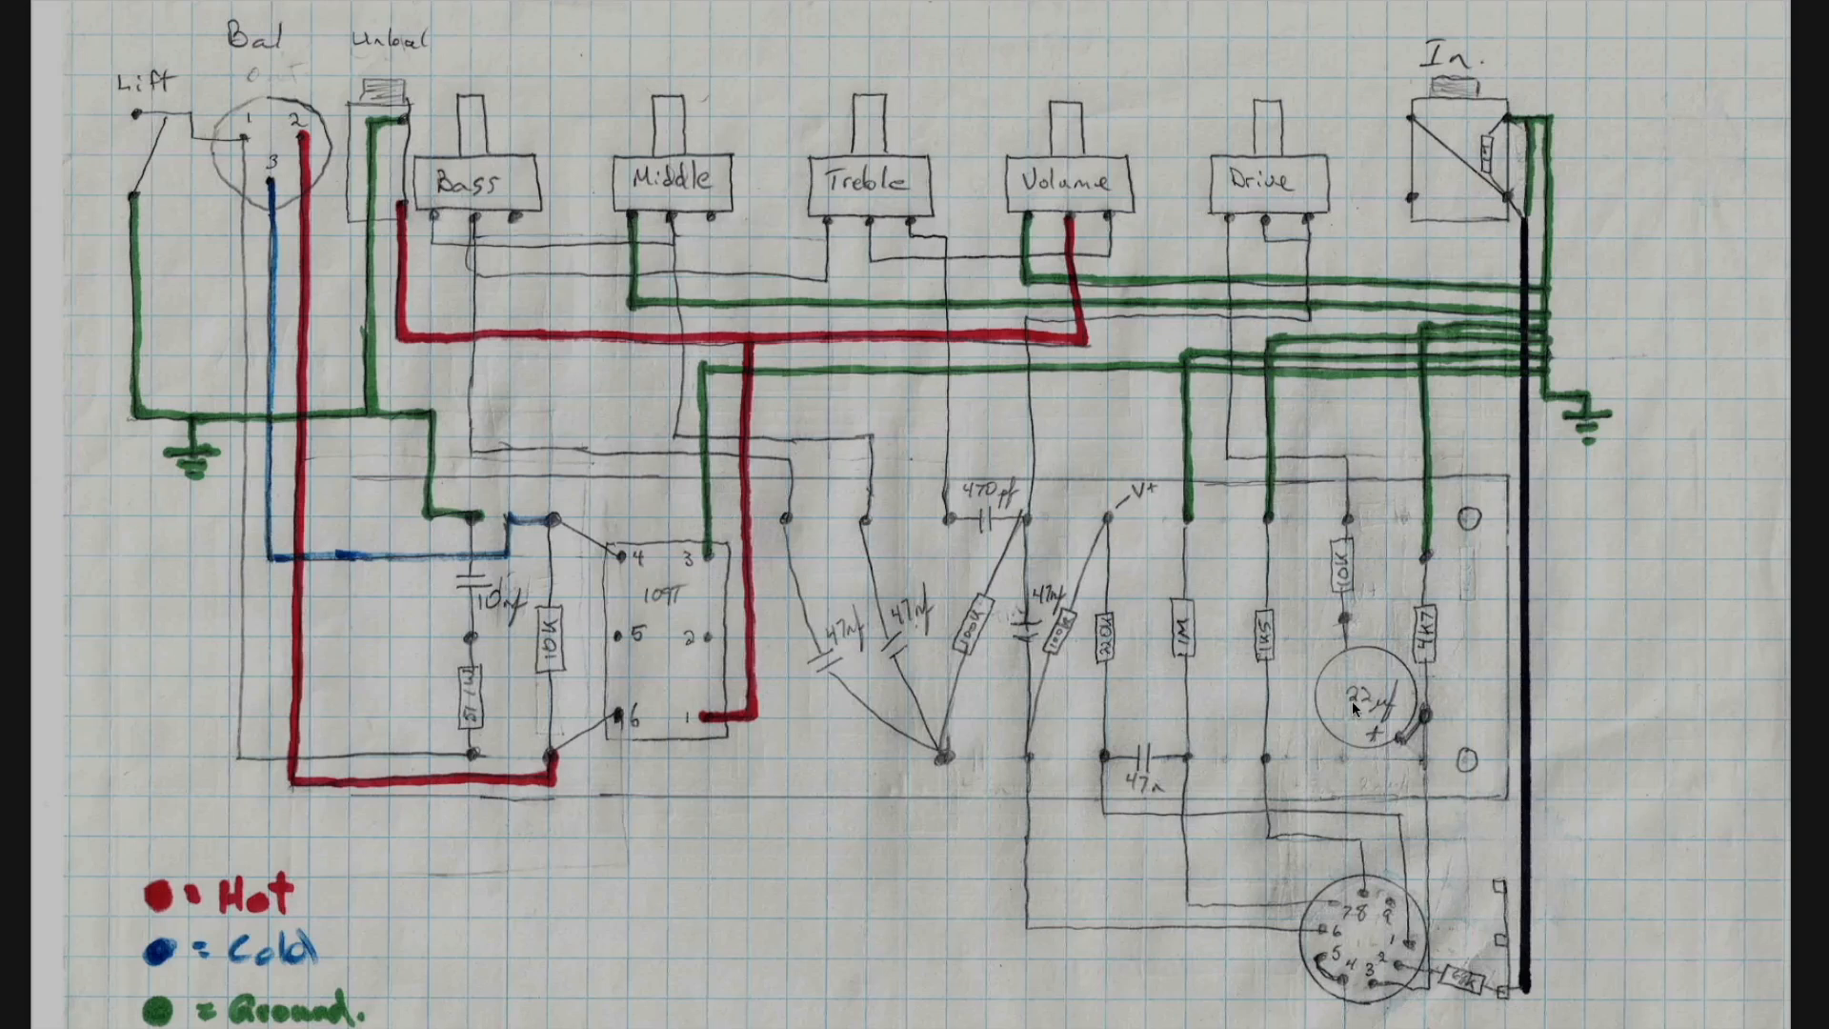
mouse_move(1353, 710)
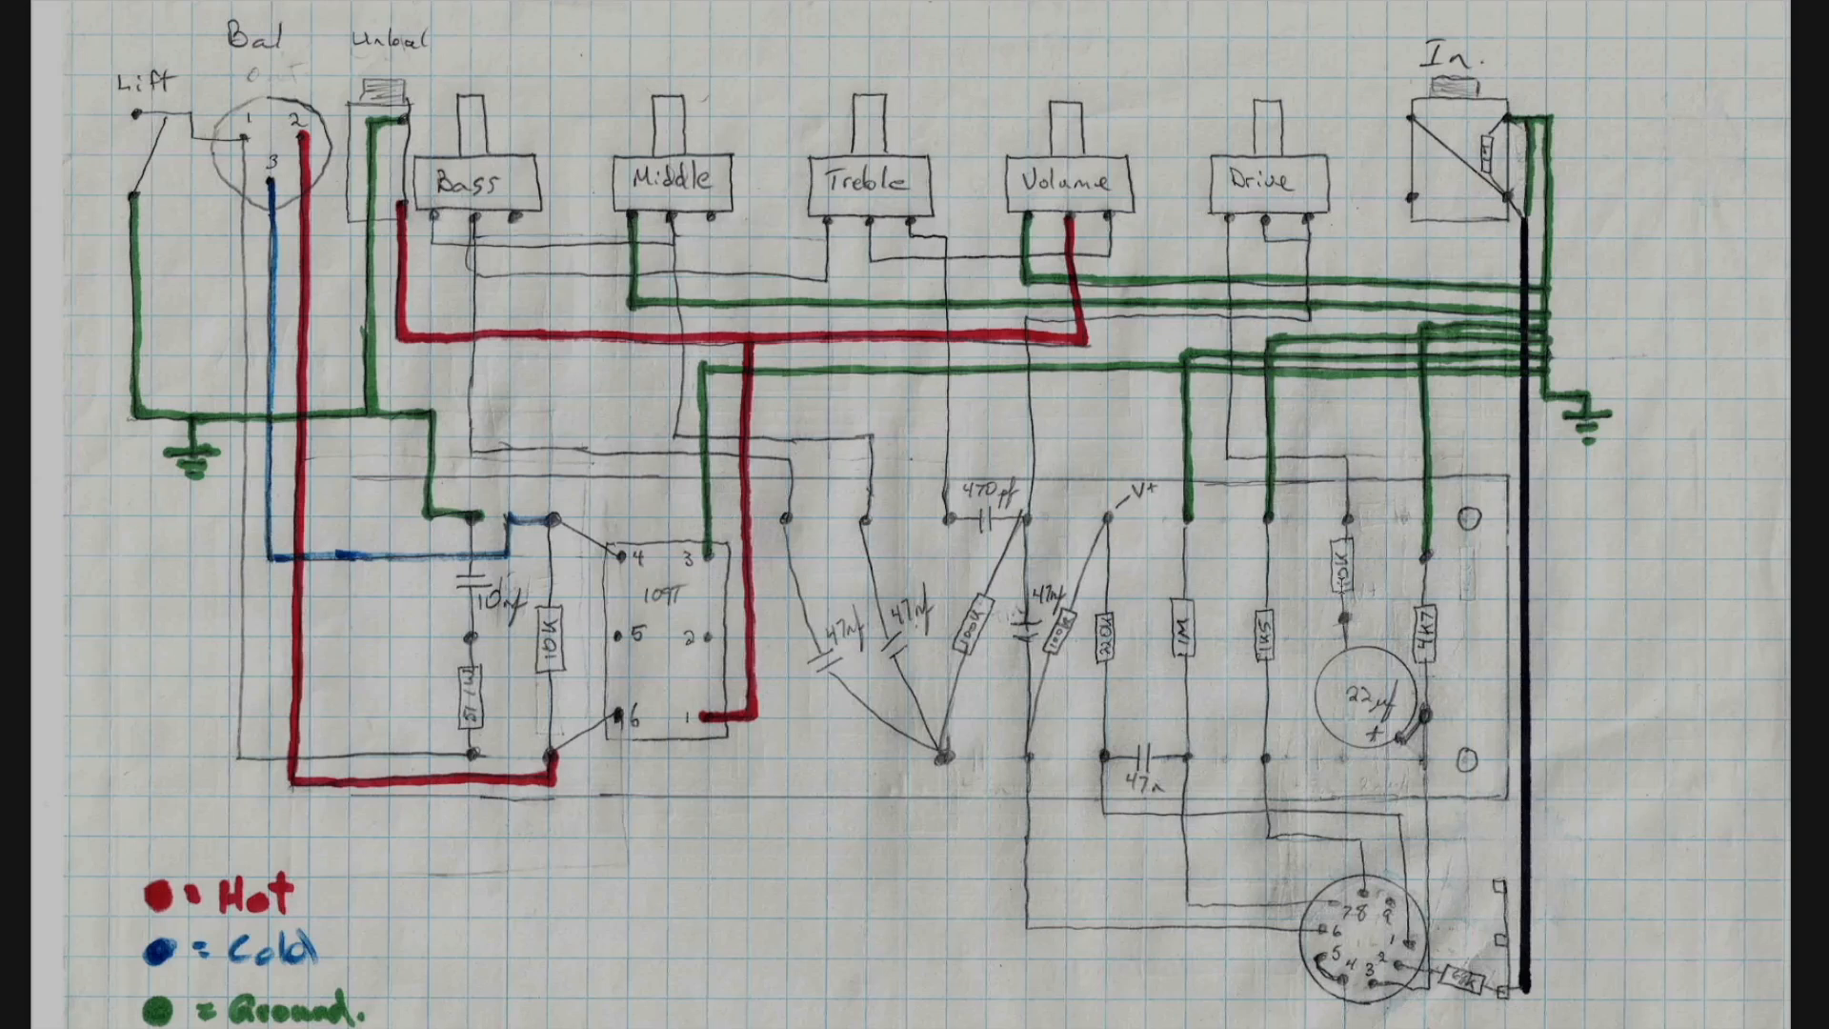
mouse_move(1351, 486)
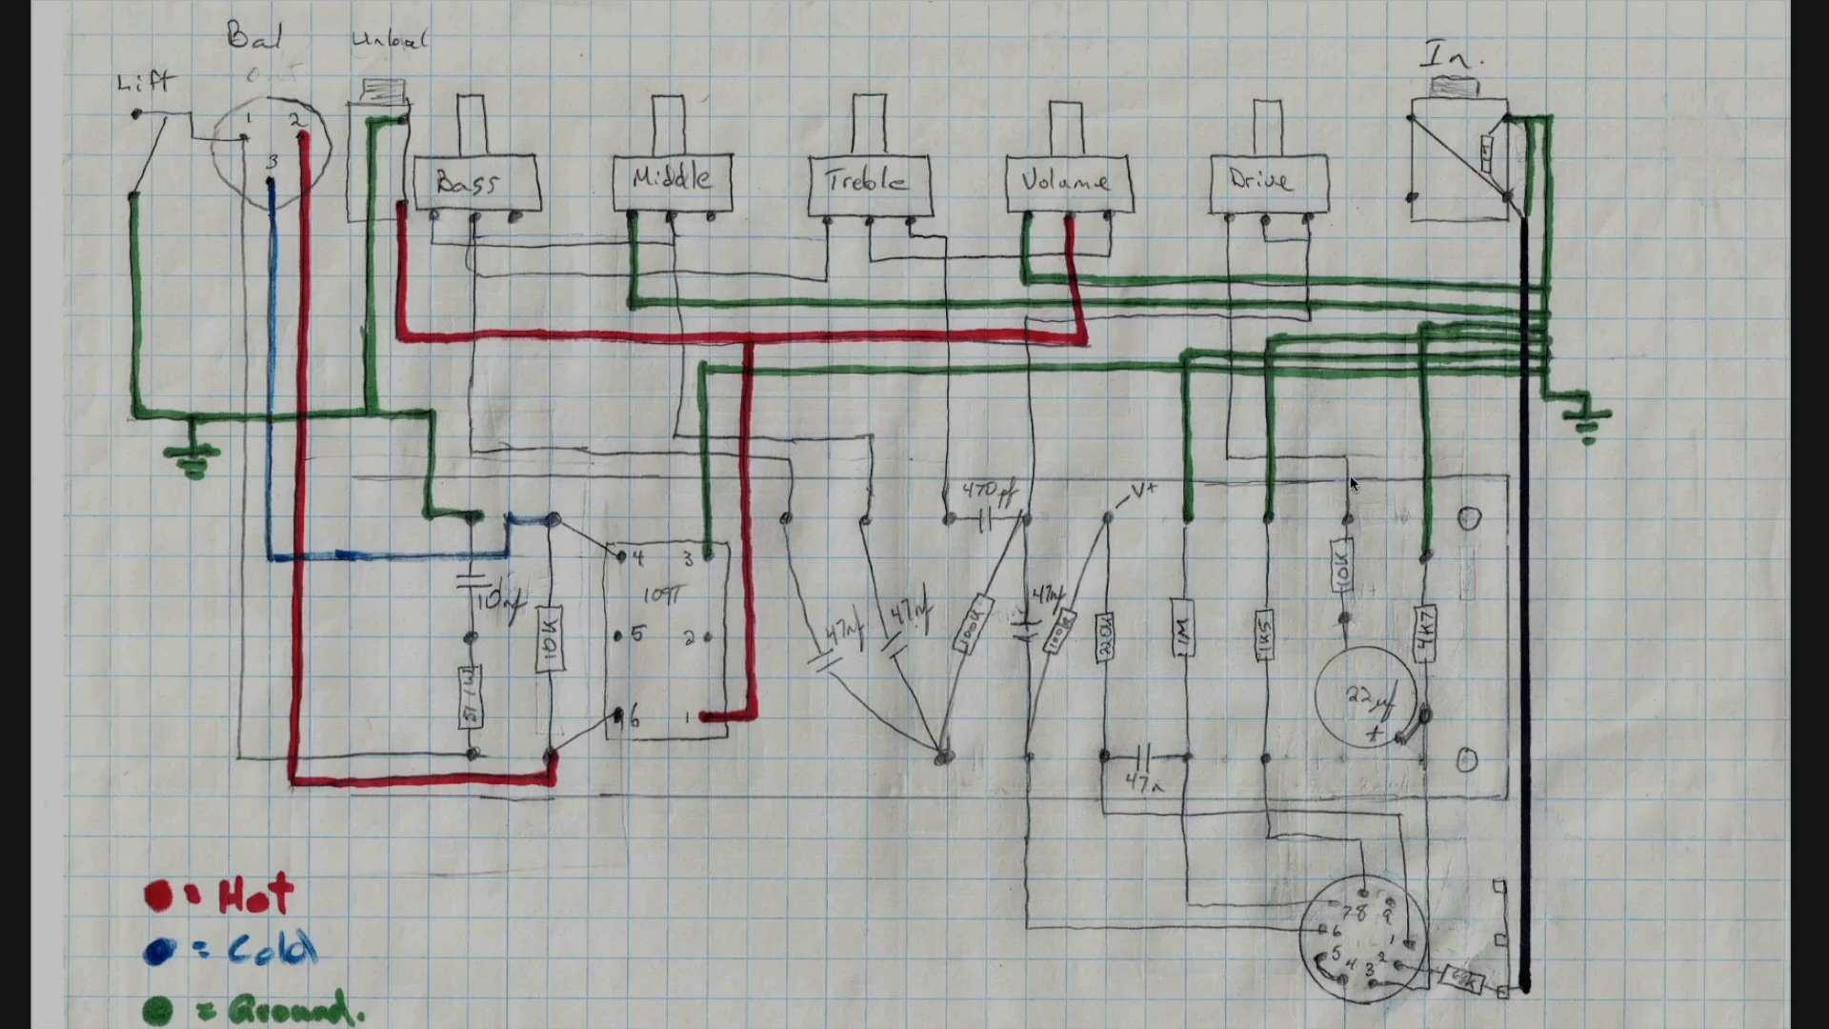
mouse_move(1351, 196)
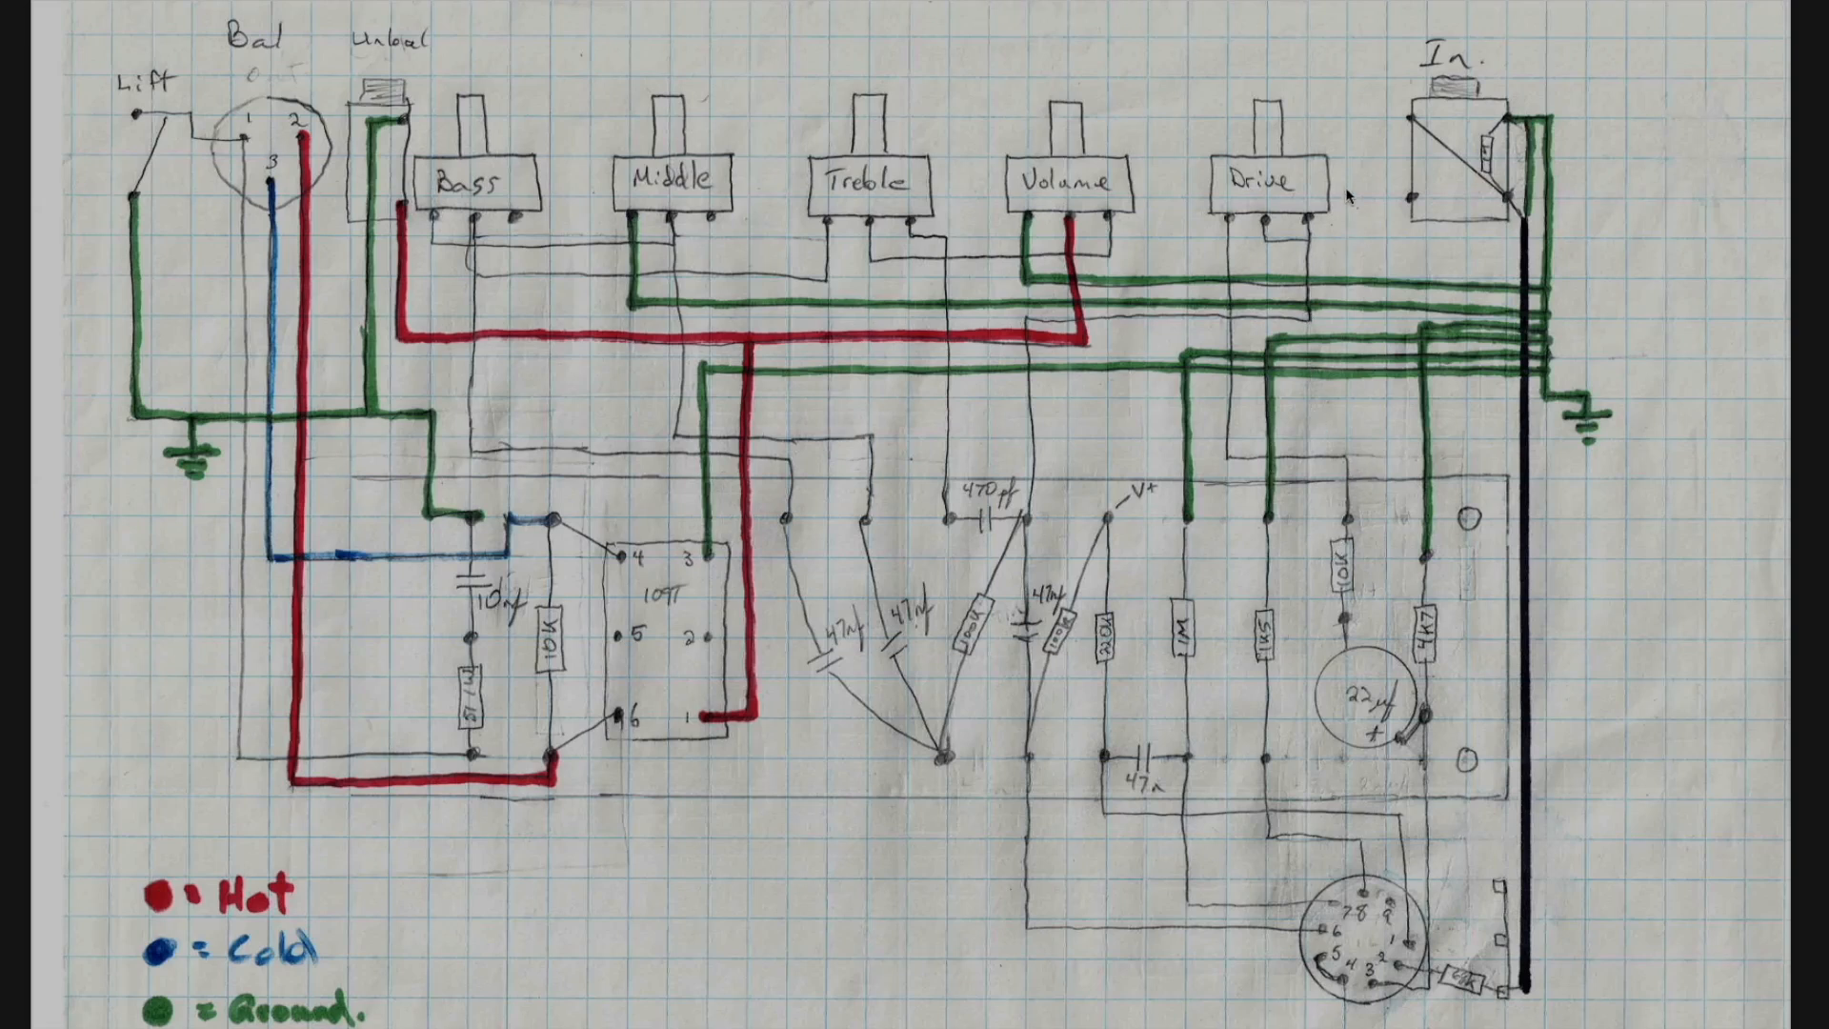
mouse_move(1347, 882)
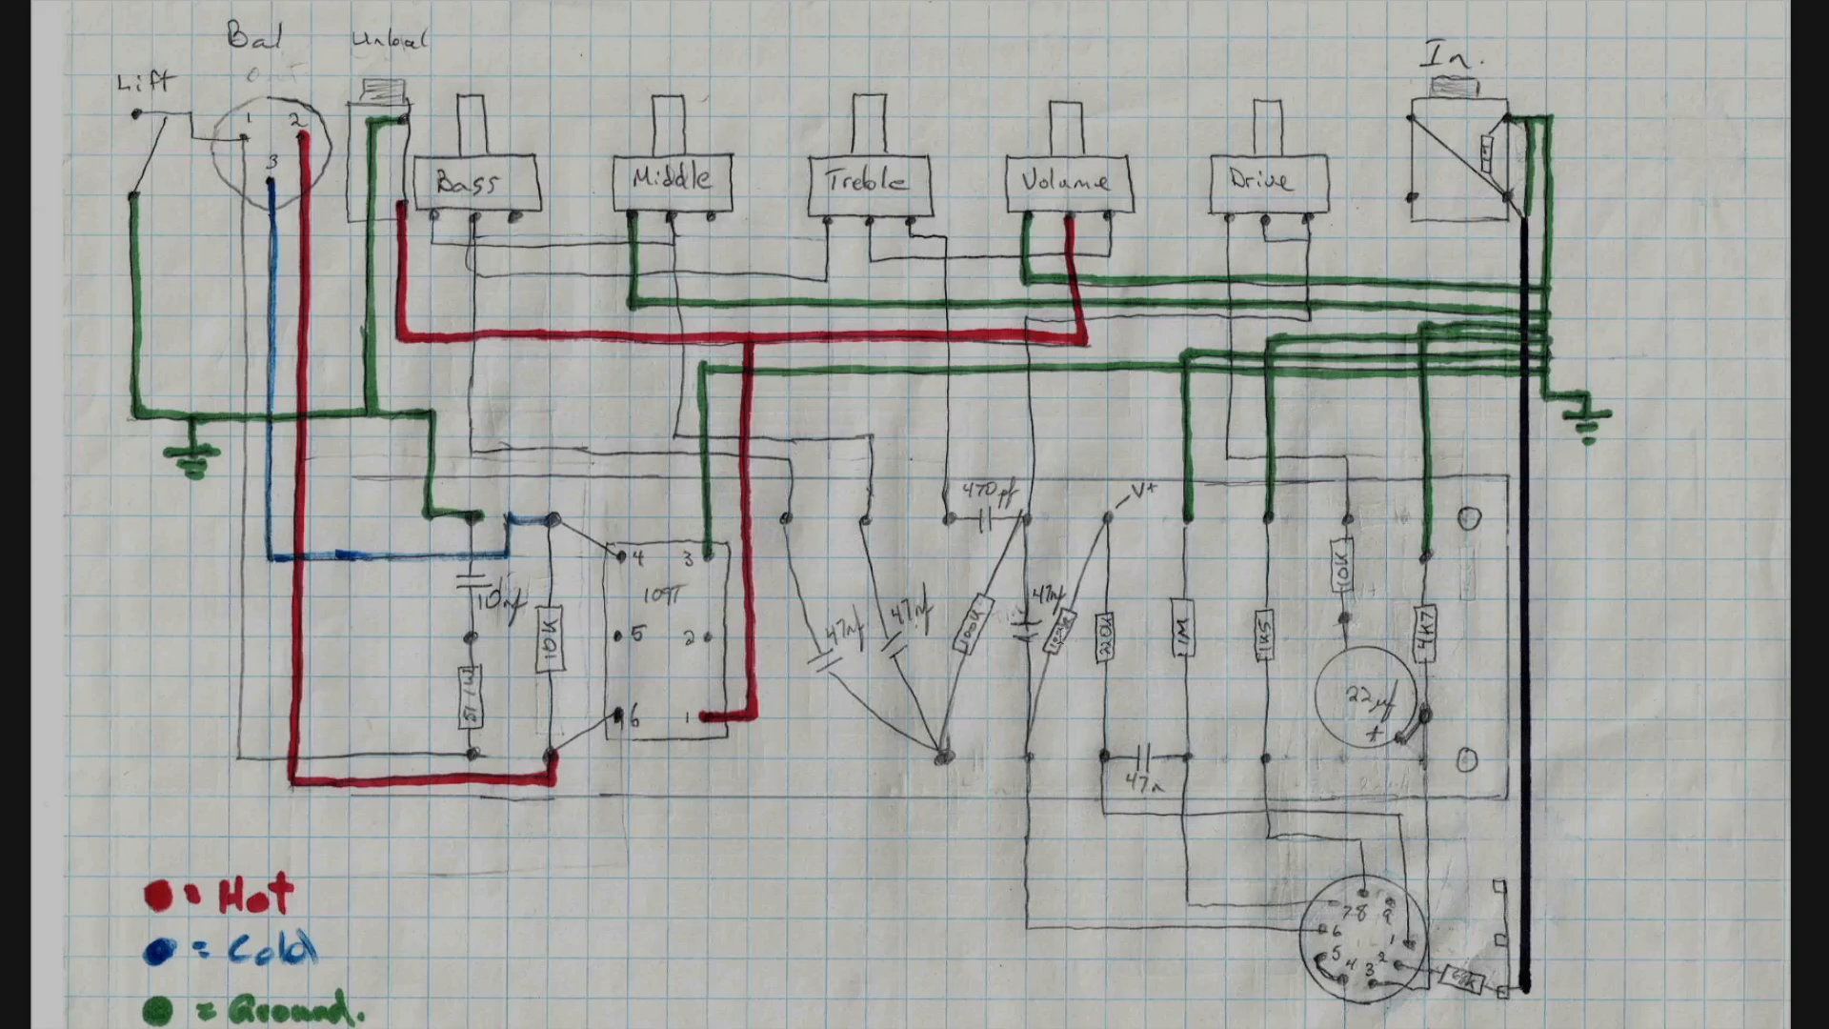
mouse_move(1237, 341)
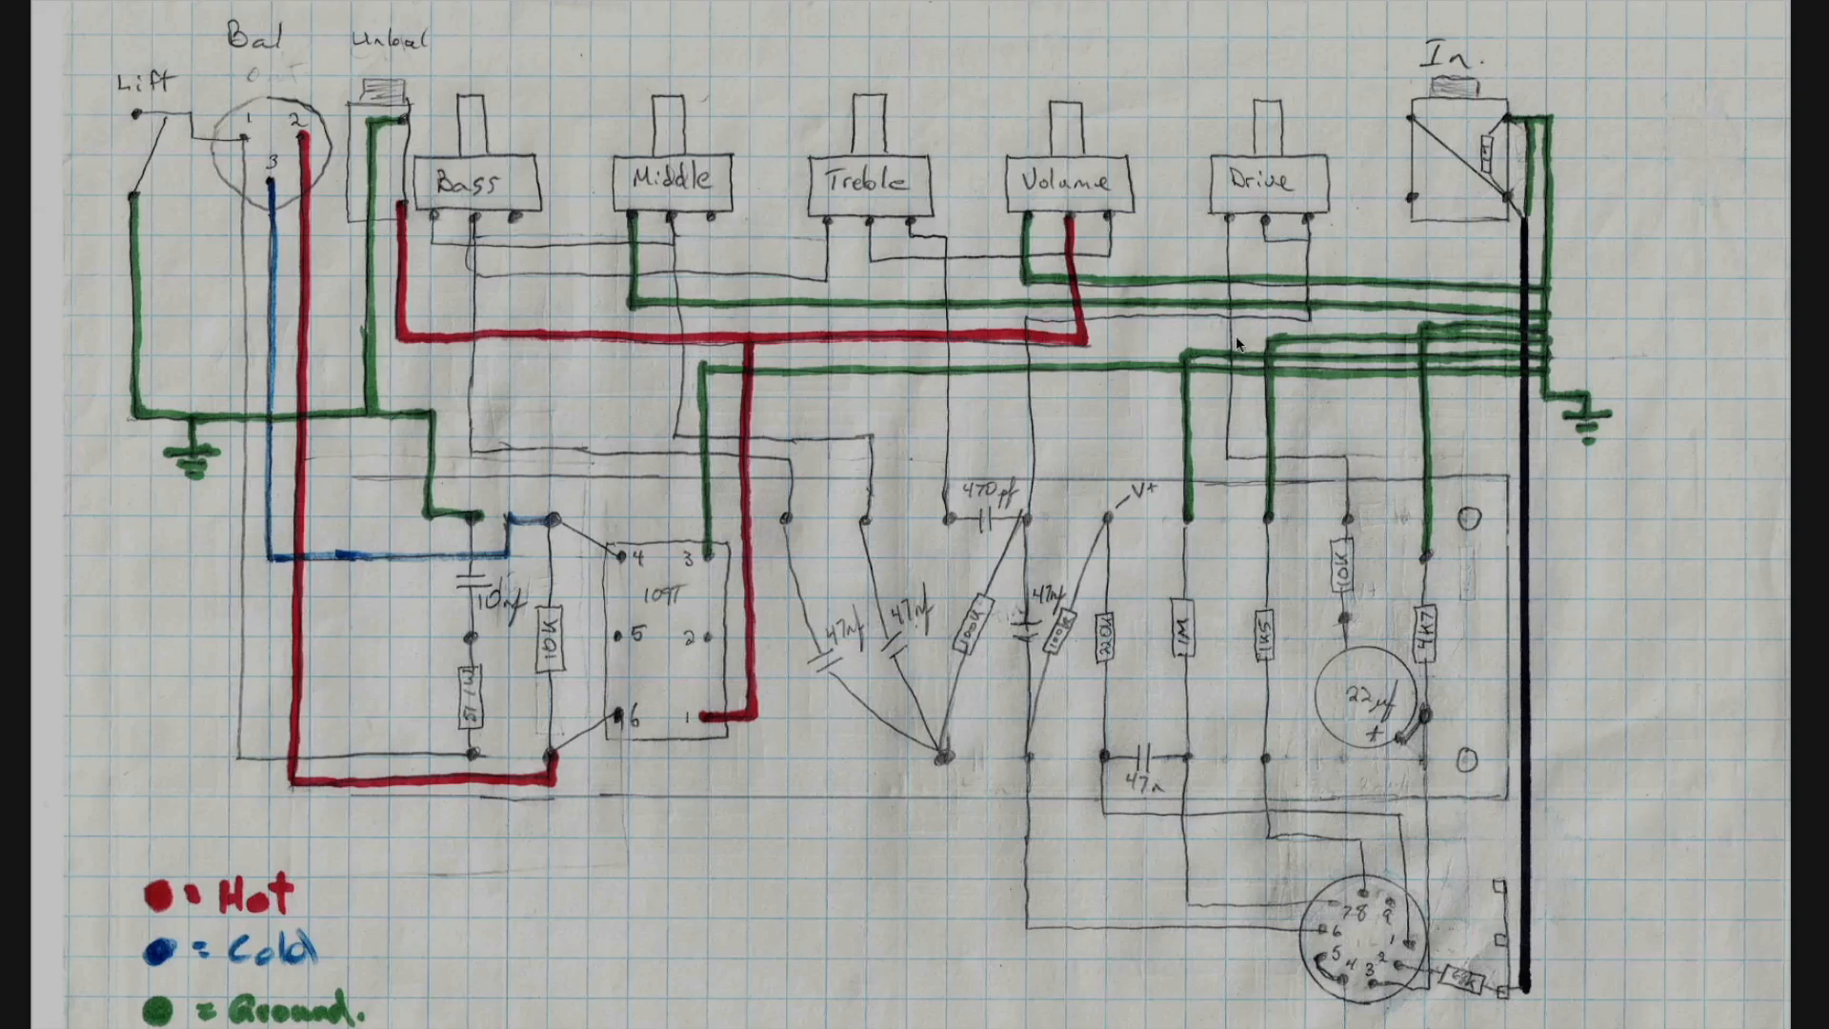
mouse_move(1376, 680)
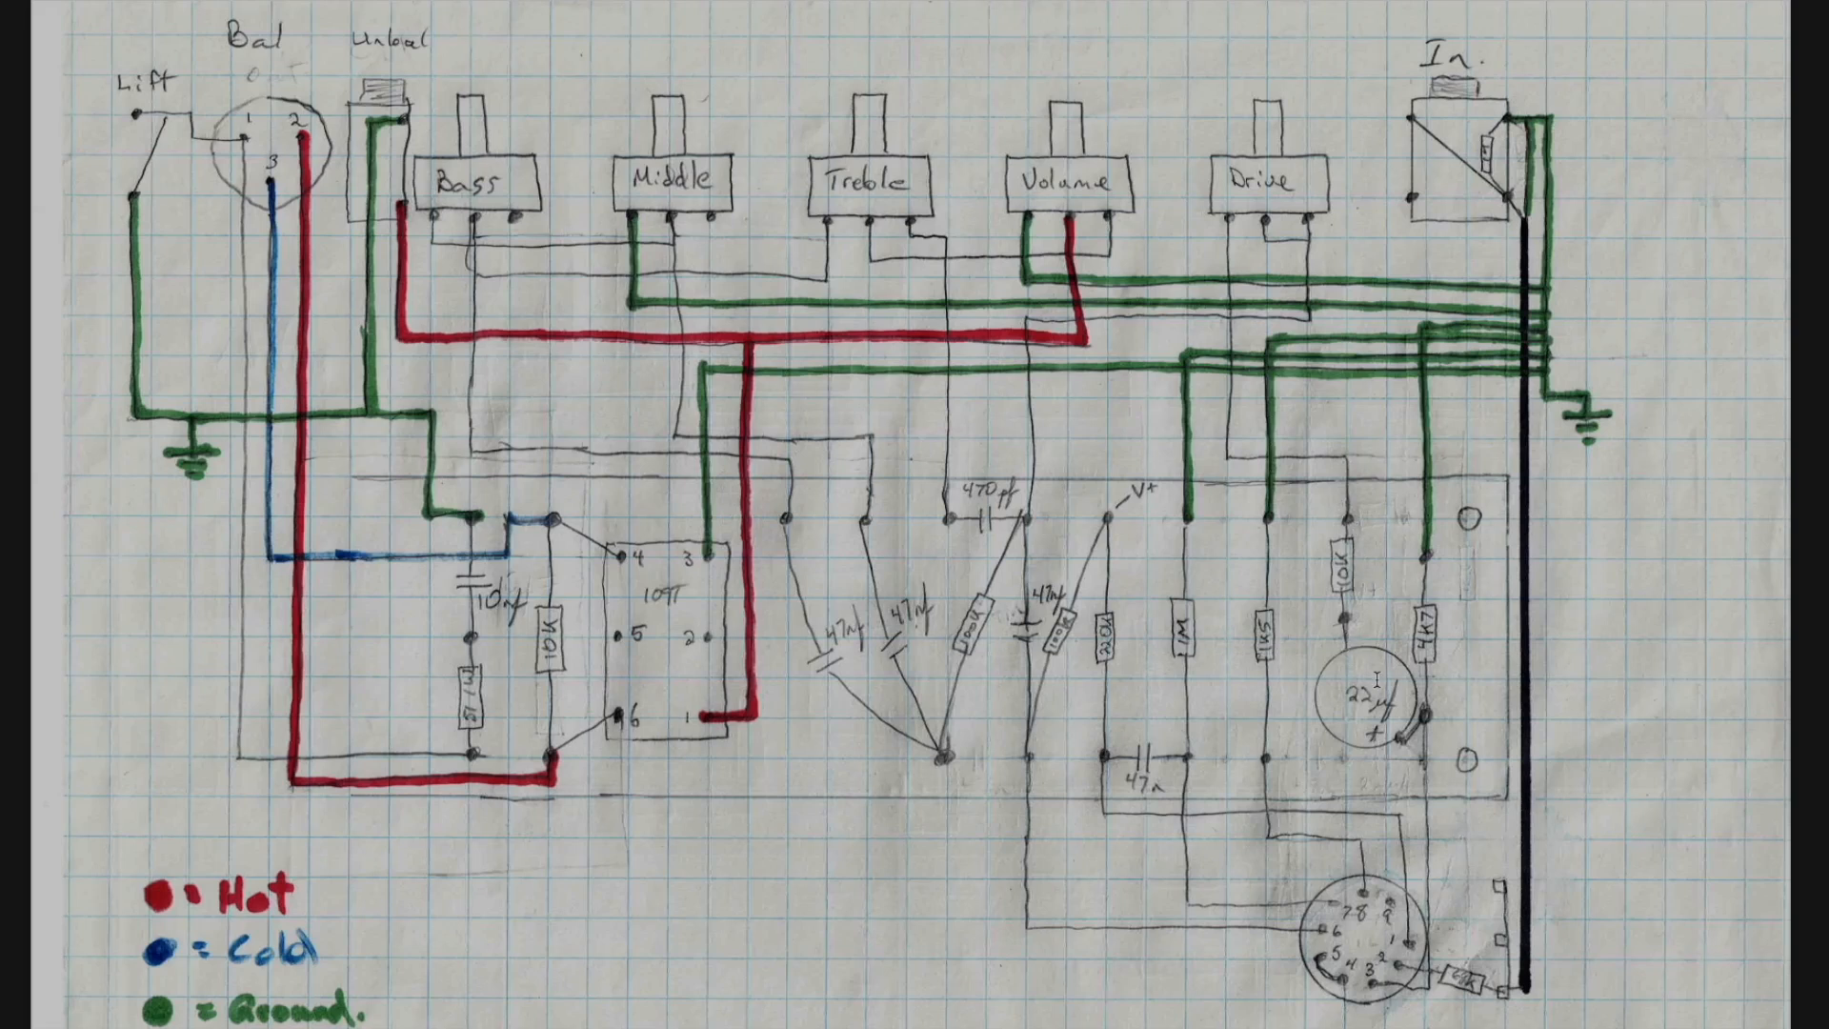
mouse_move(1451, 752)
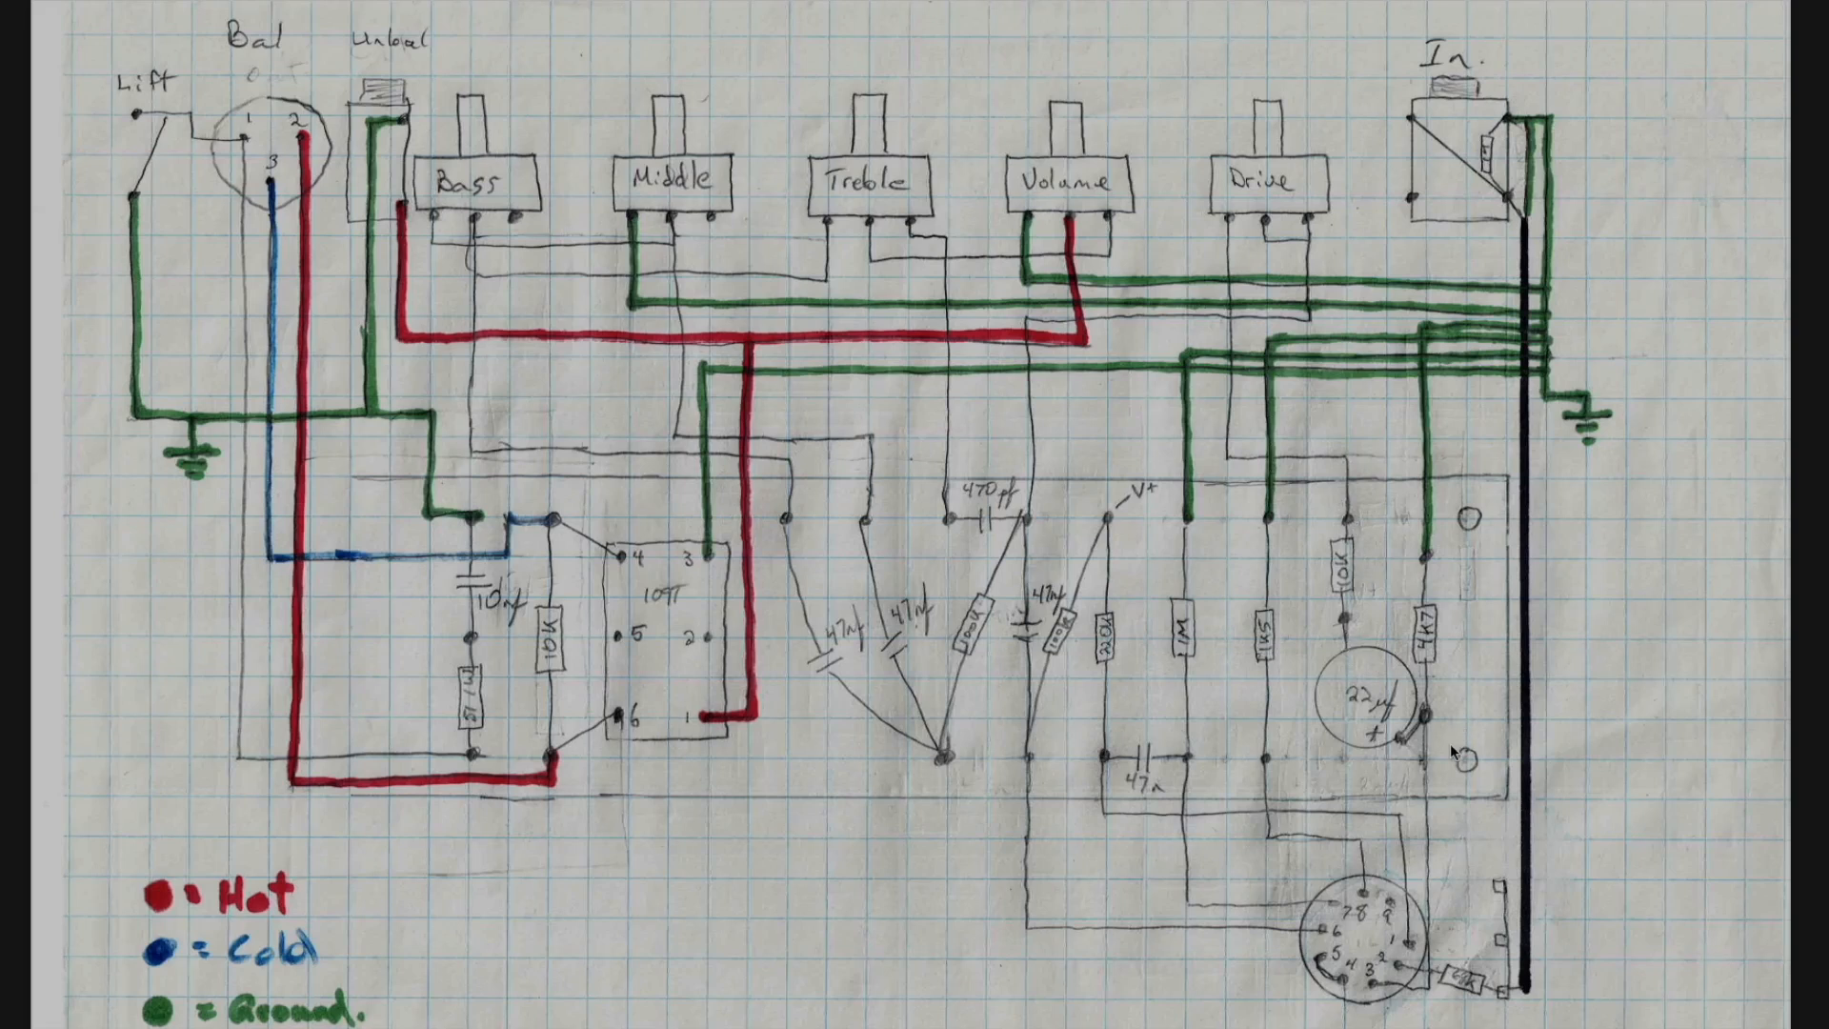
mouse_move(1469, 985)
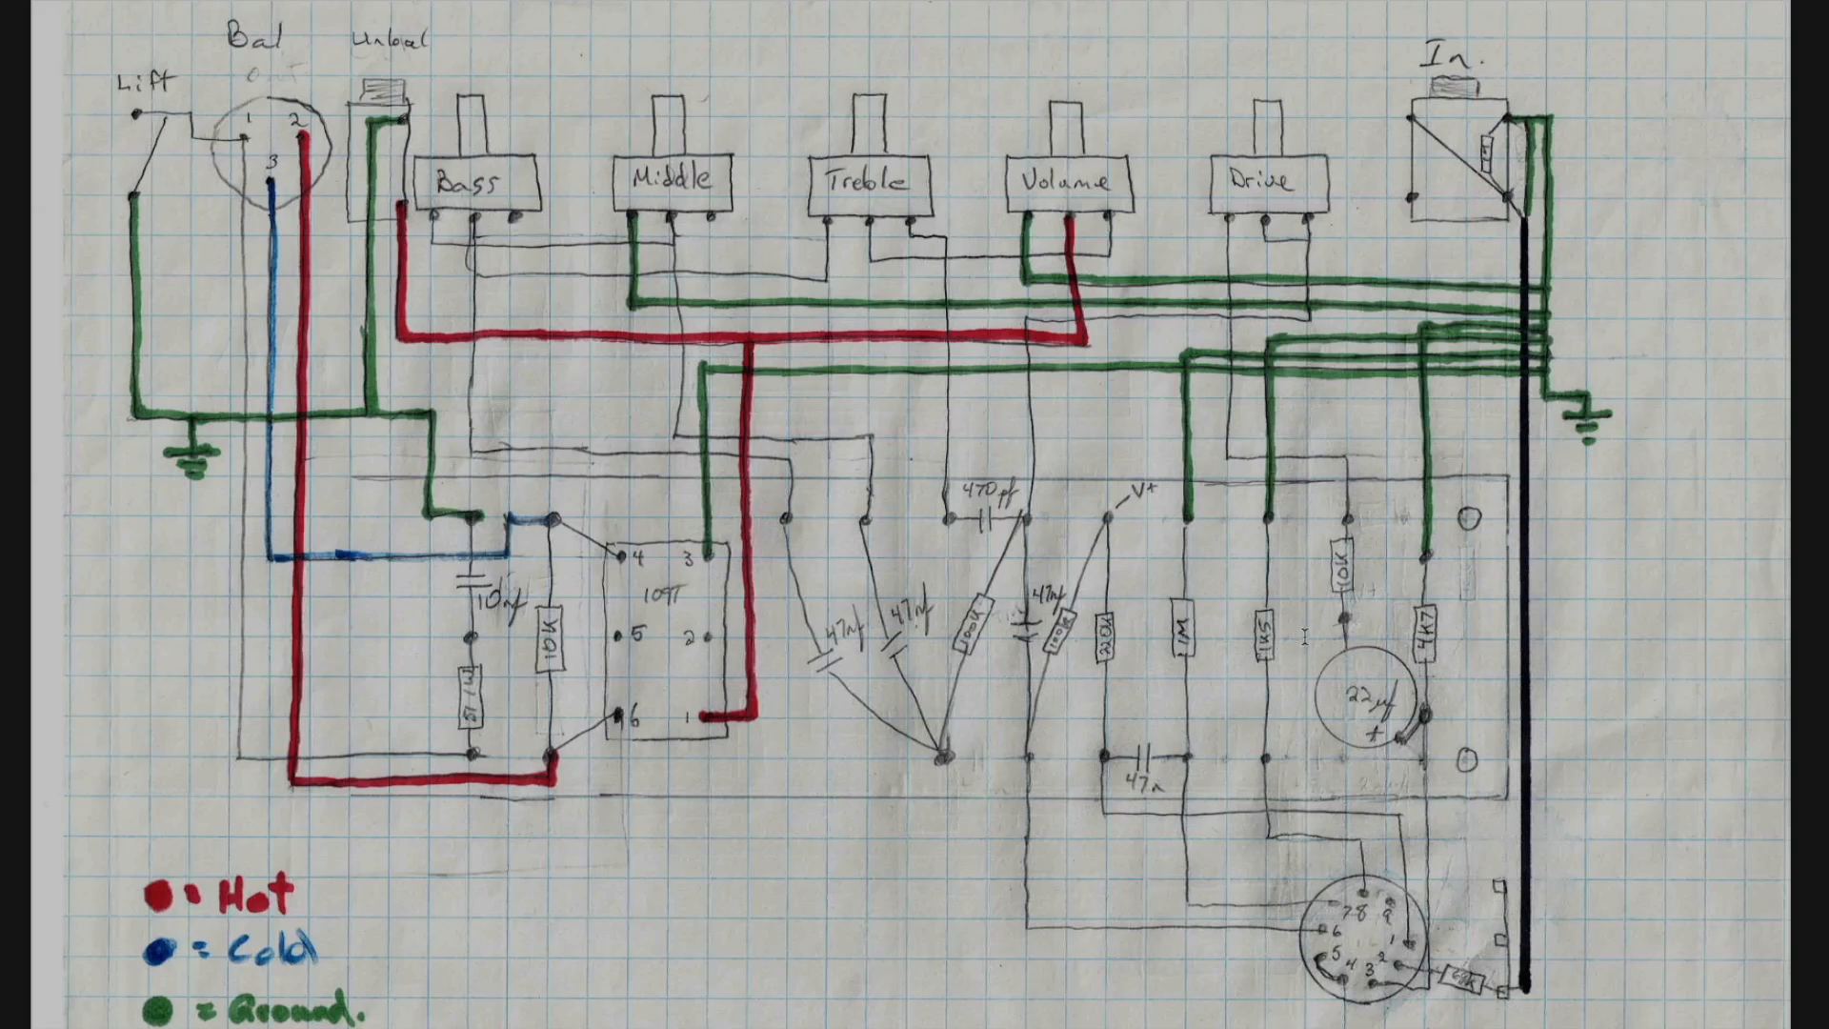
mouse_move(1255, 607)
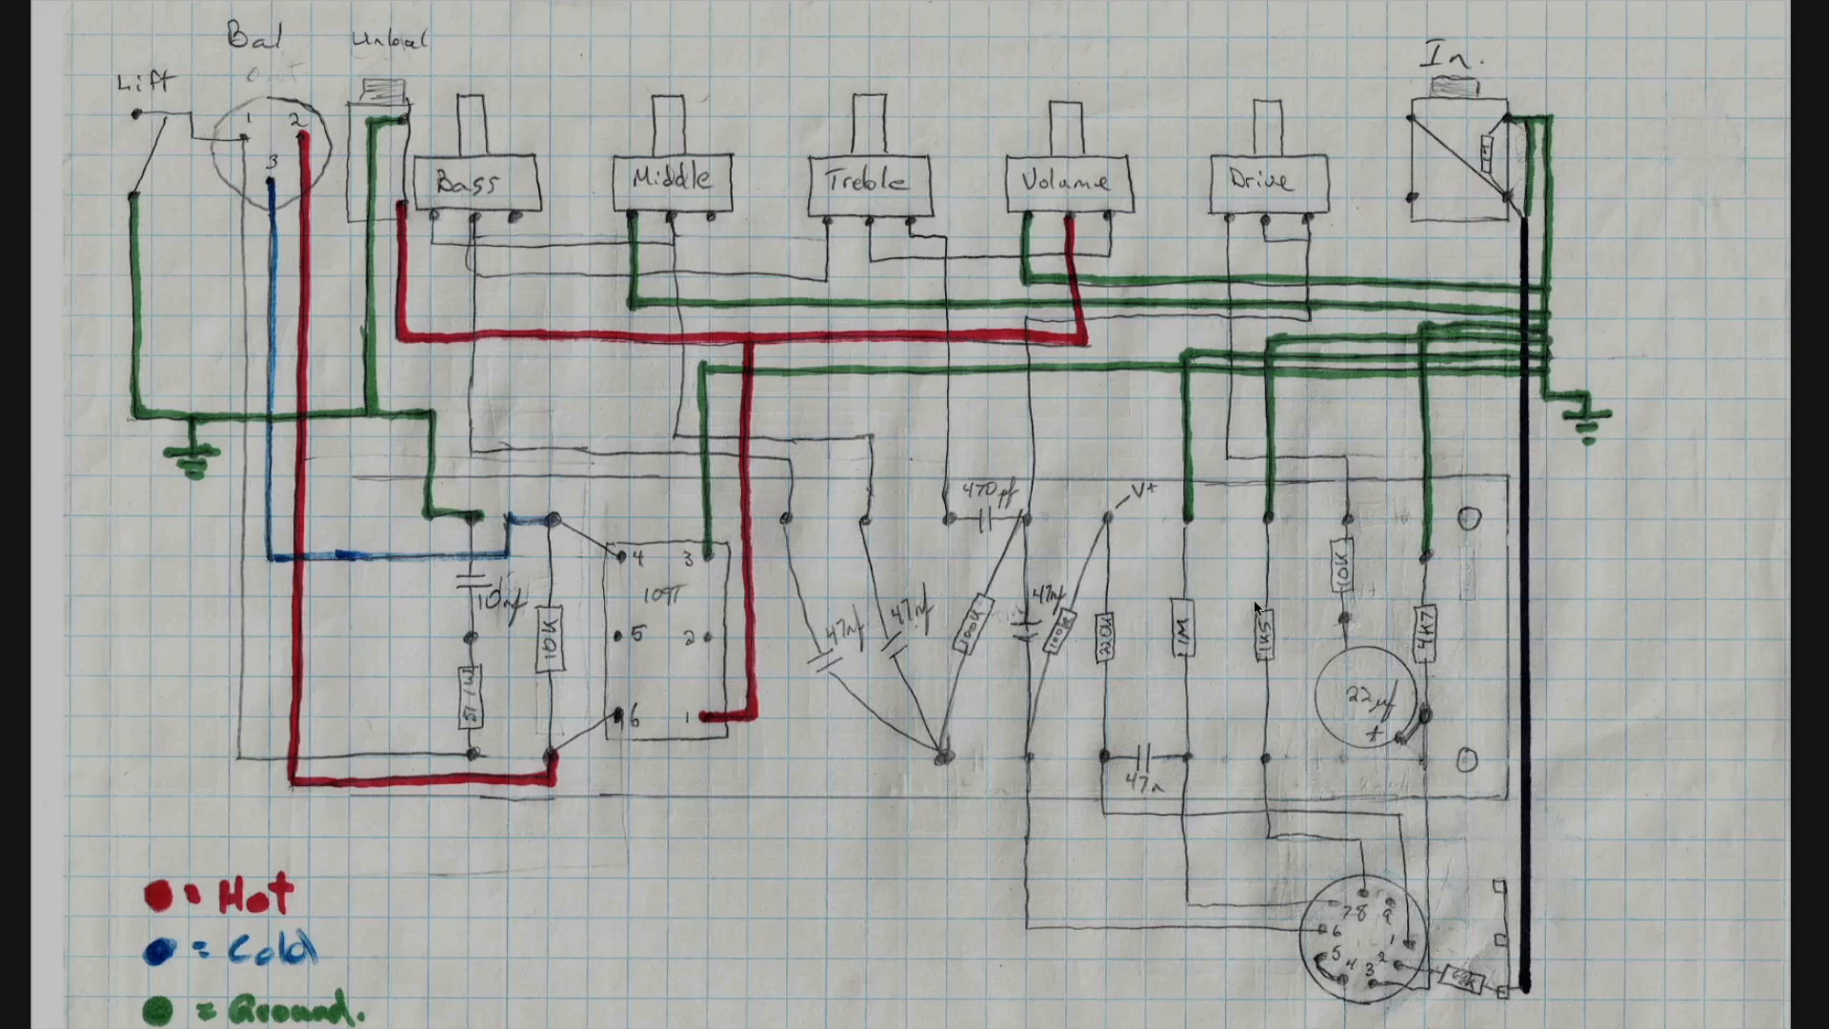
mouse_move(1204, 672)
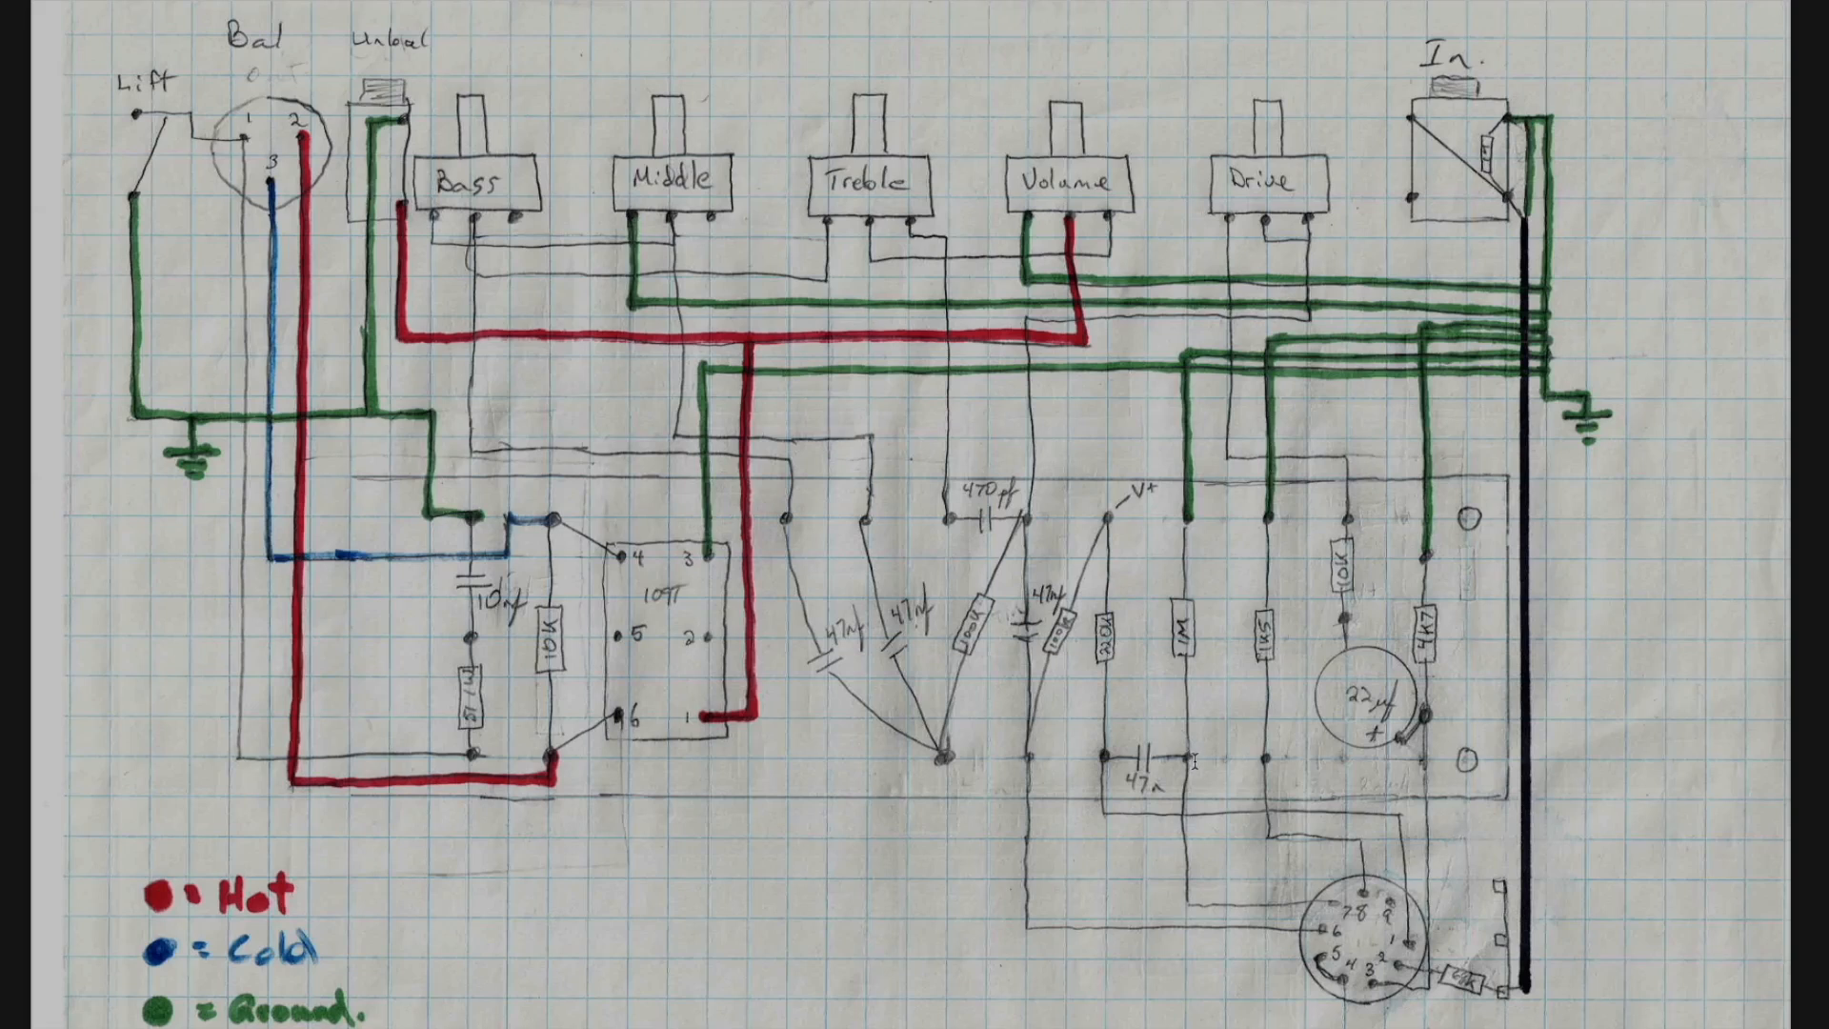
mouse_move(1395, 884)
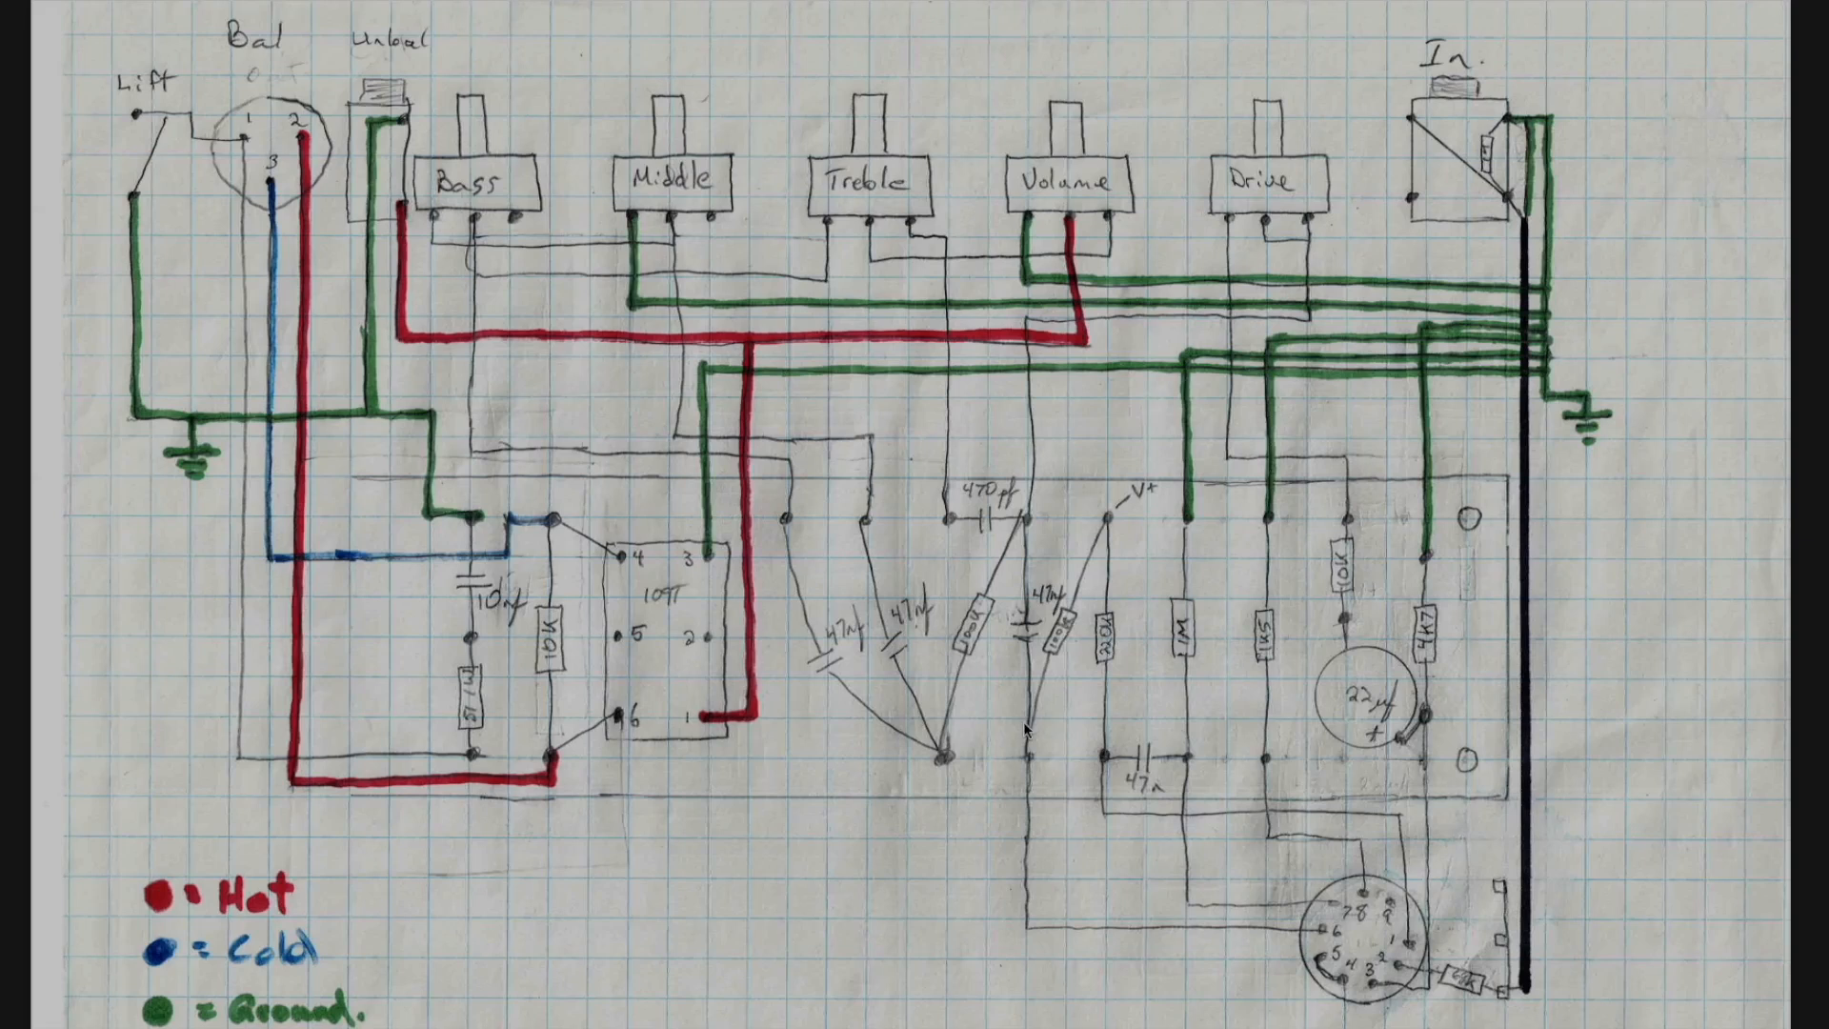
mouse_move(1335, 942)
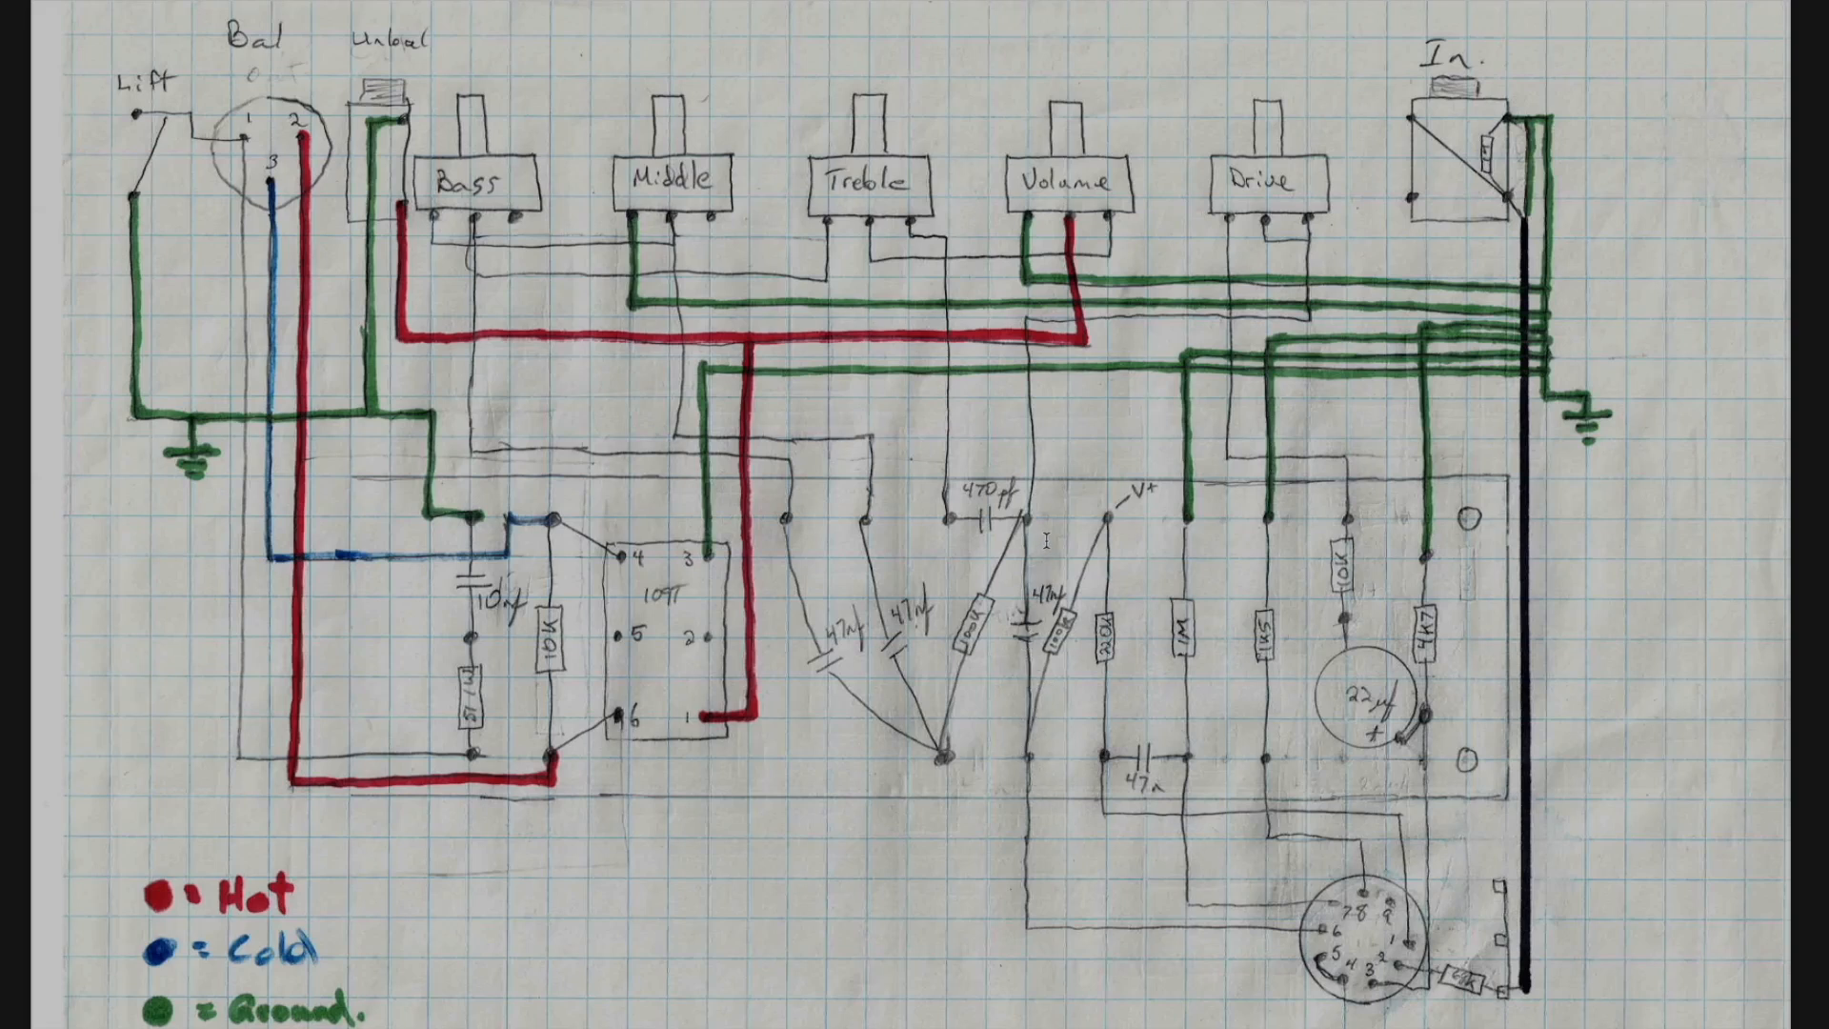
mouse_move(1235, 340)
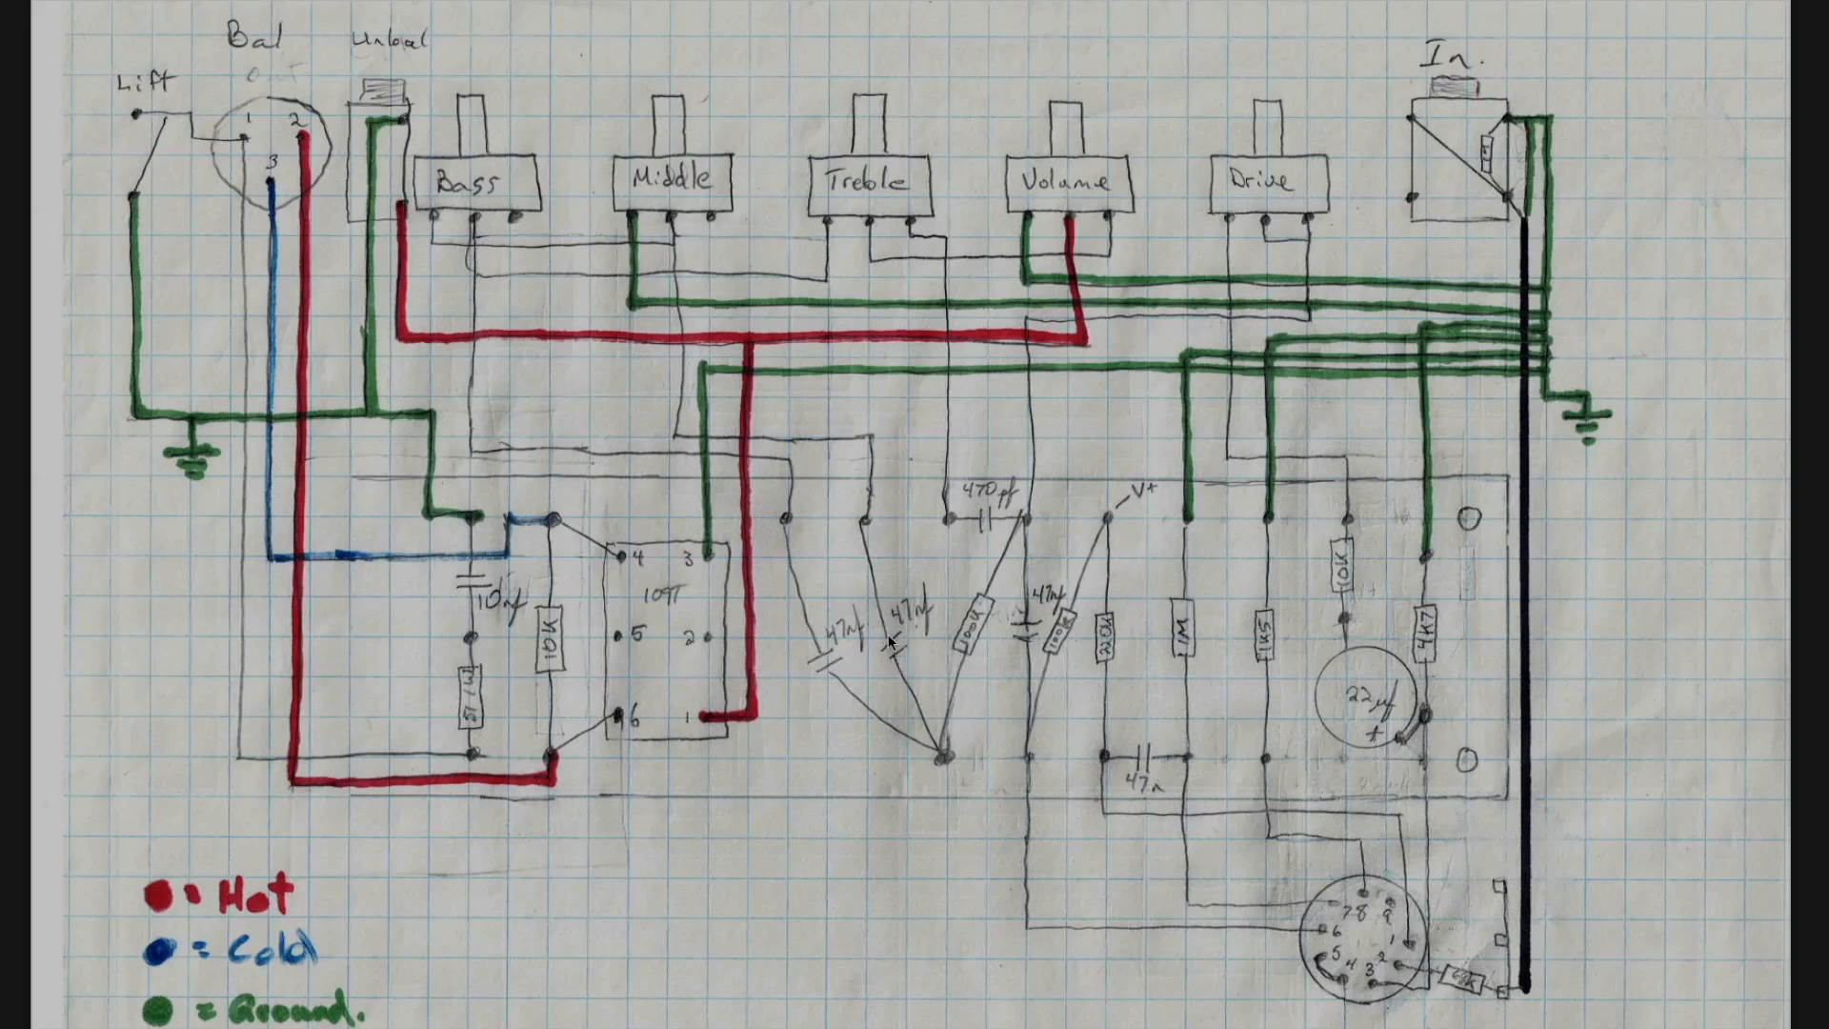
mouse_move(719, 326)
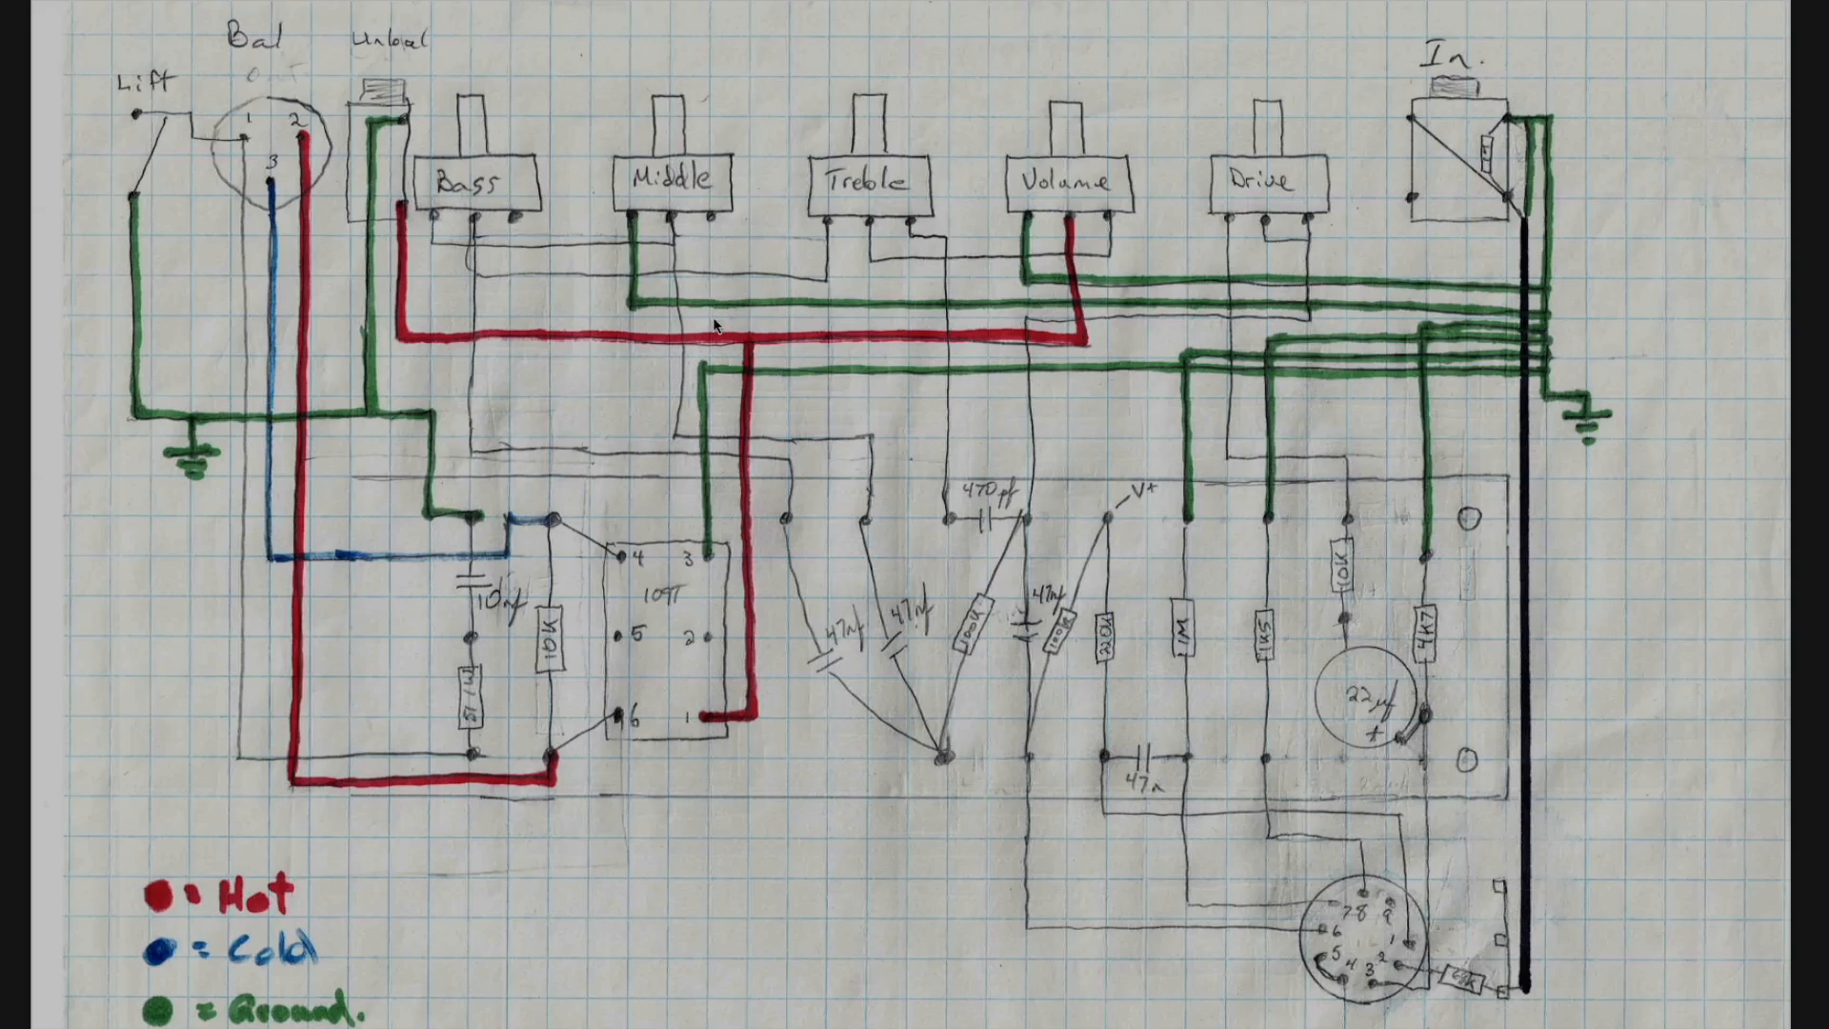
mouse_move(817, 425)
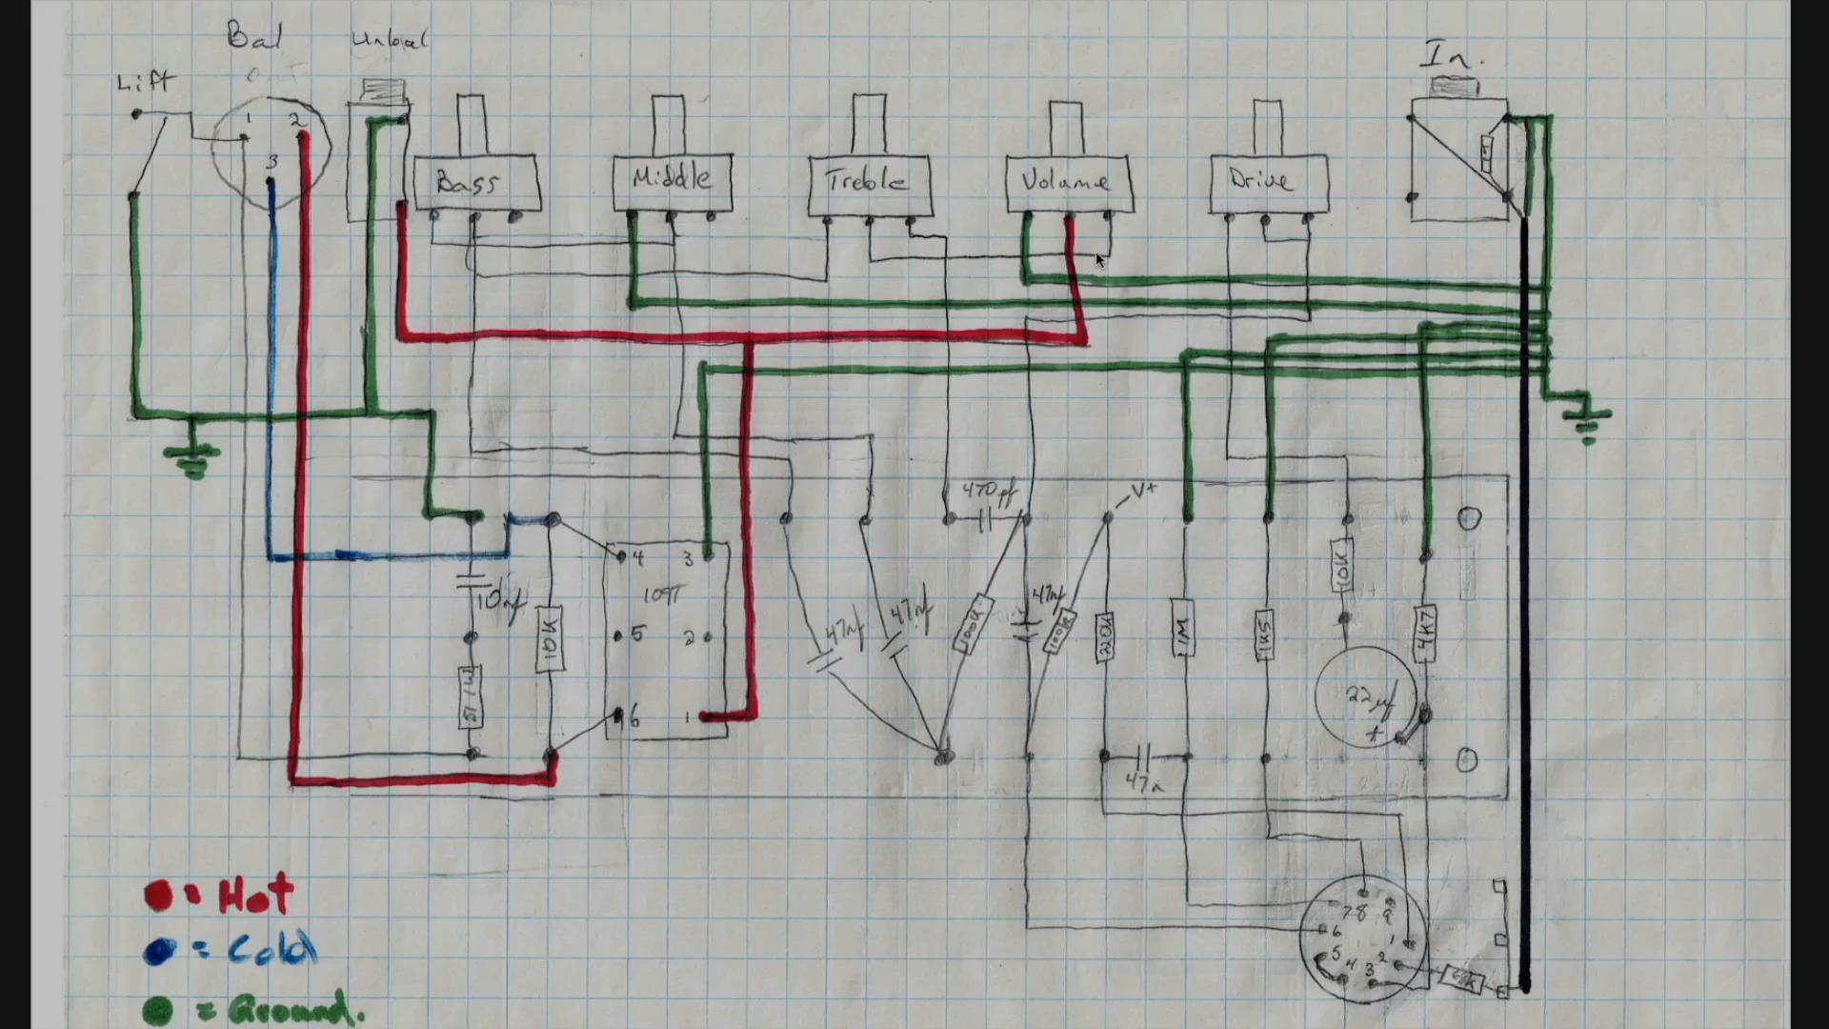
mouse_move(814, 190)
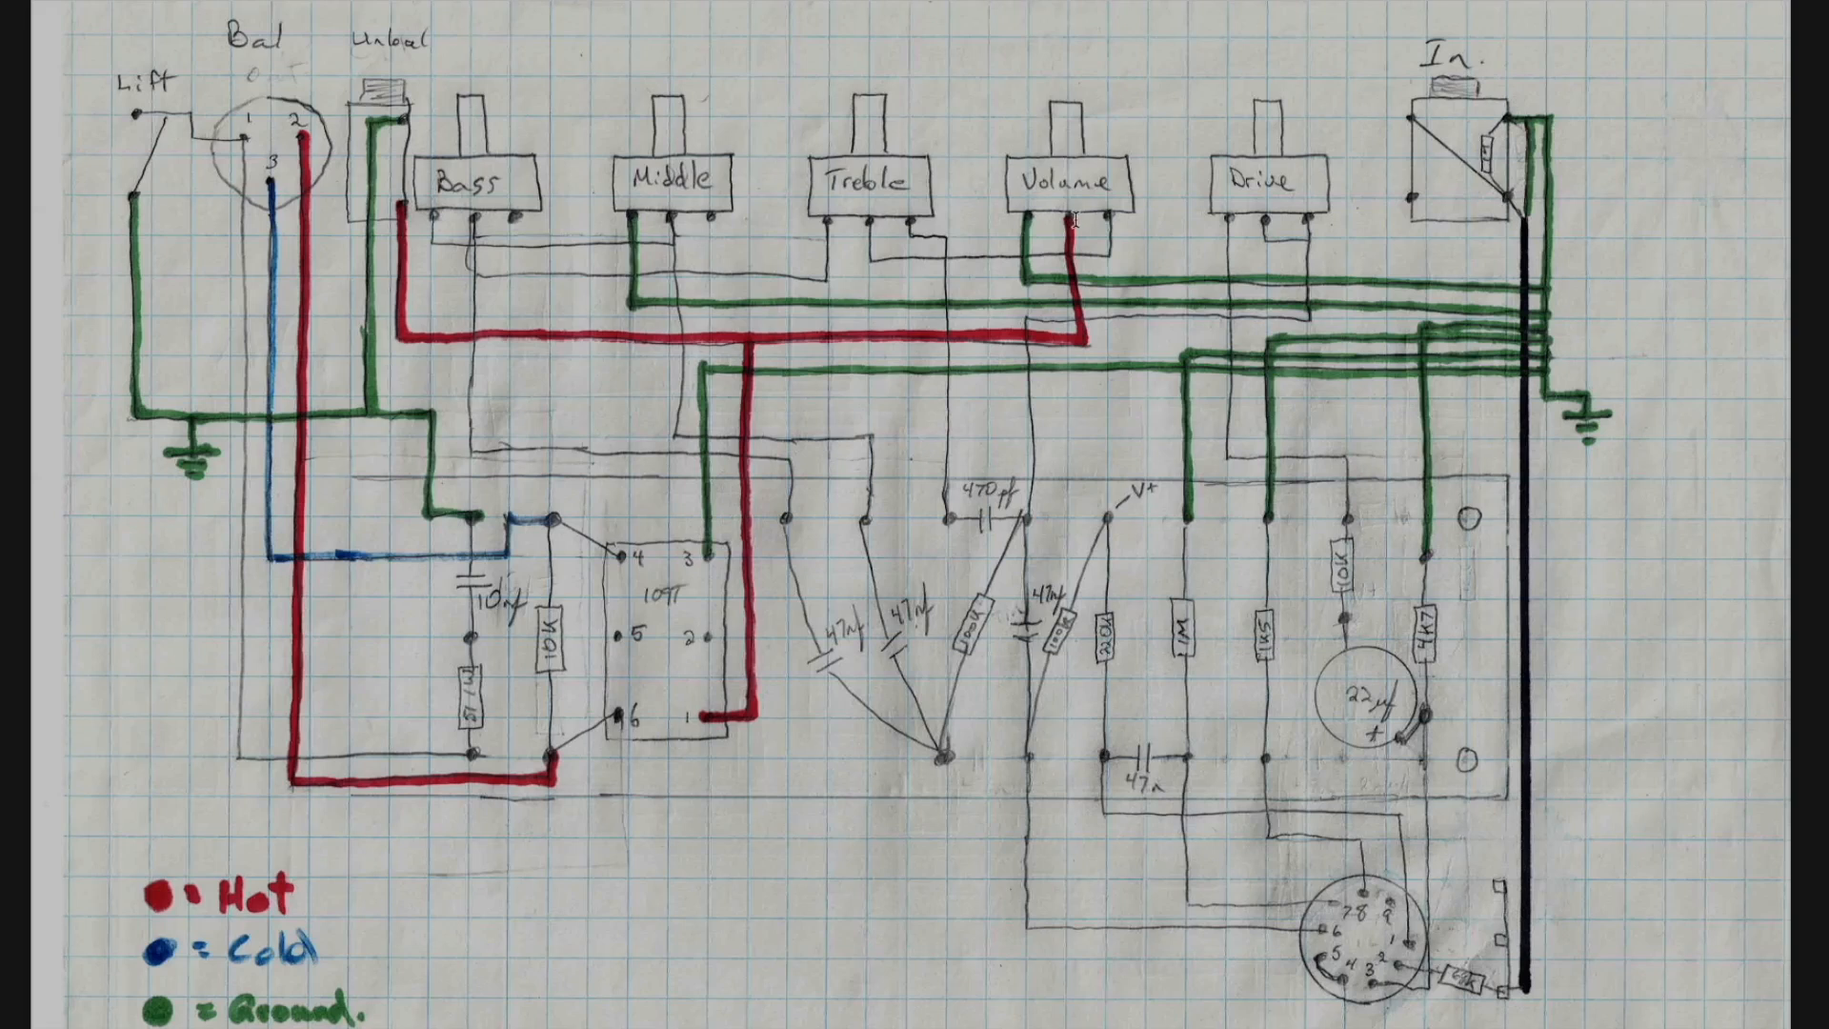
mouse_move(697, 307)
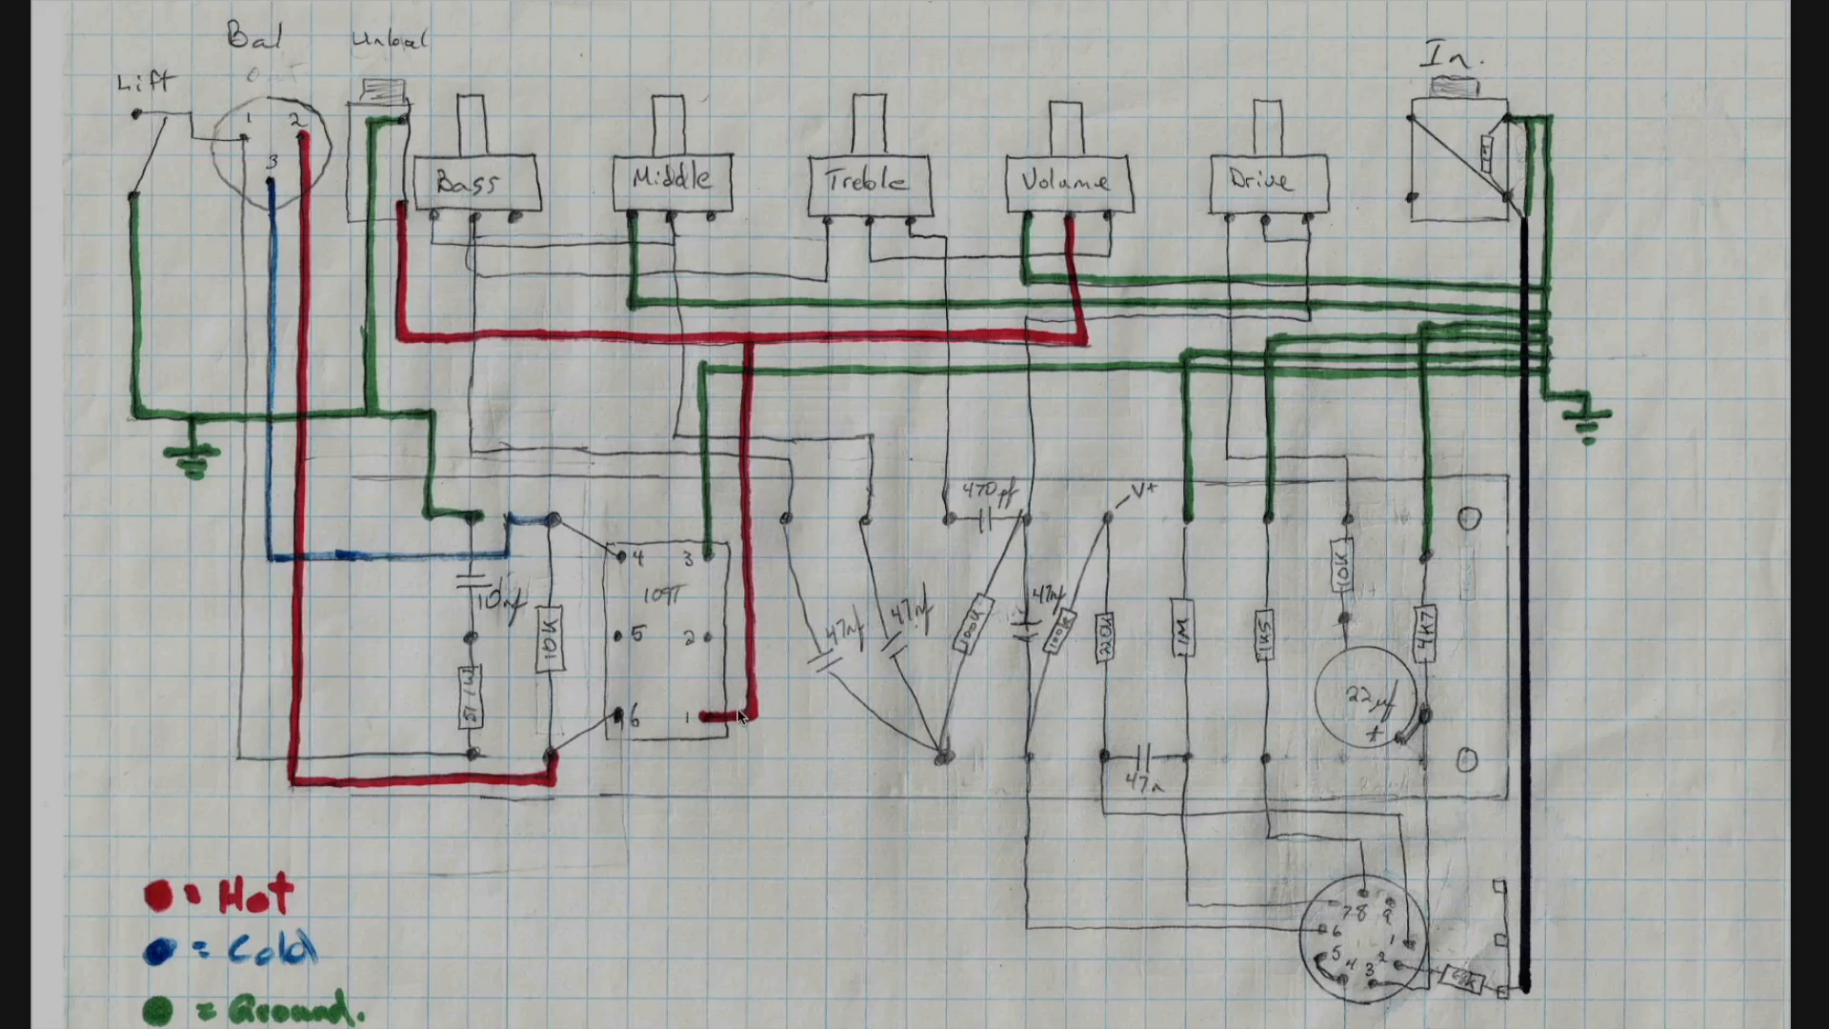
mouse_move(522, 533)
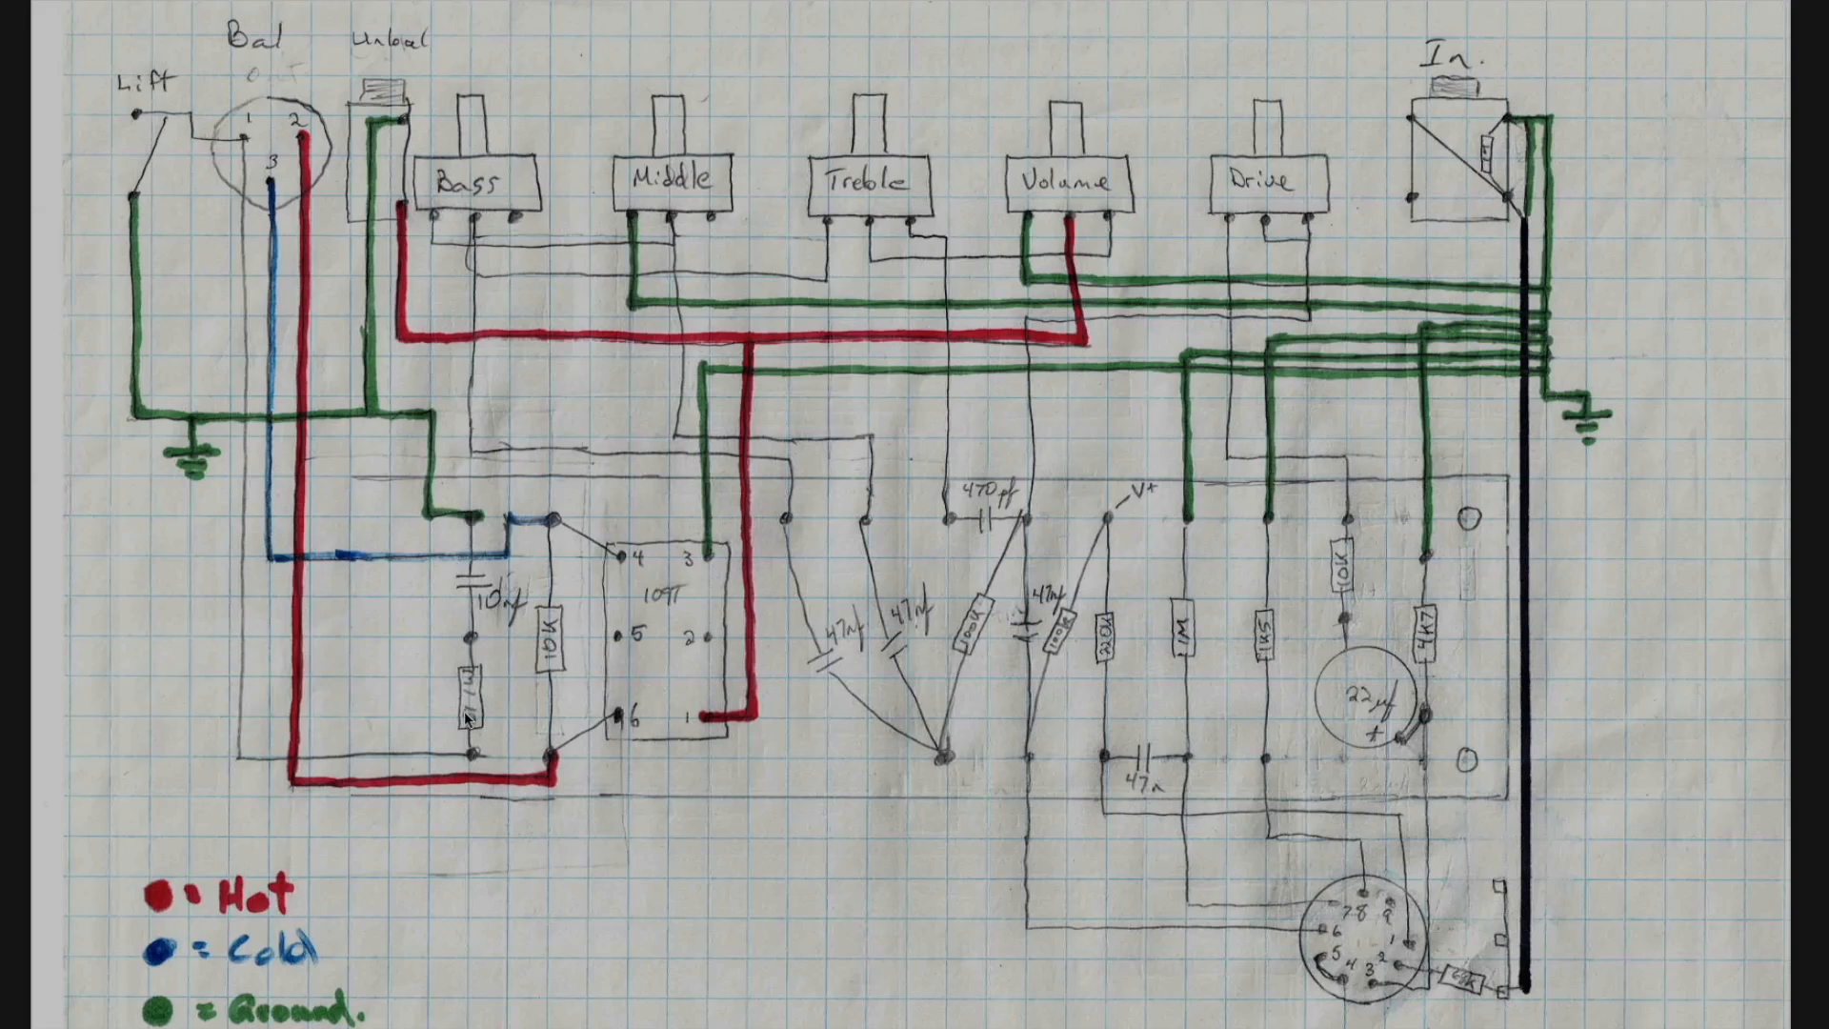
mouse_move(488, 697)
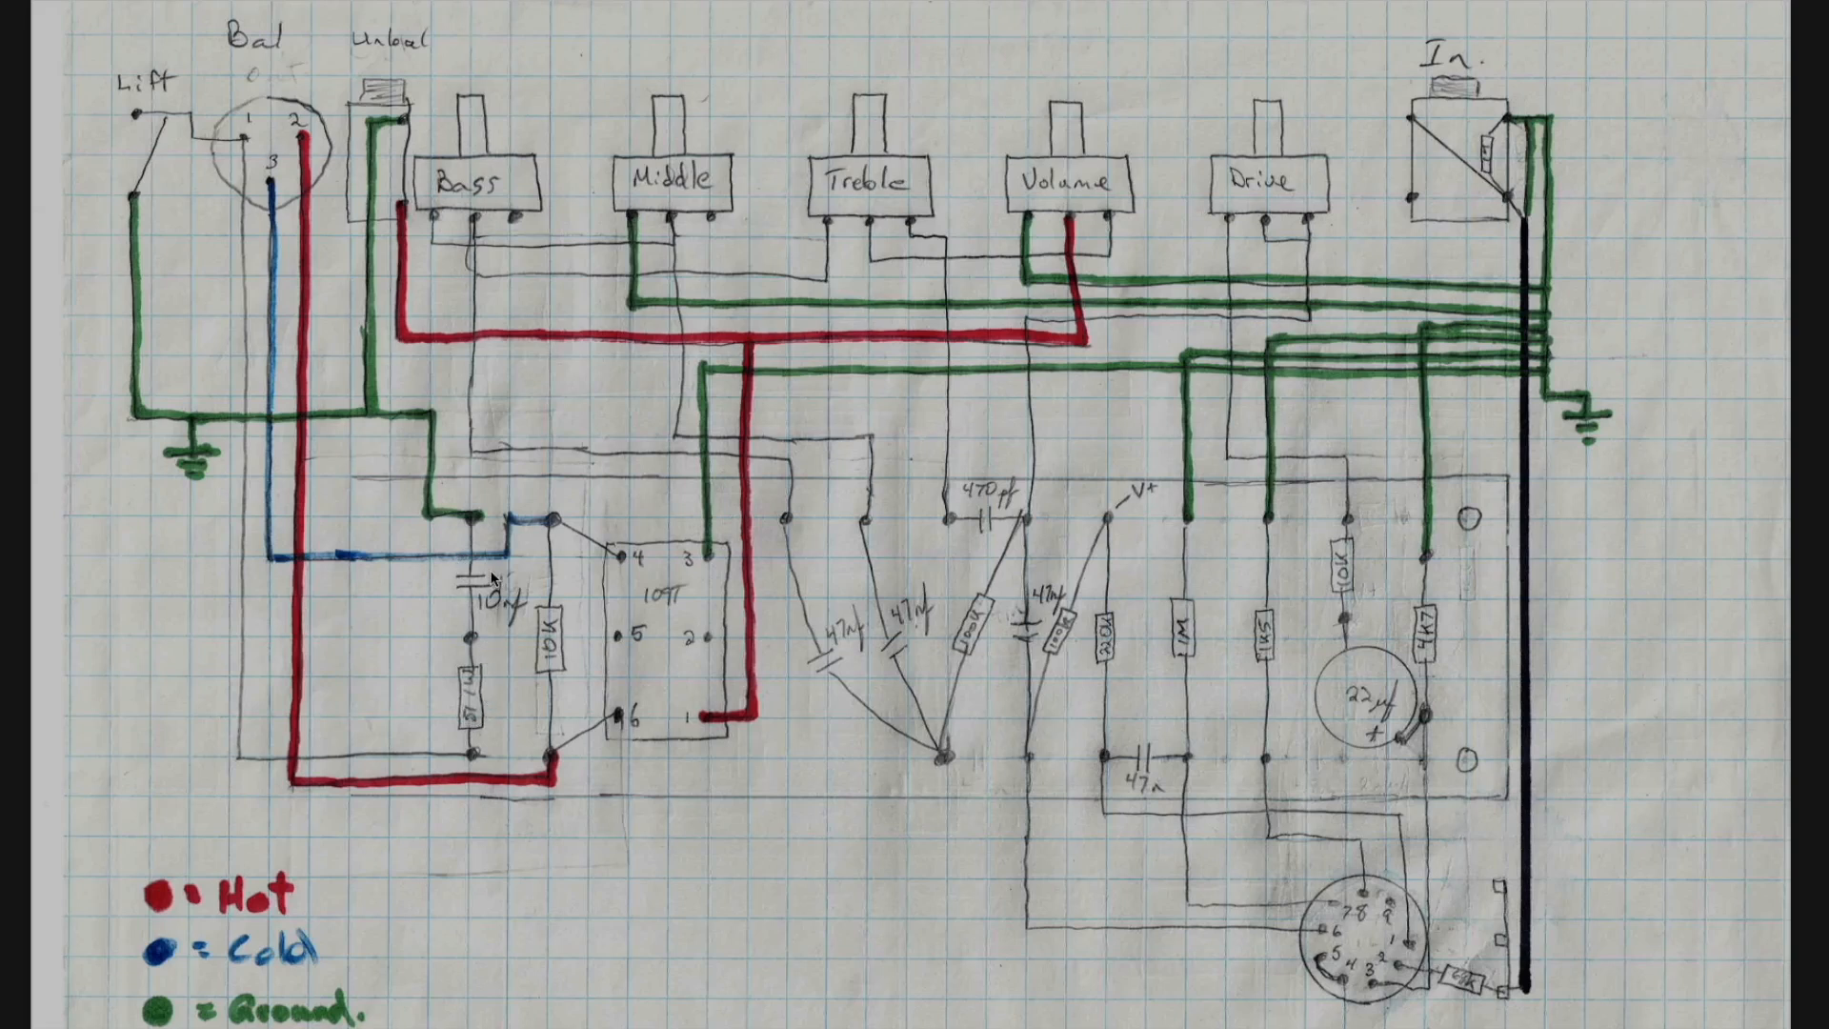
mouse_move(407, 219)
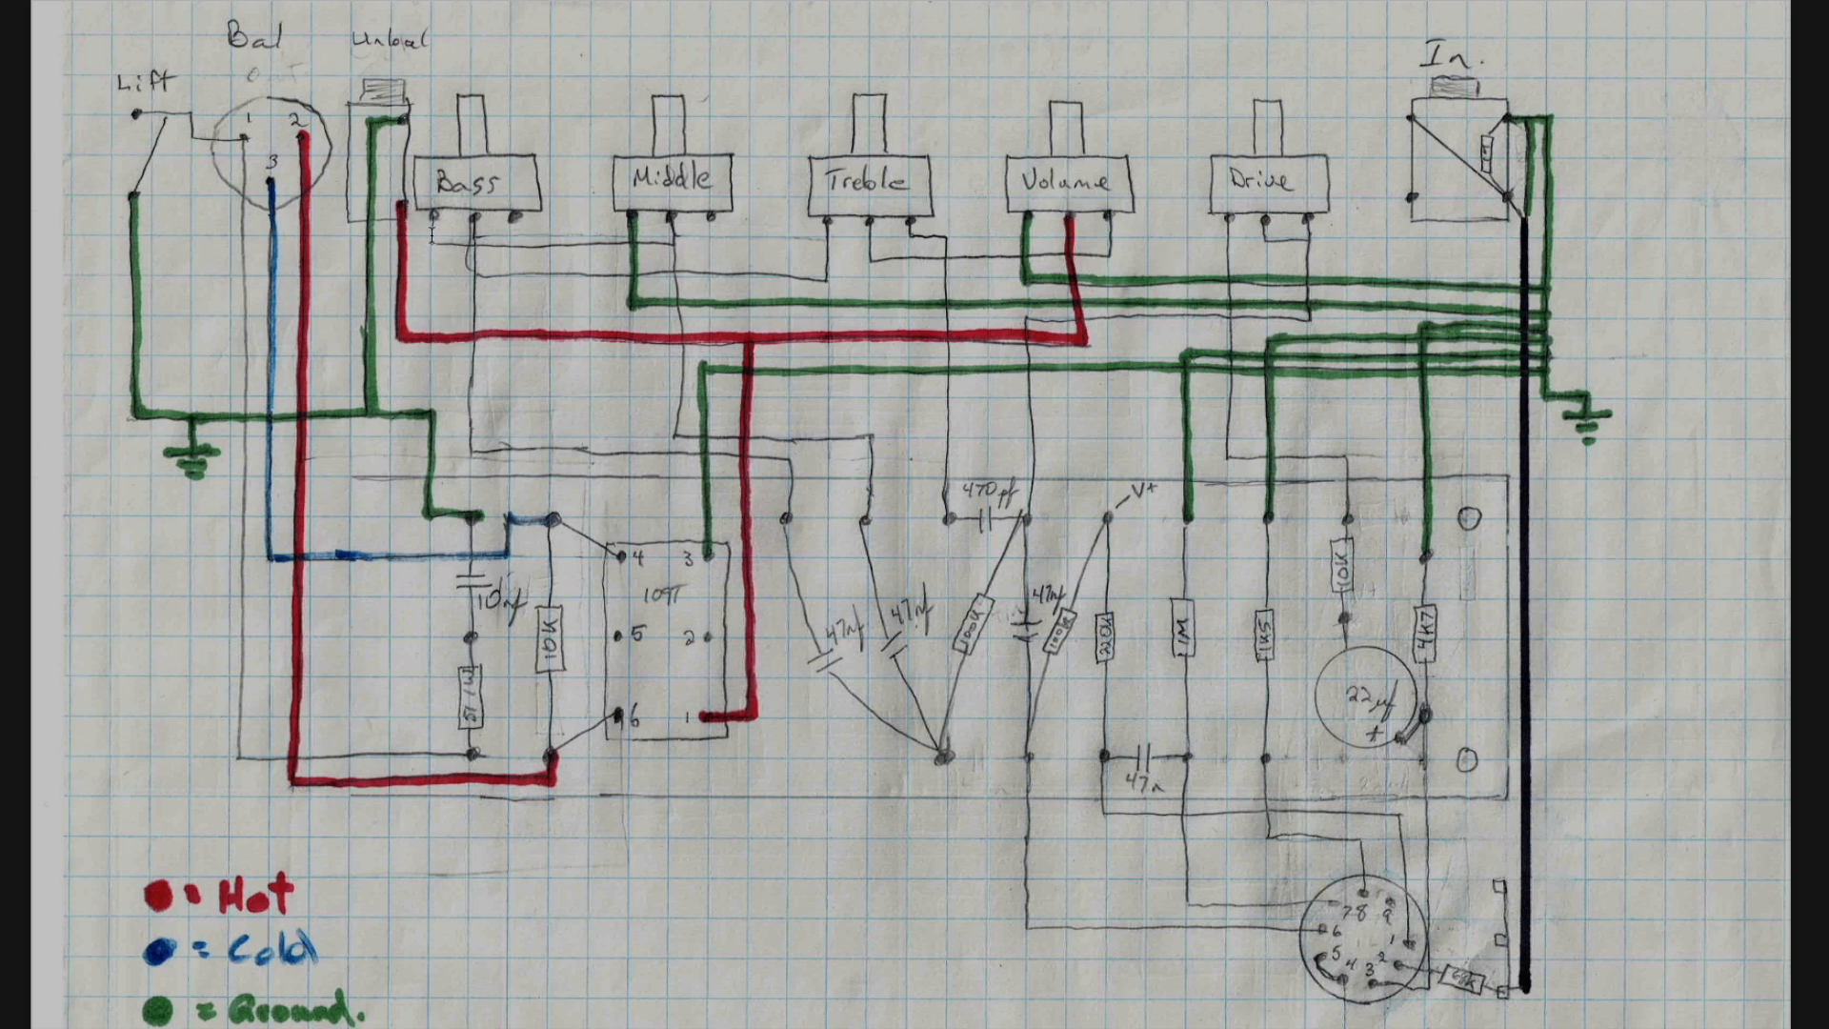
mouse_move(360, 528)
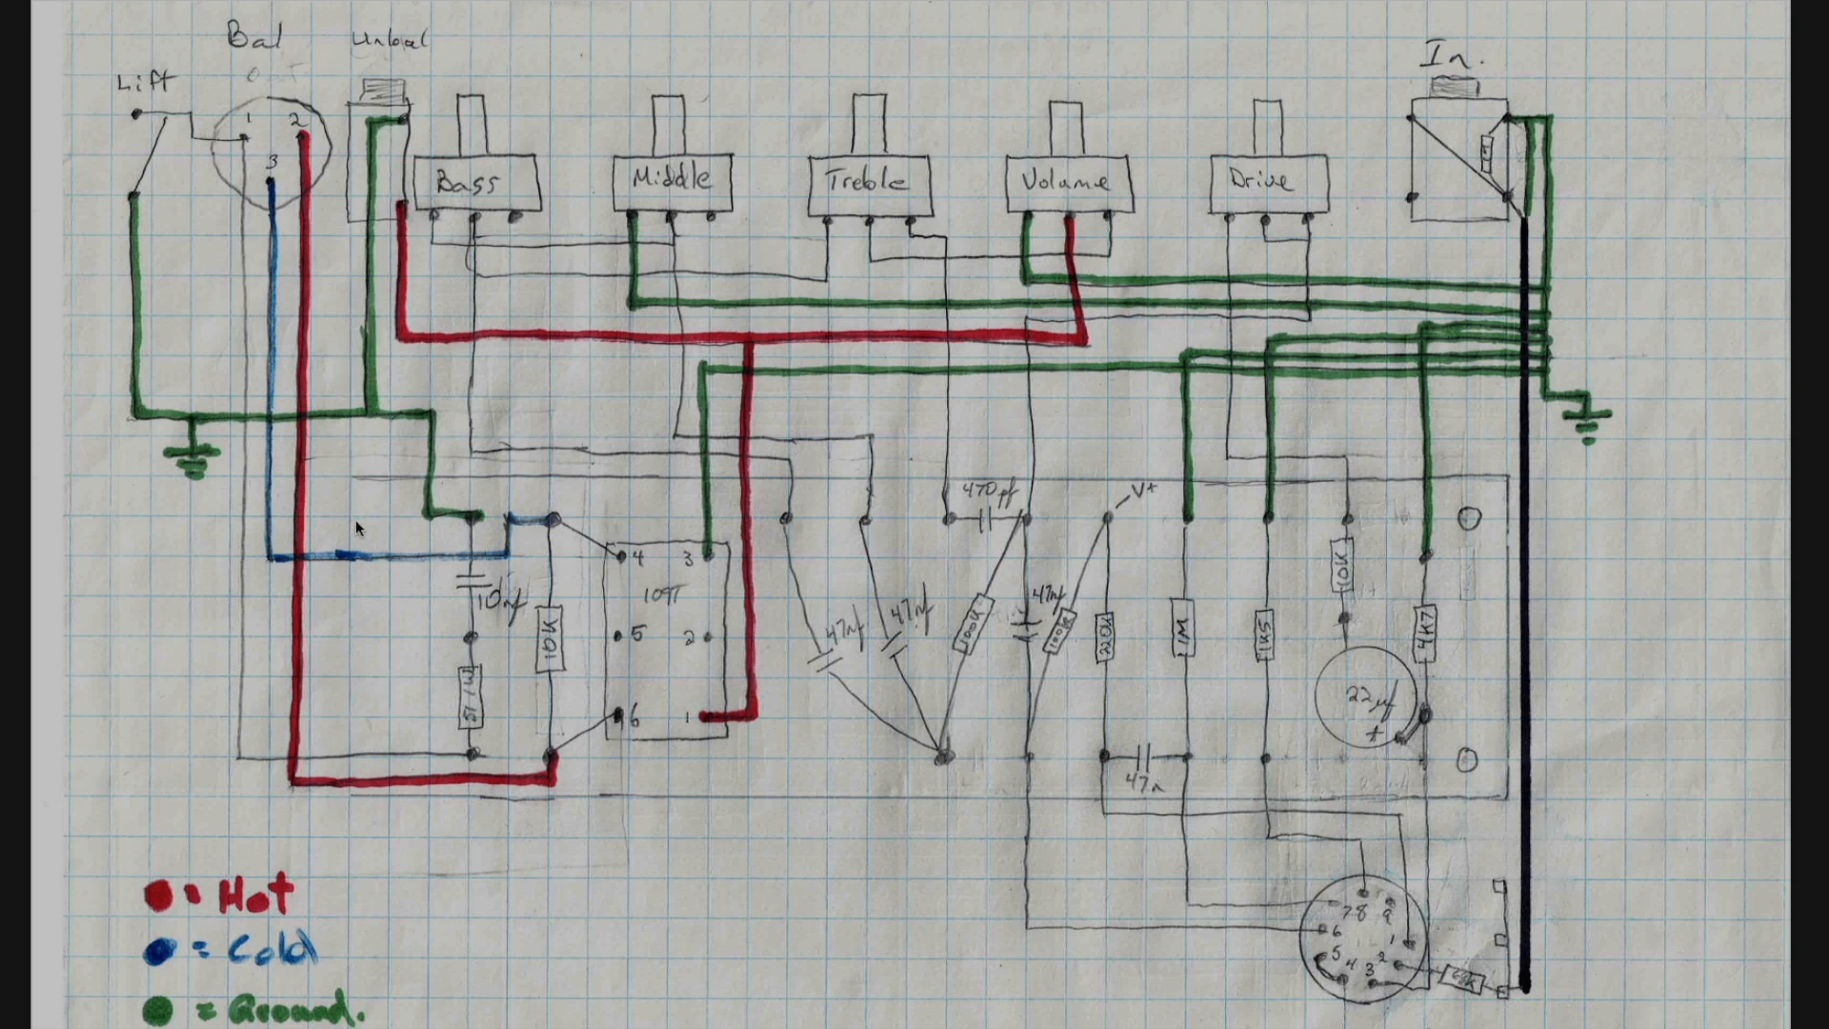
mouse_move(512, 560)
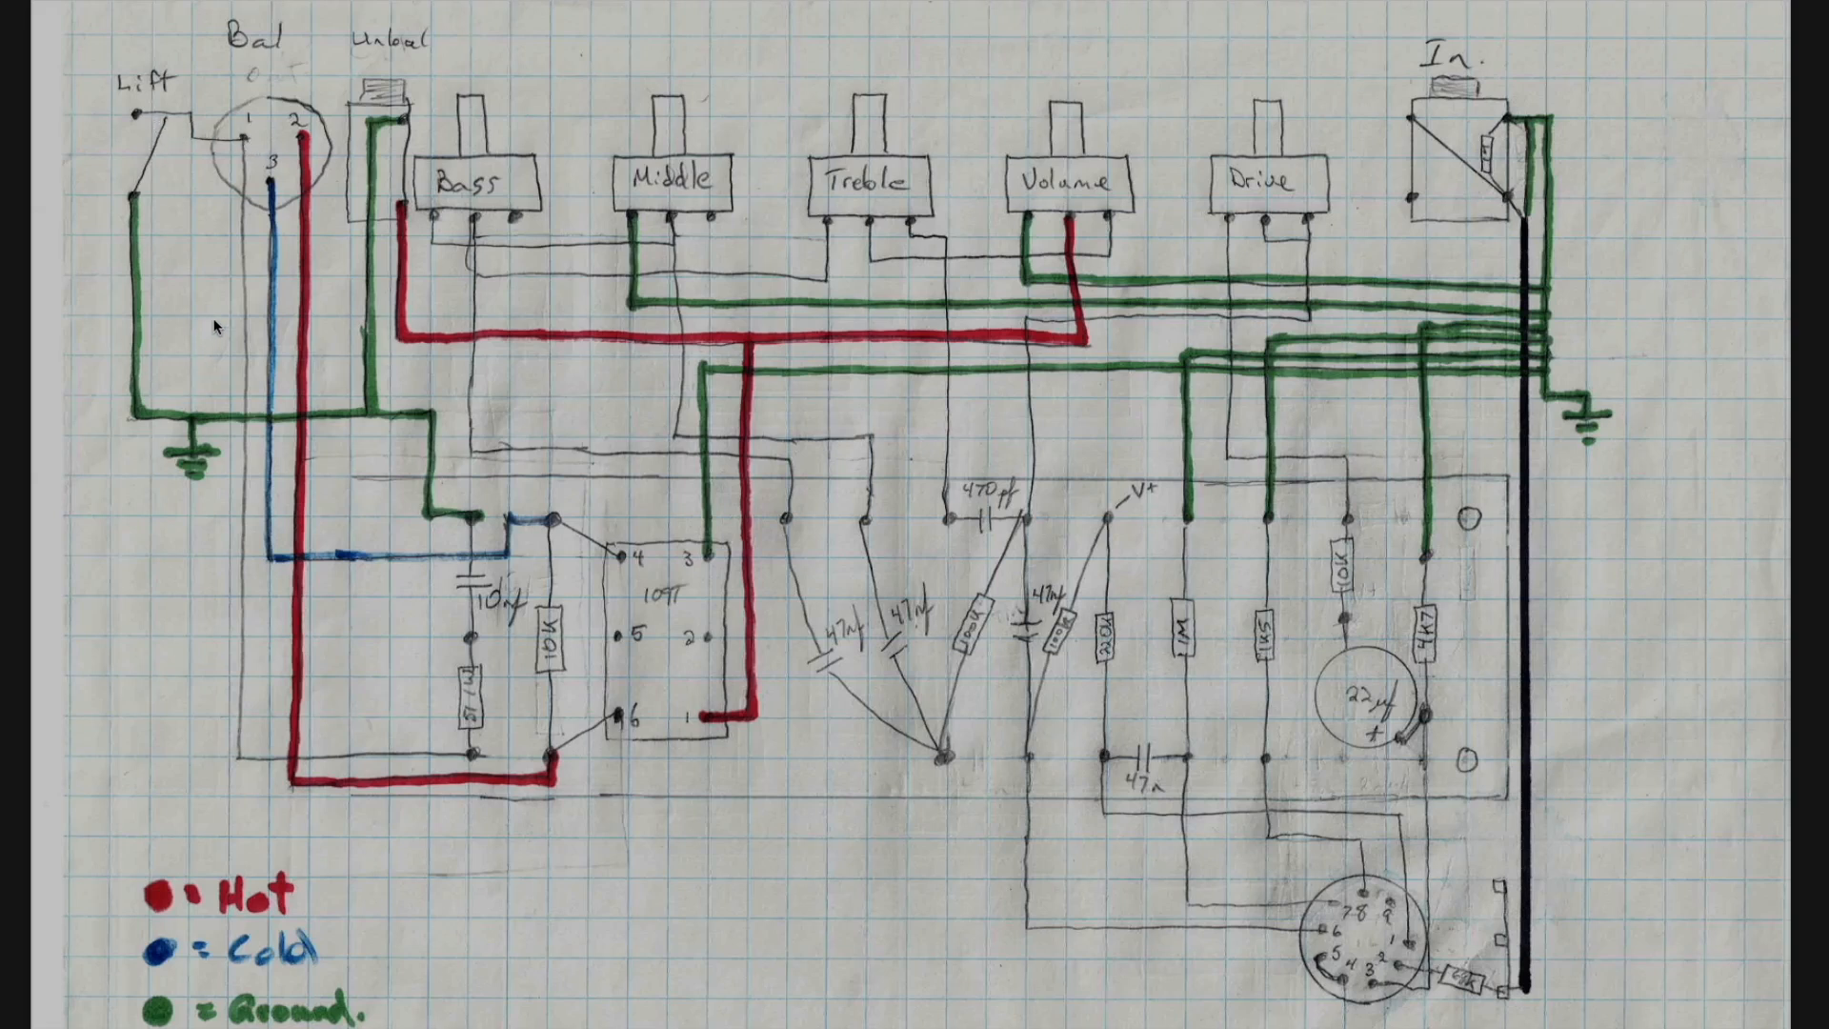
mouse_move(473, 534)
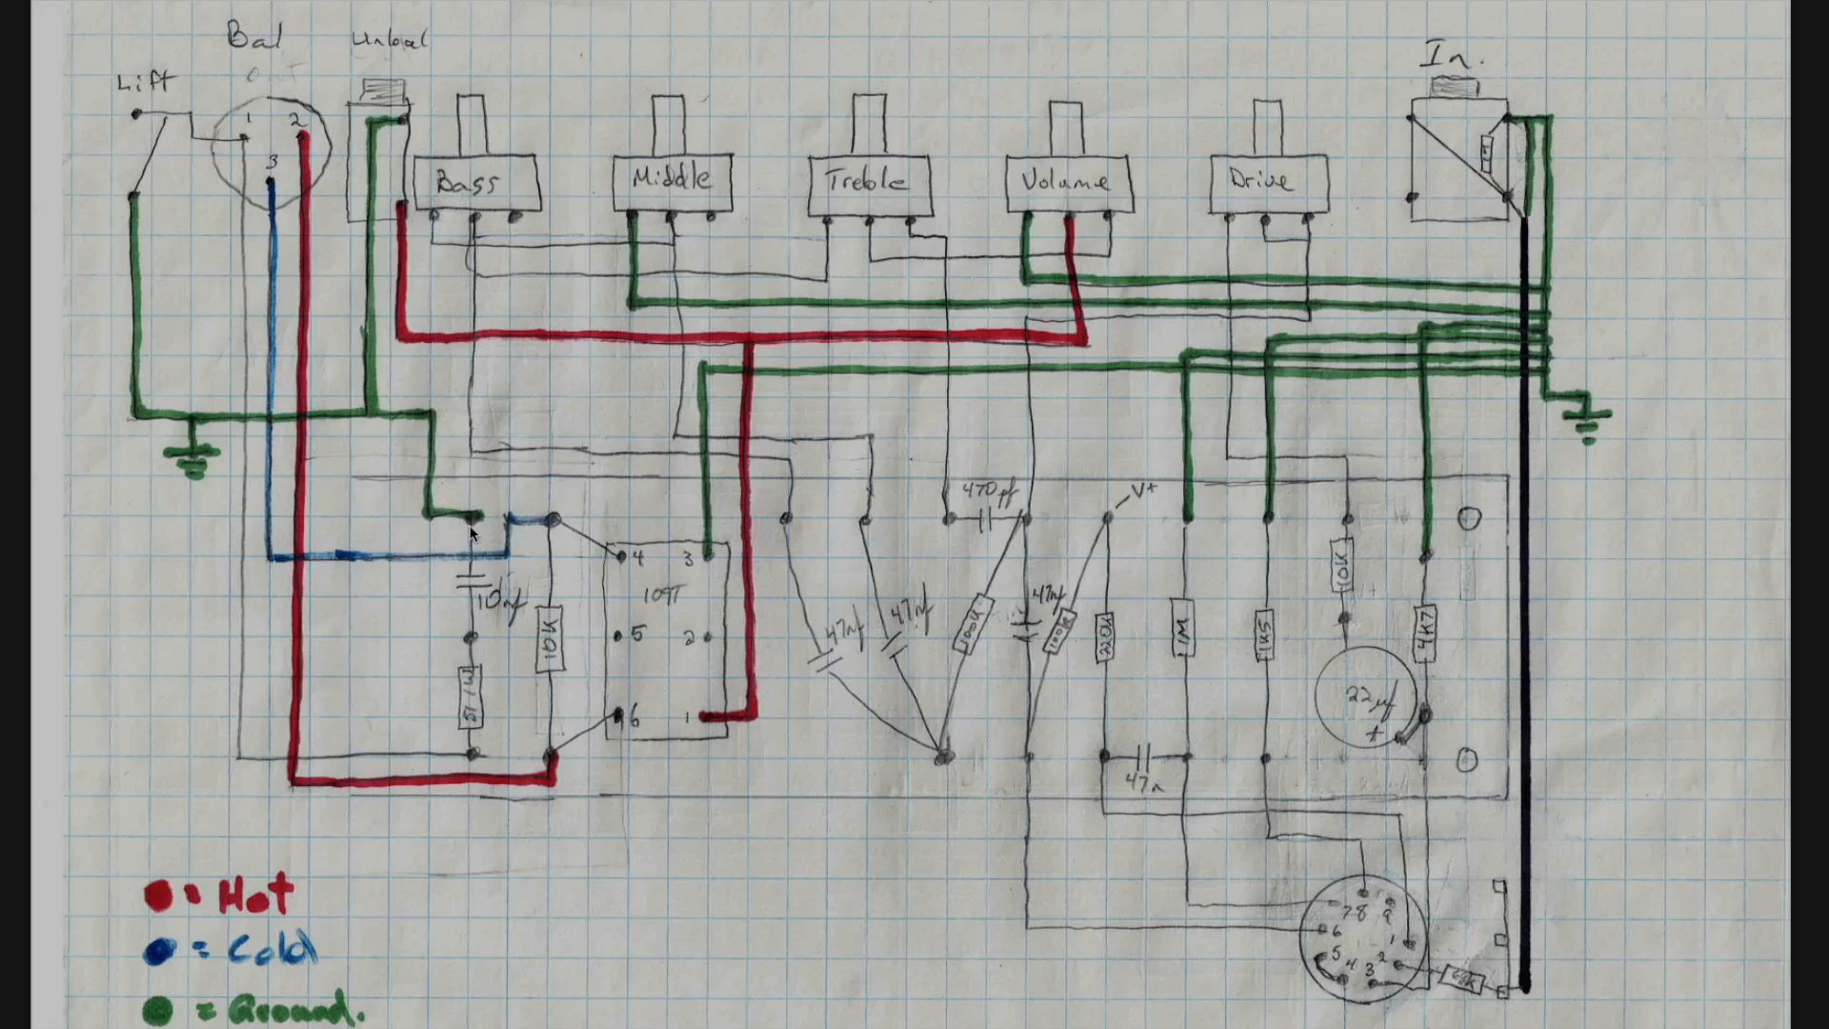
mouse_move(330, 240)
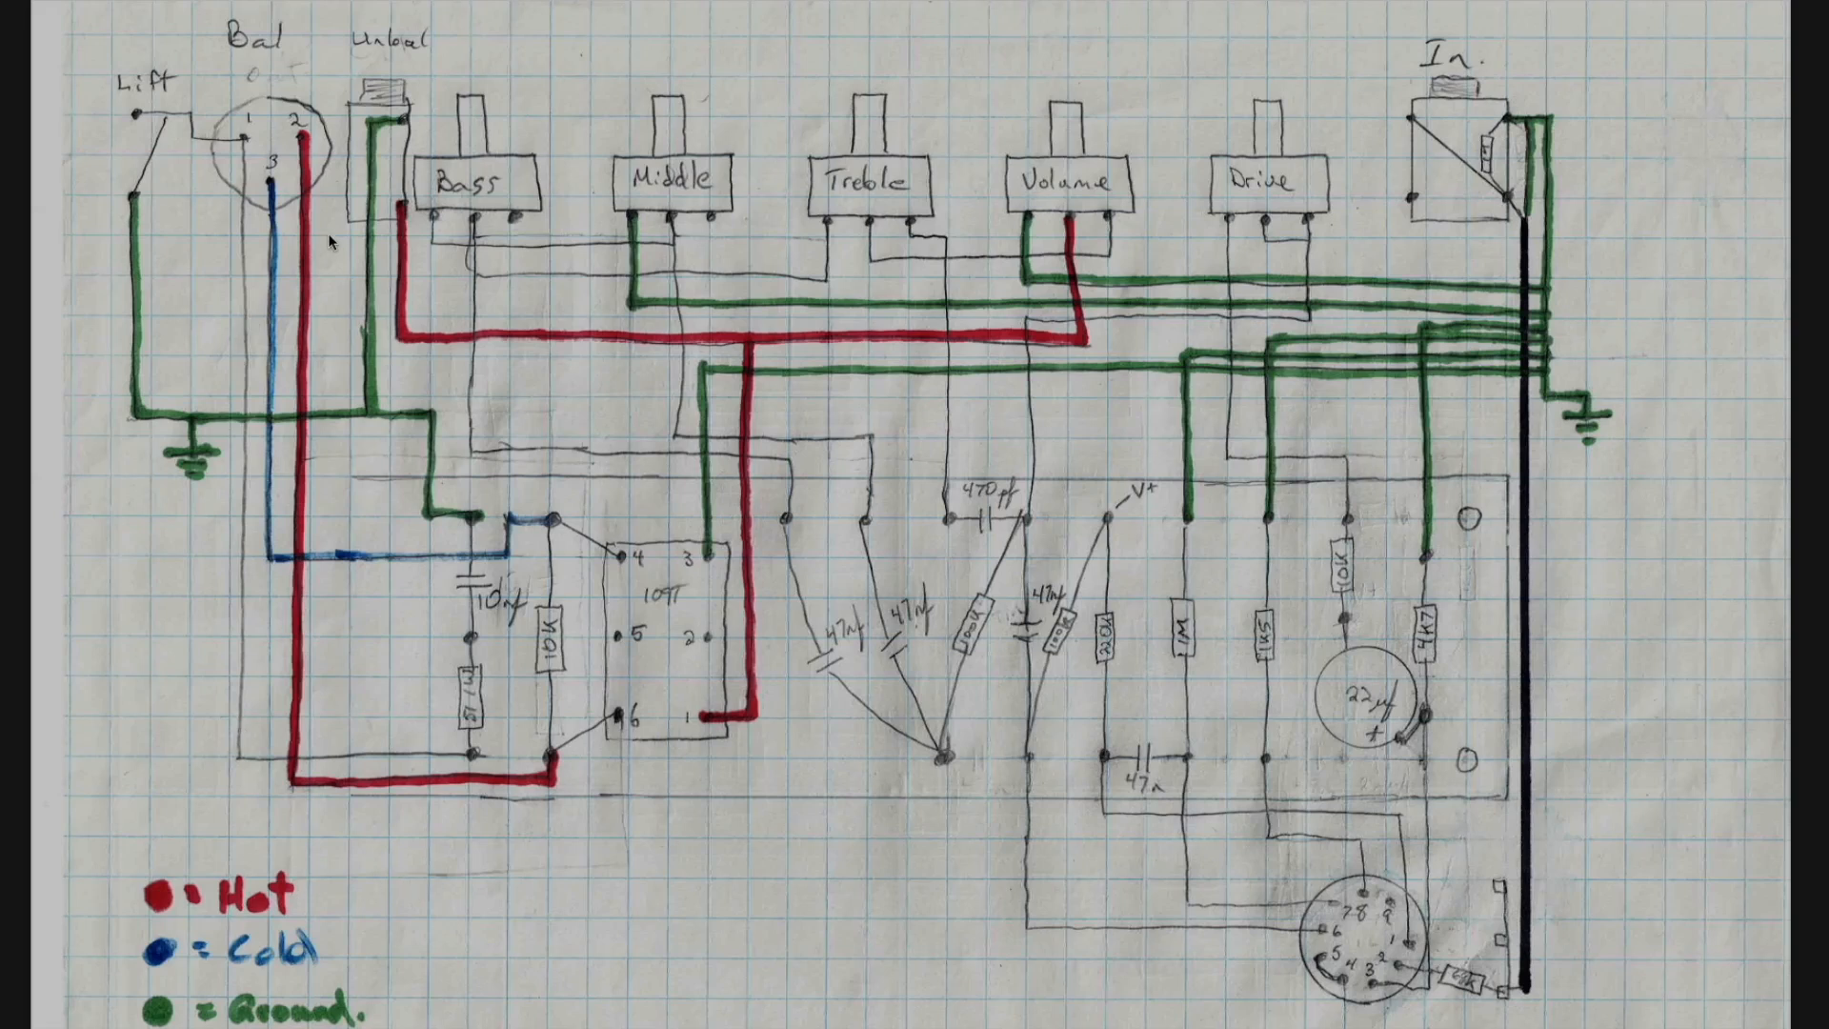
mouse_move(236, 355)
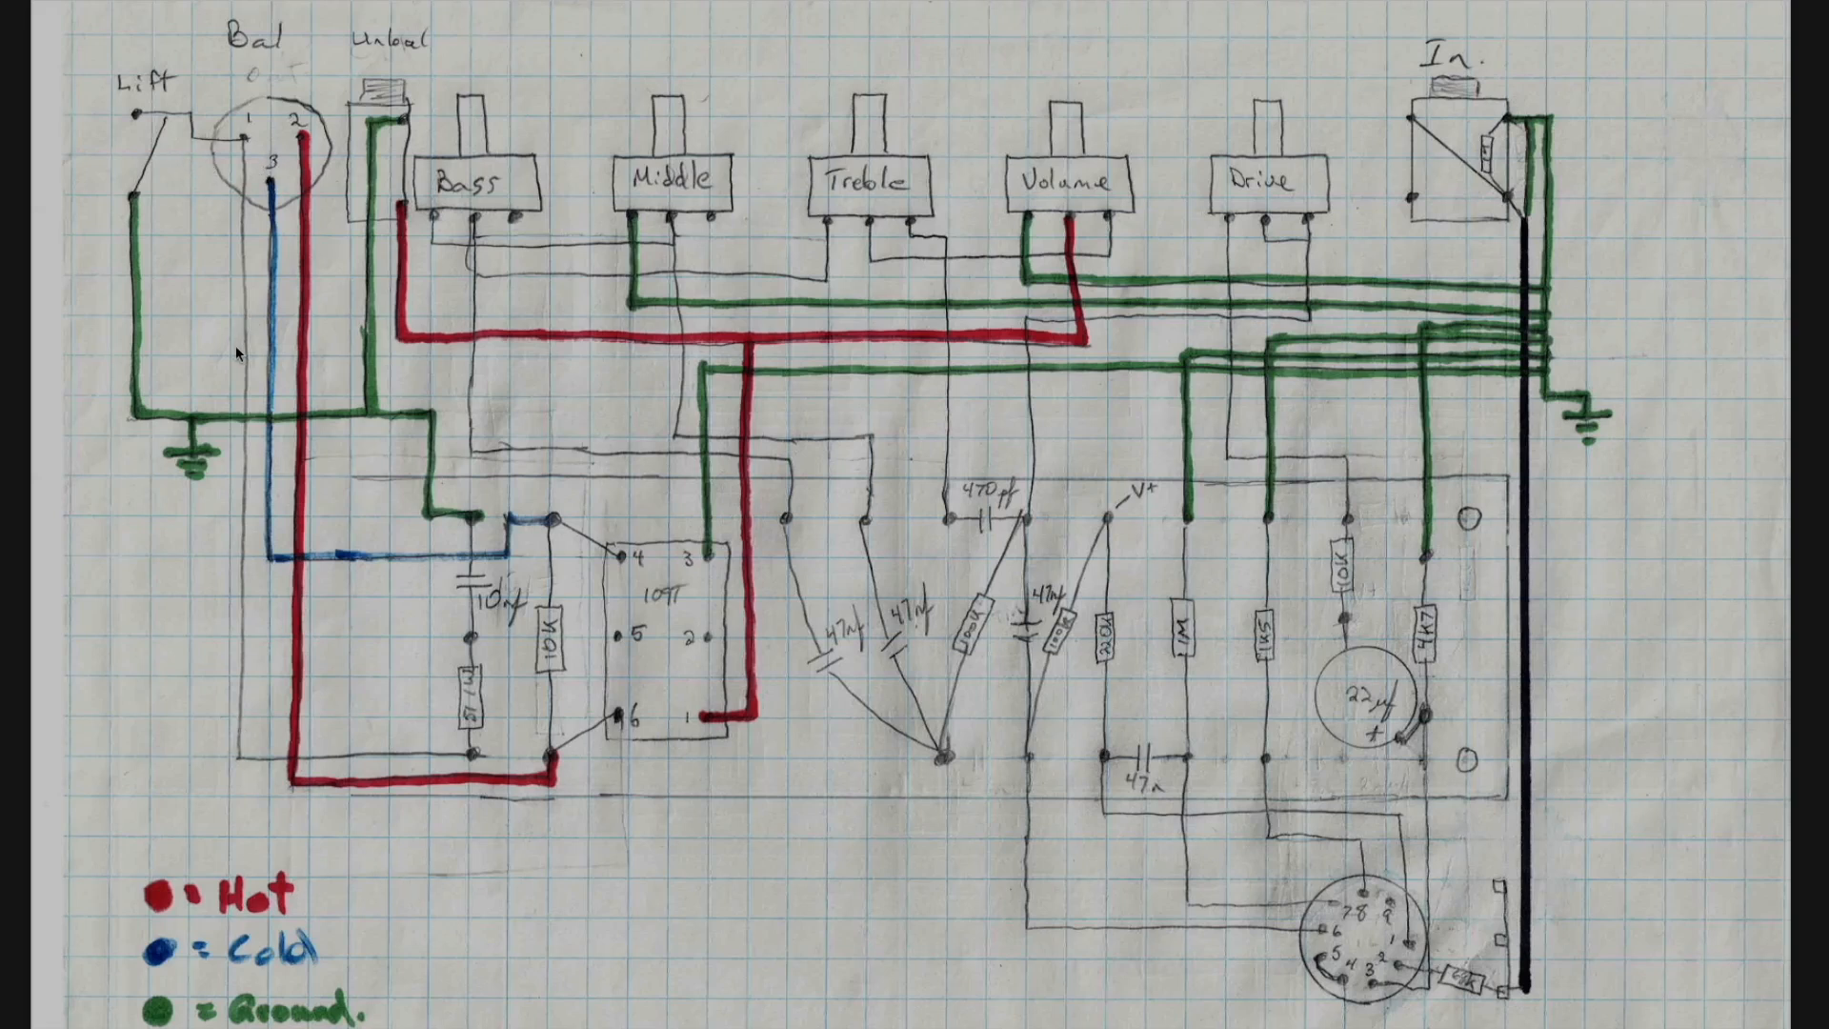
mouse_move(473, 762)
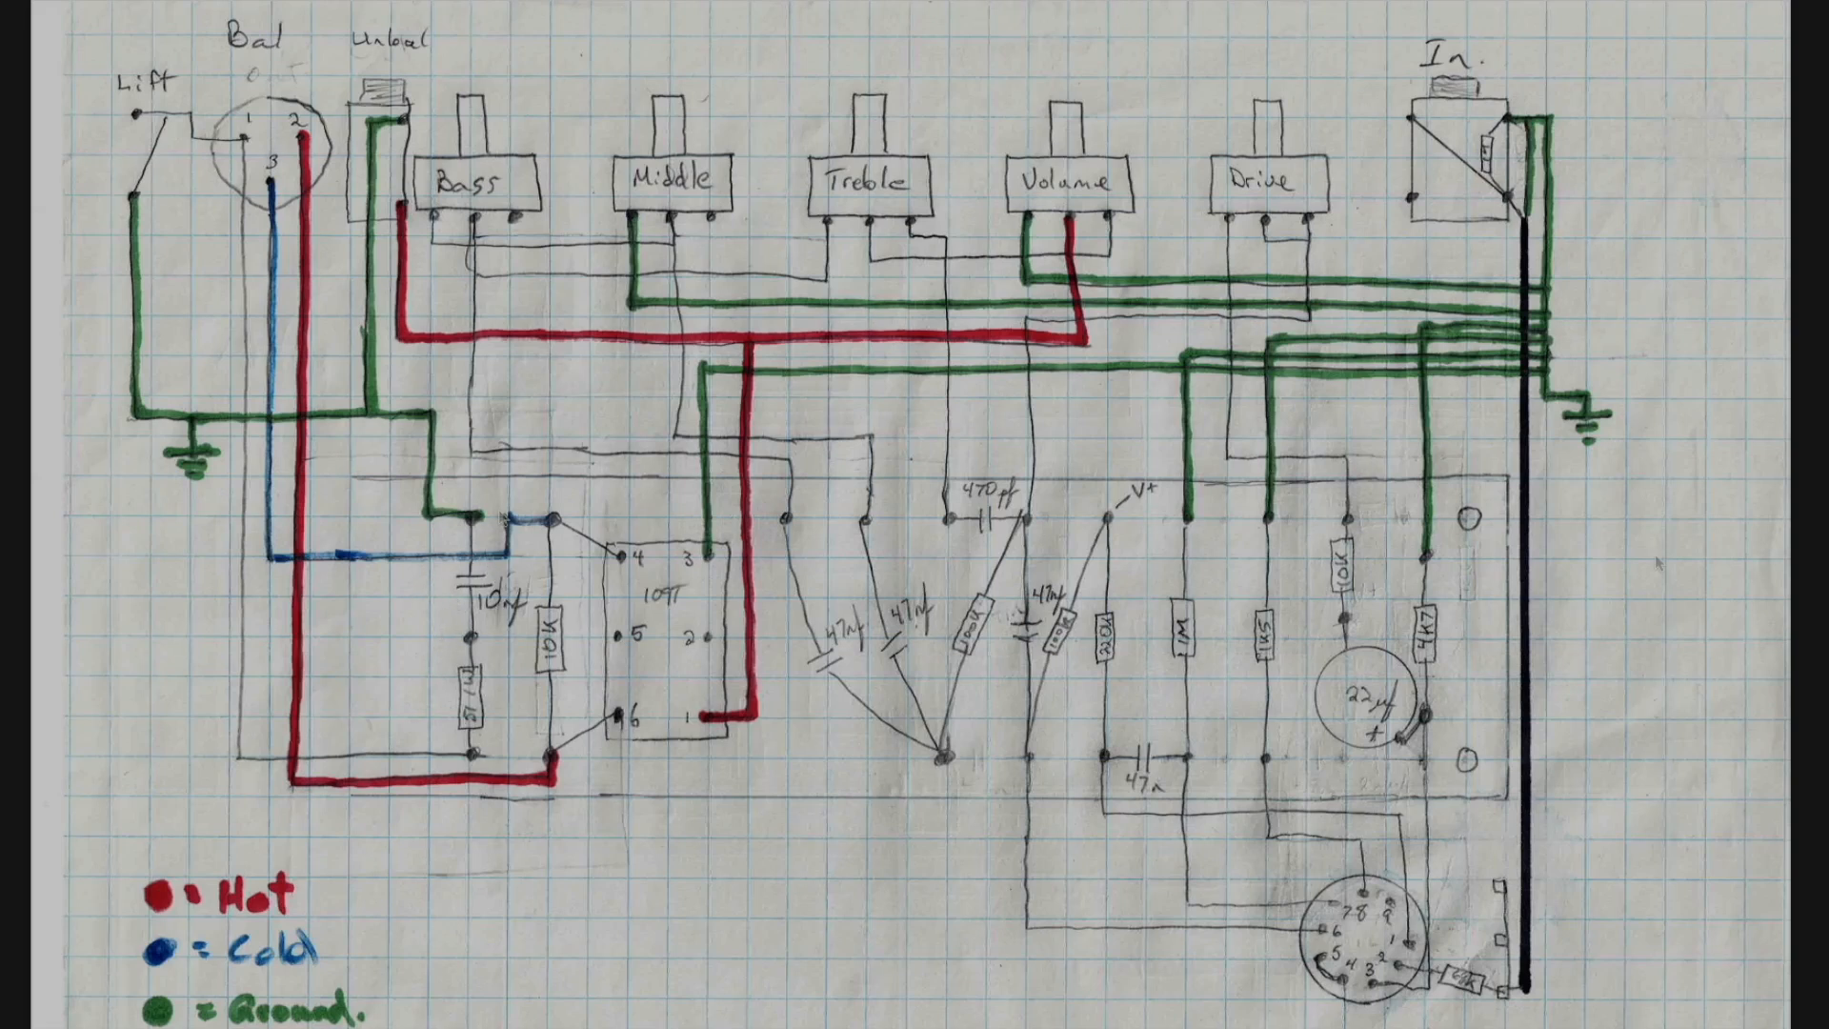
mouse_move(1660, 564)
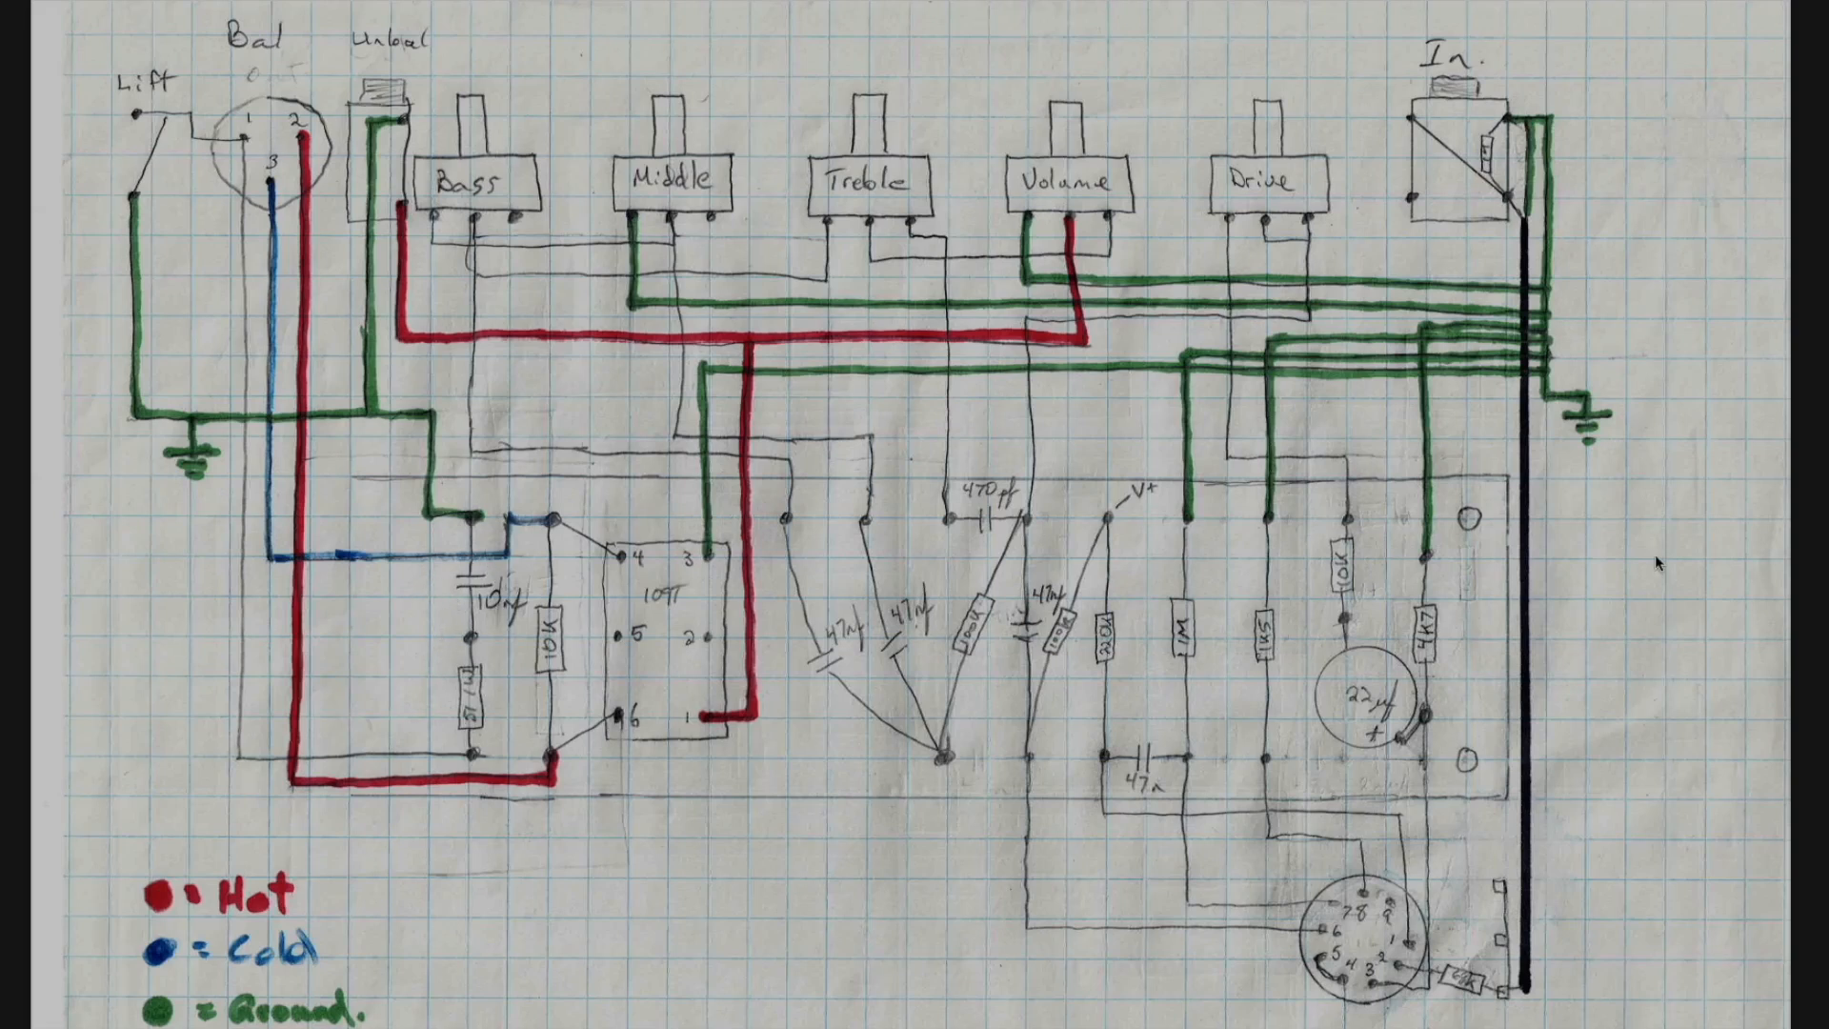